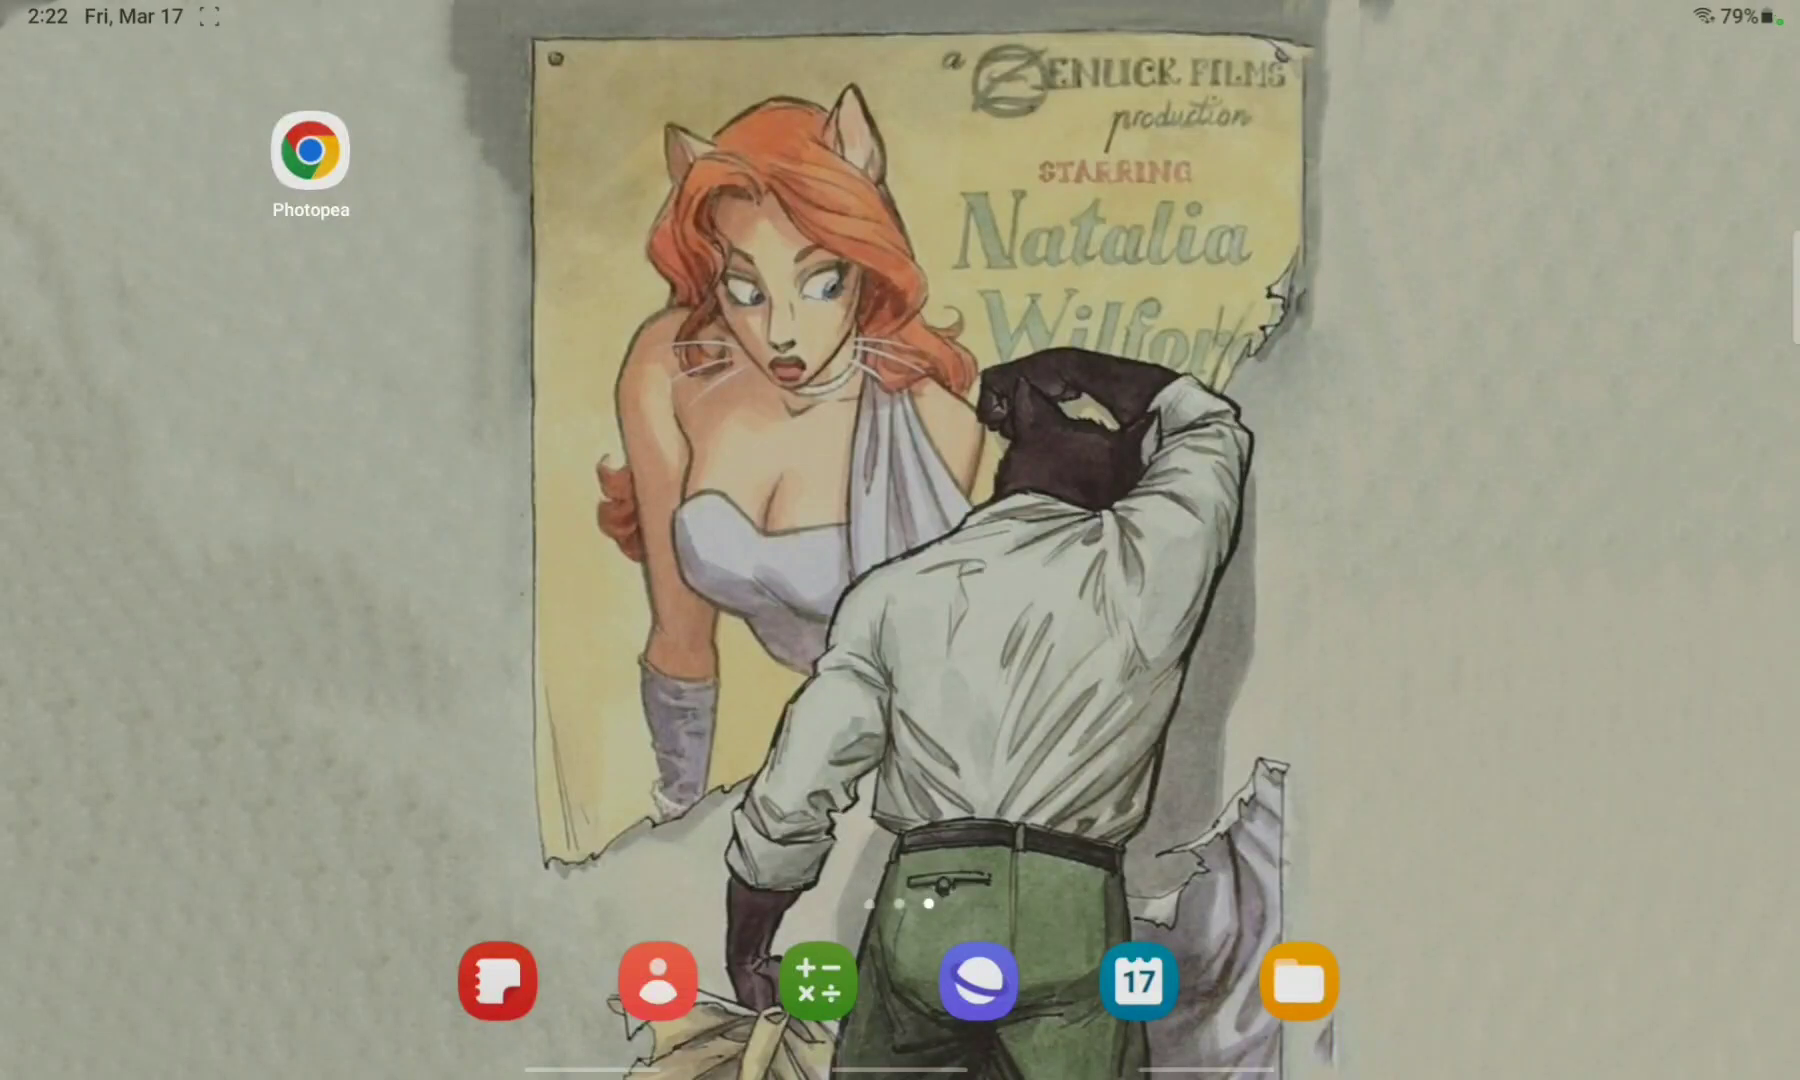
Launch Google Chrome from the Google folder in the app drawer
scroll("up", 3)
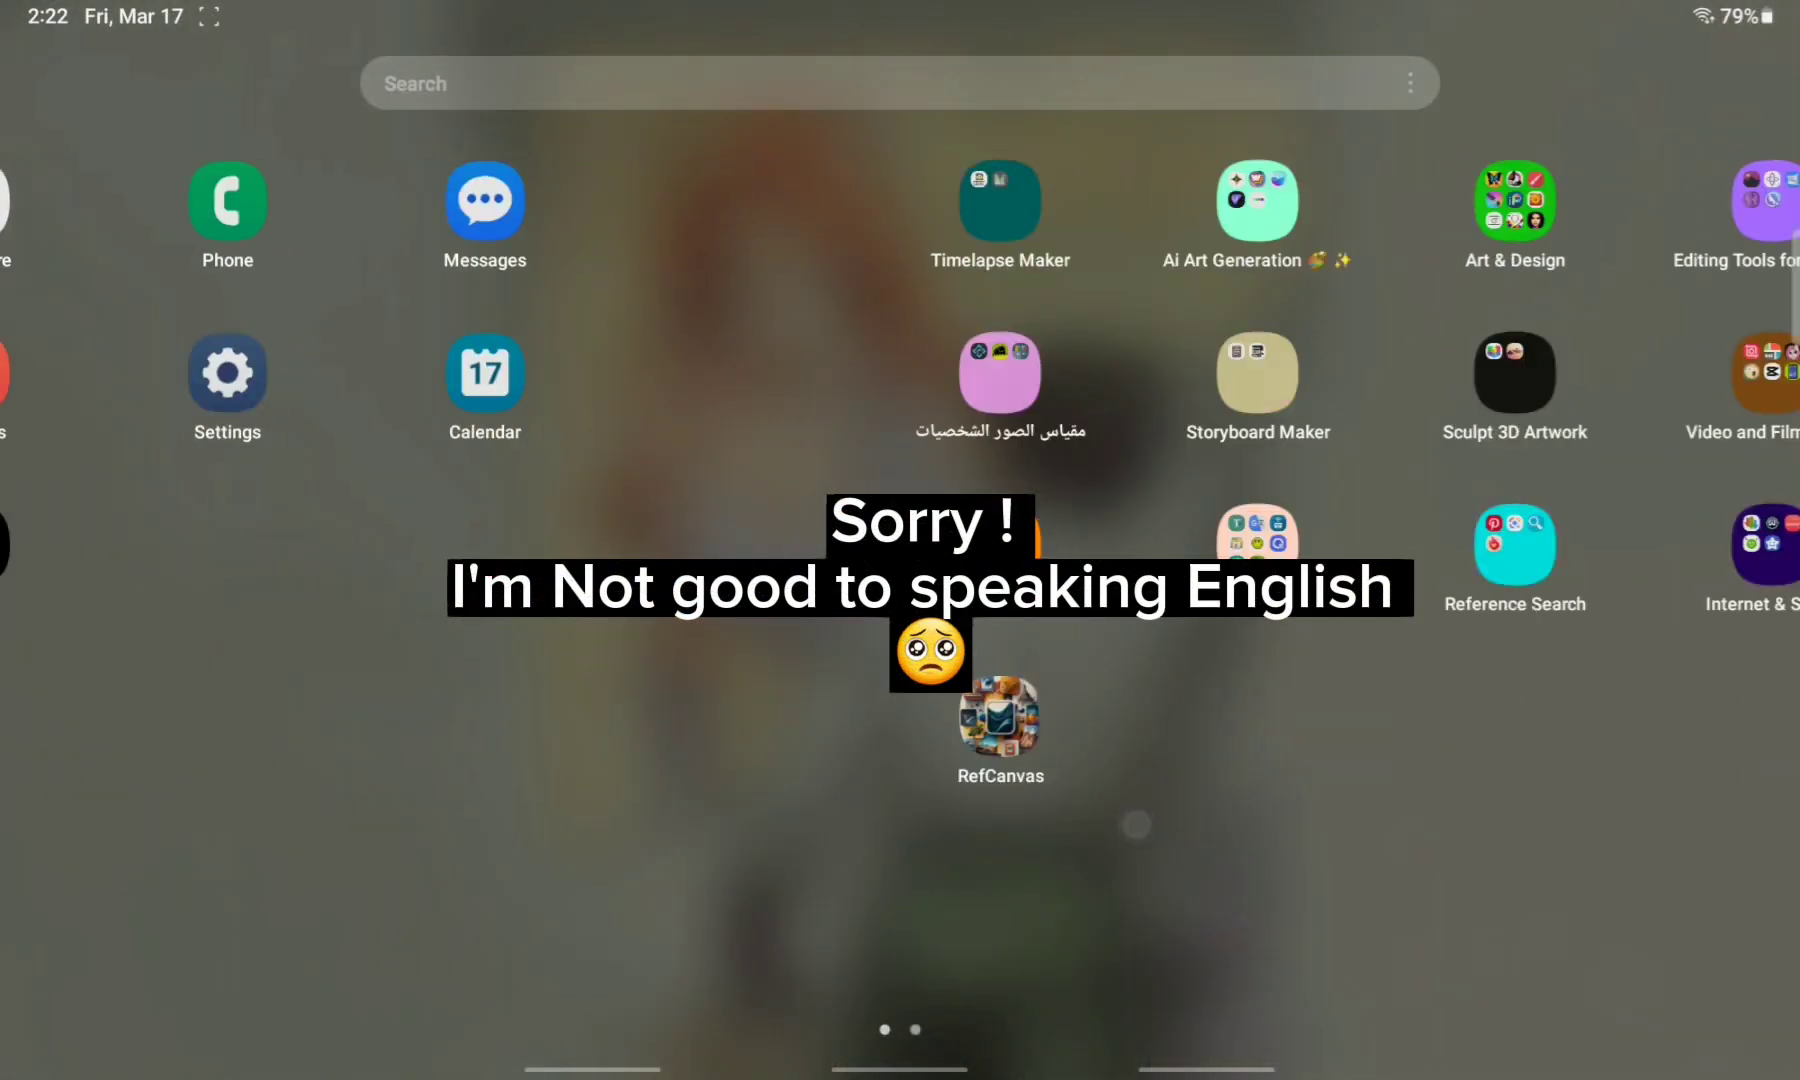
scroll("left", 3)
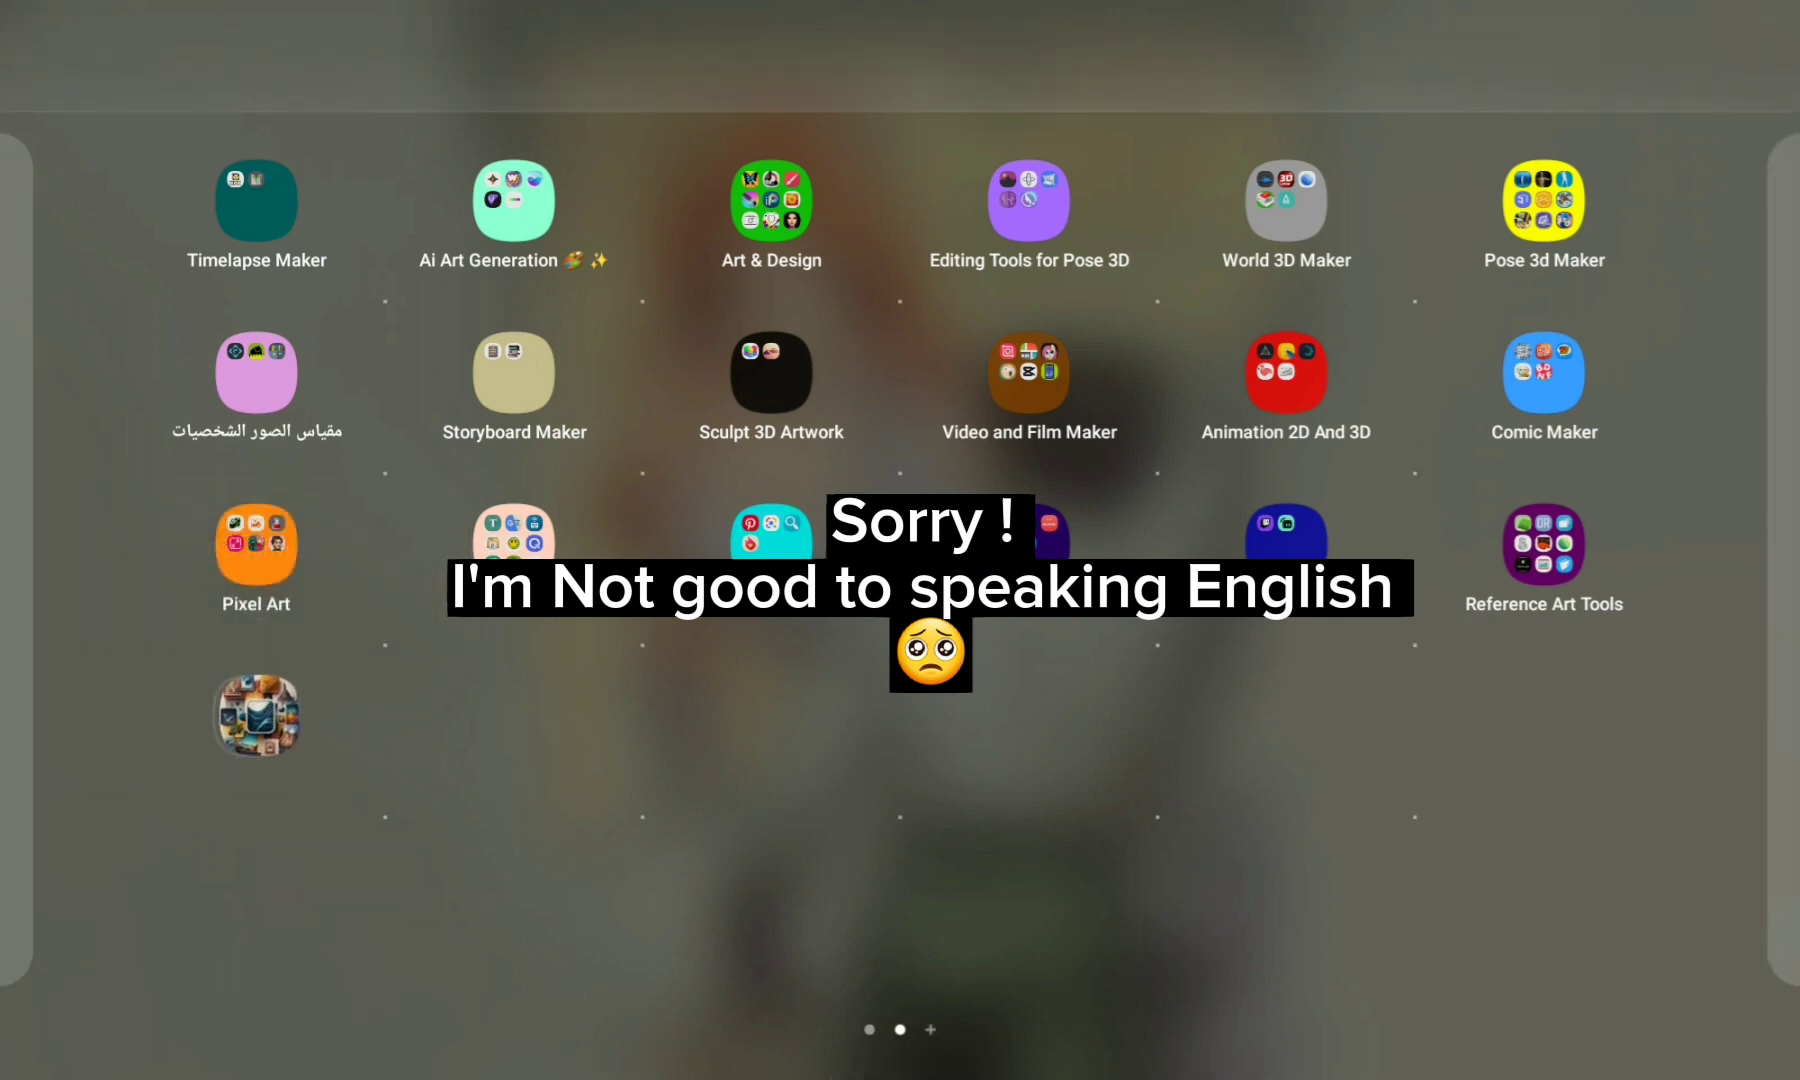
scroll("left", 3)
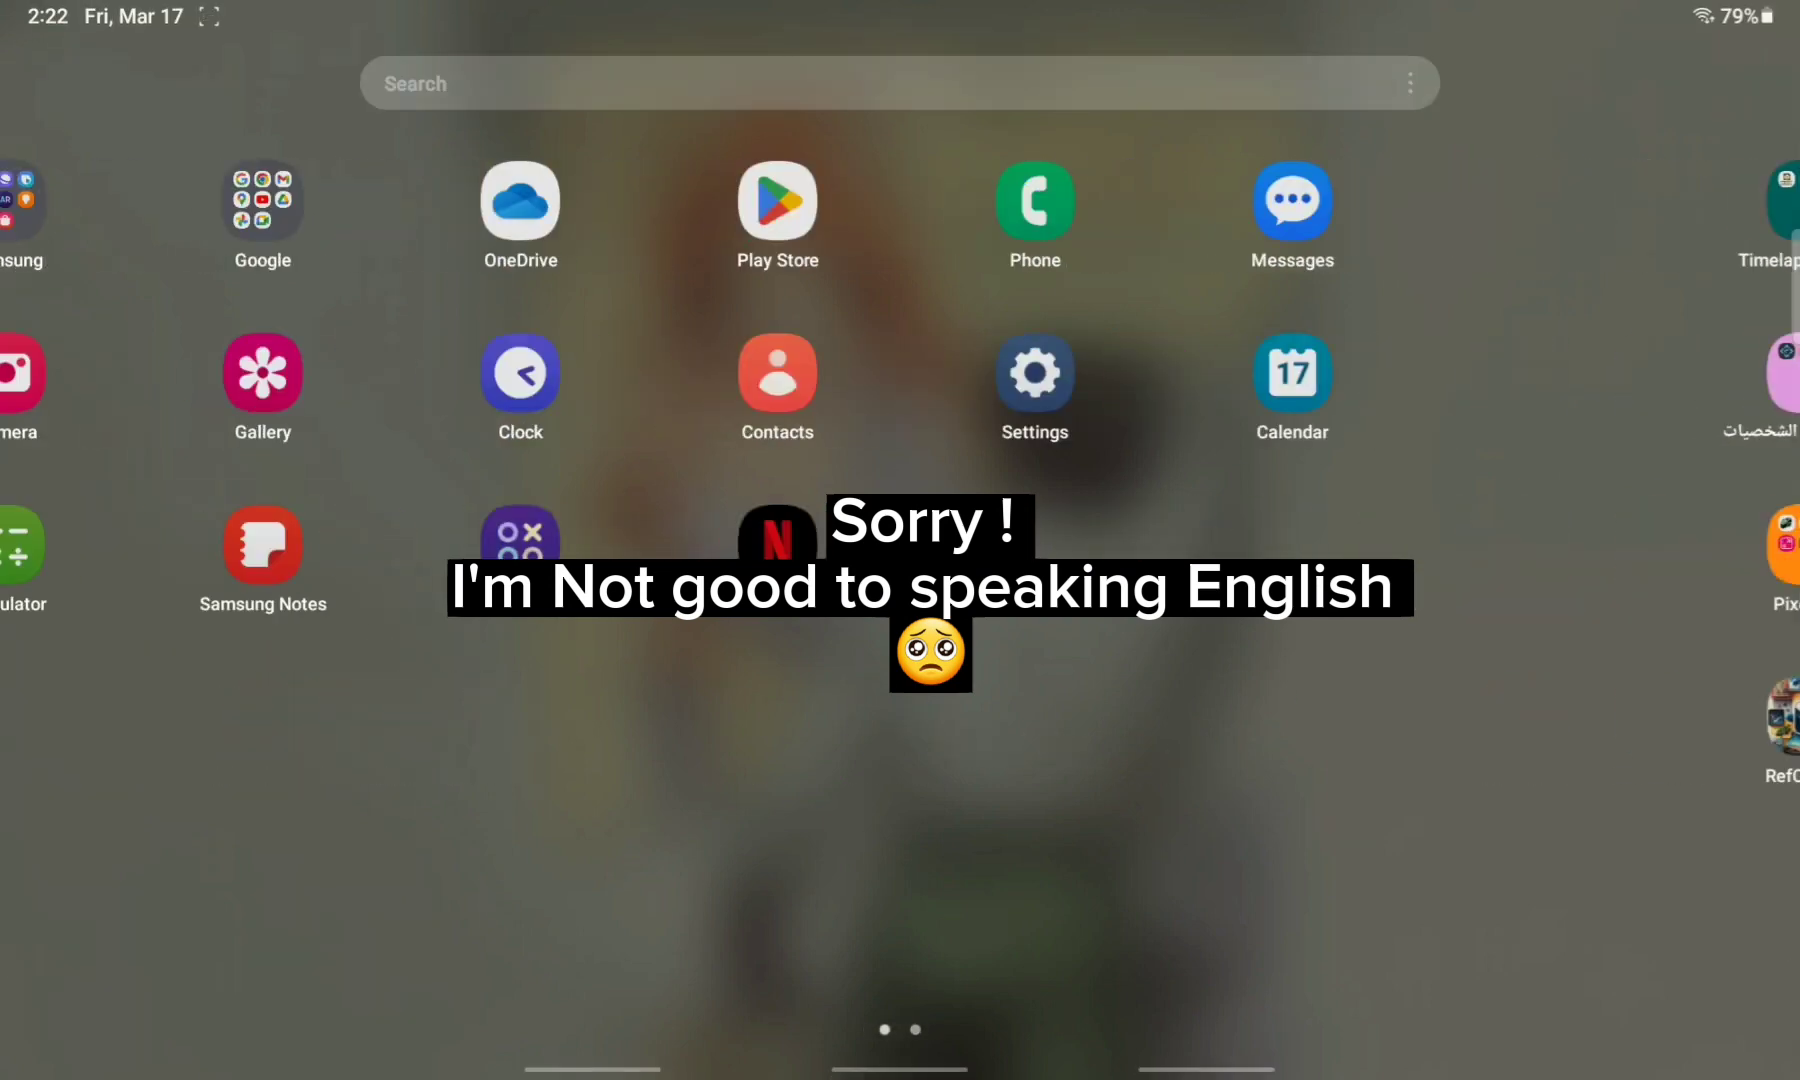
left_click(260, 210)
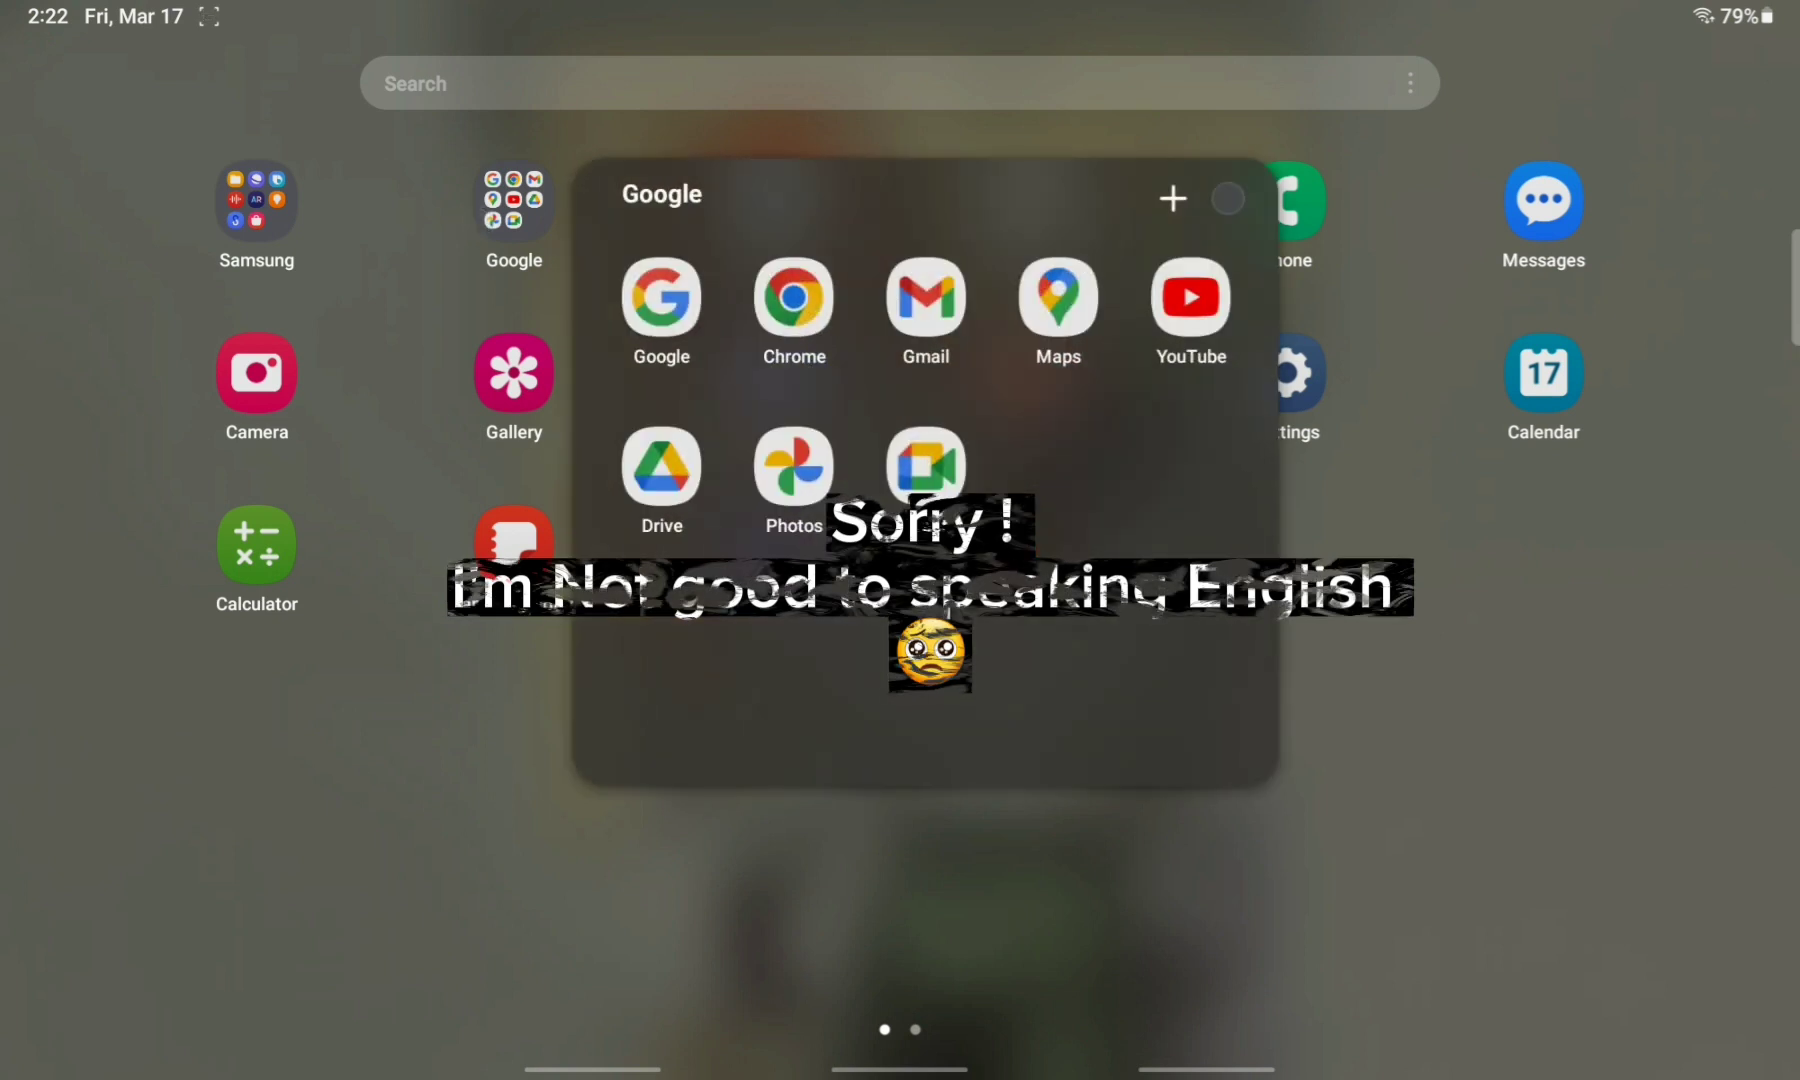
left_click(792, 300)
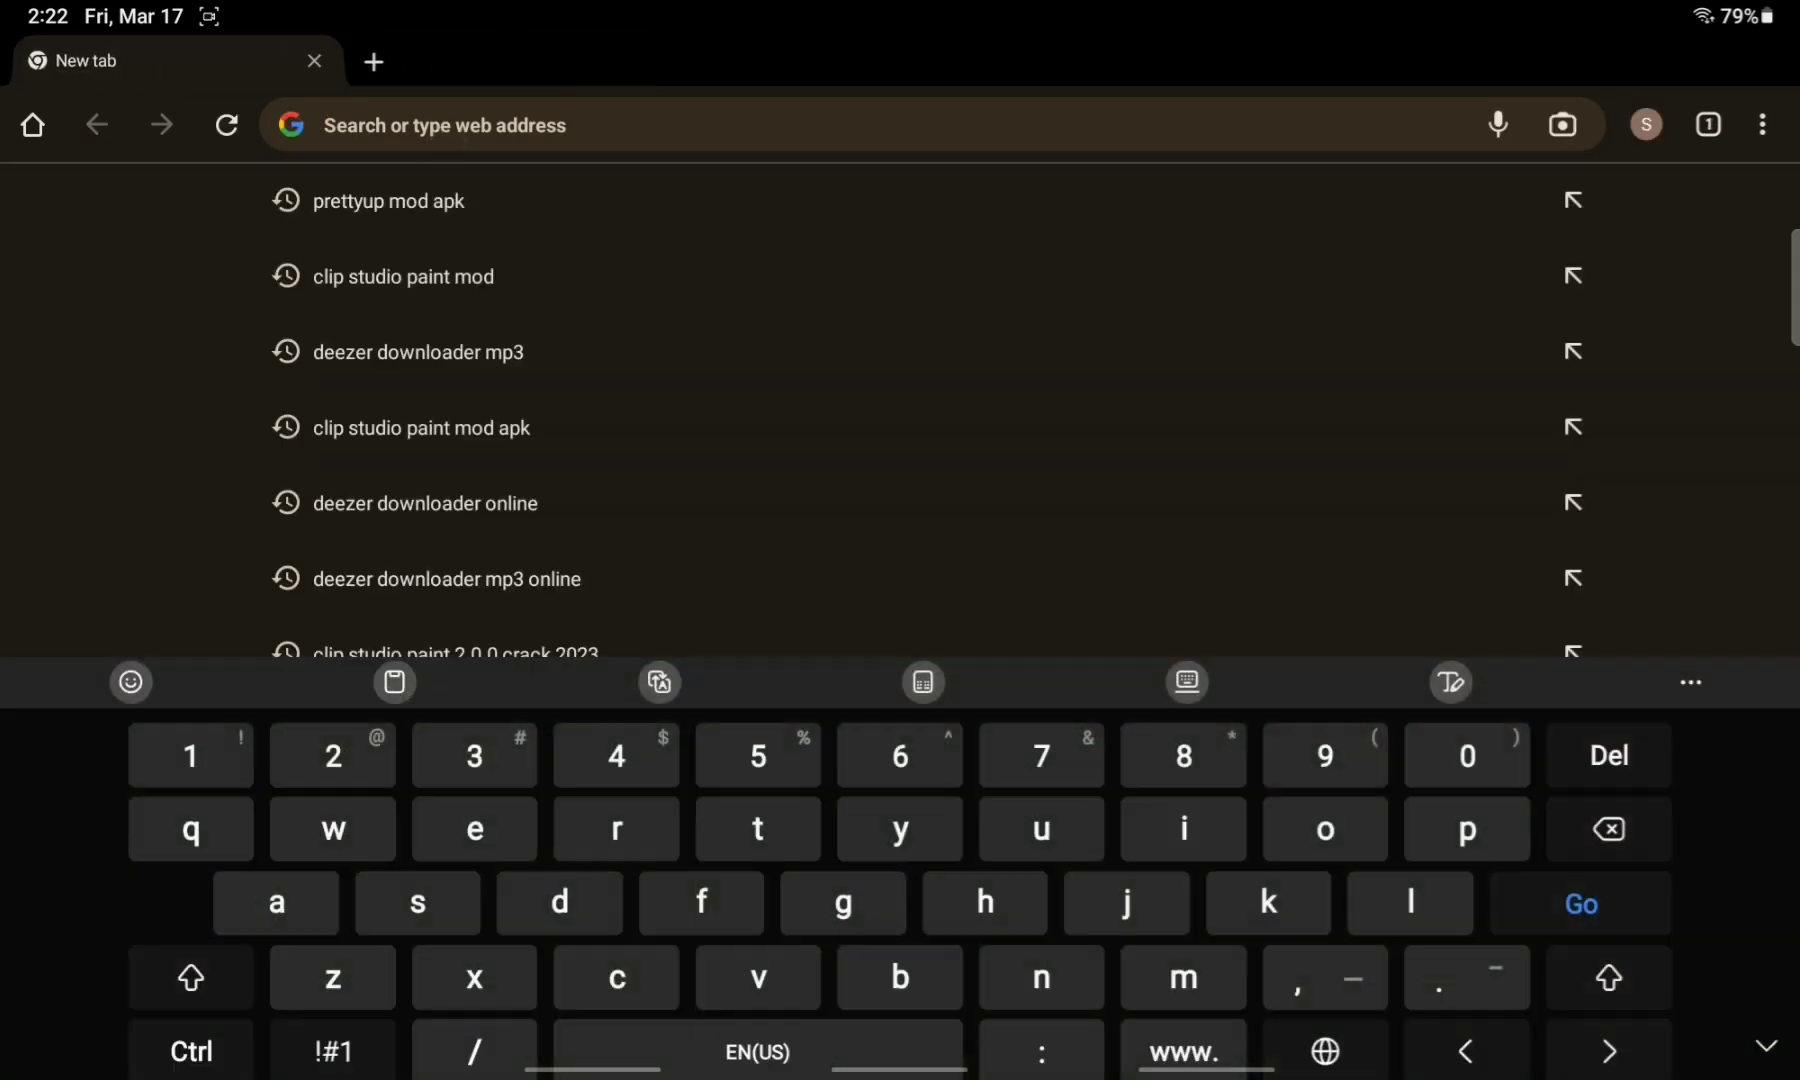
Search Google for 'vizref' via the suggestion and browse through the results
type("vizr")
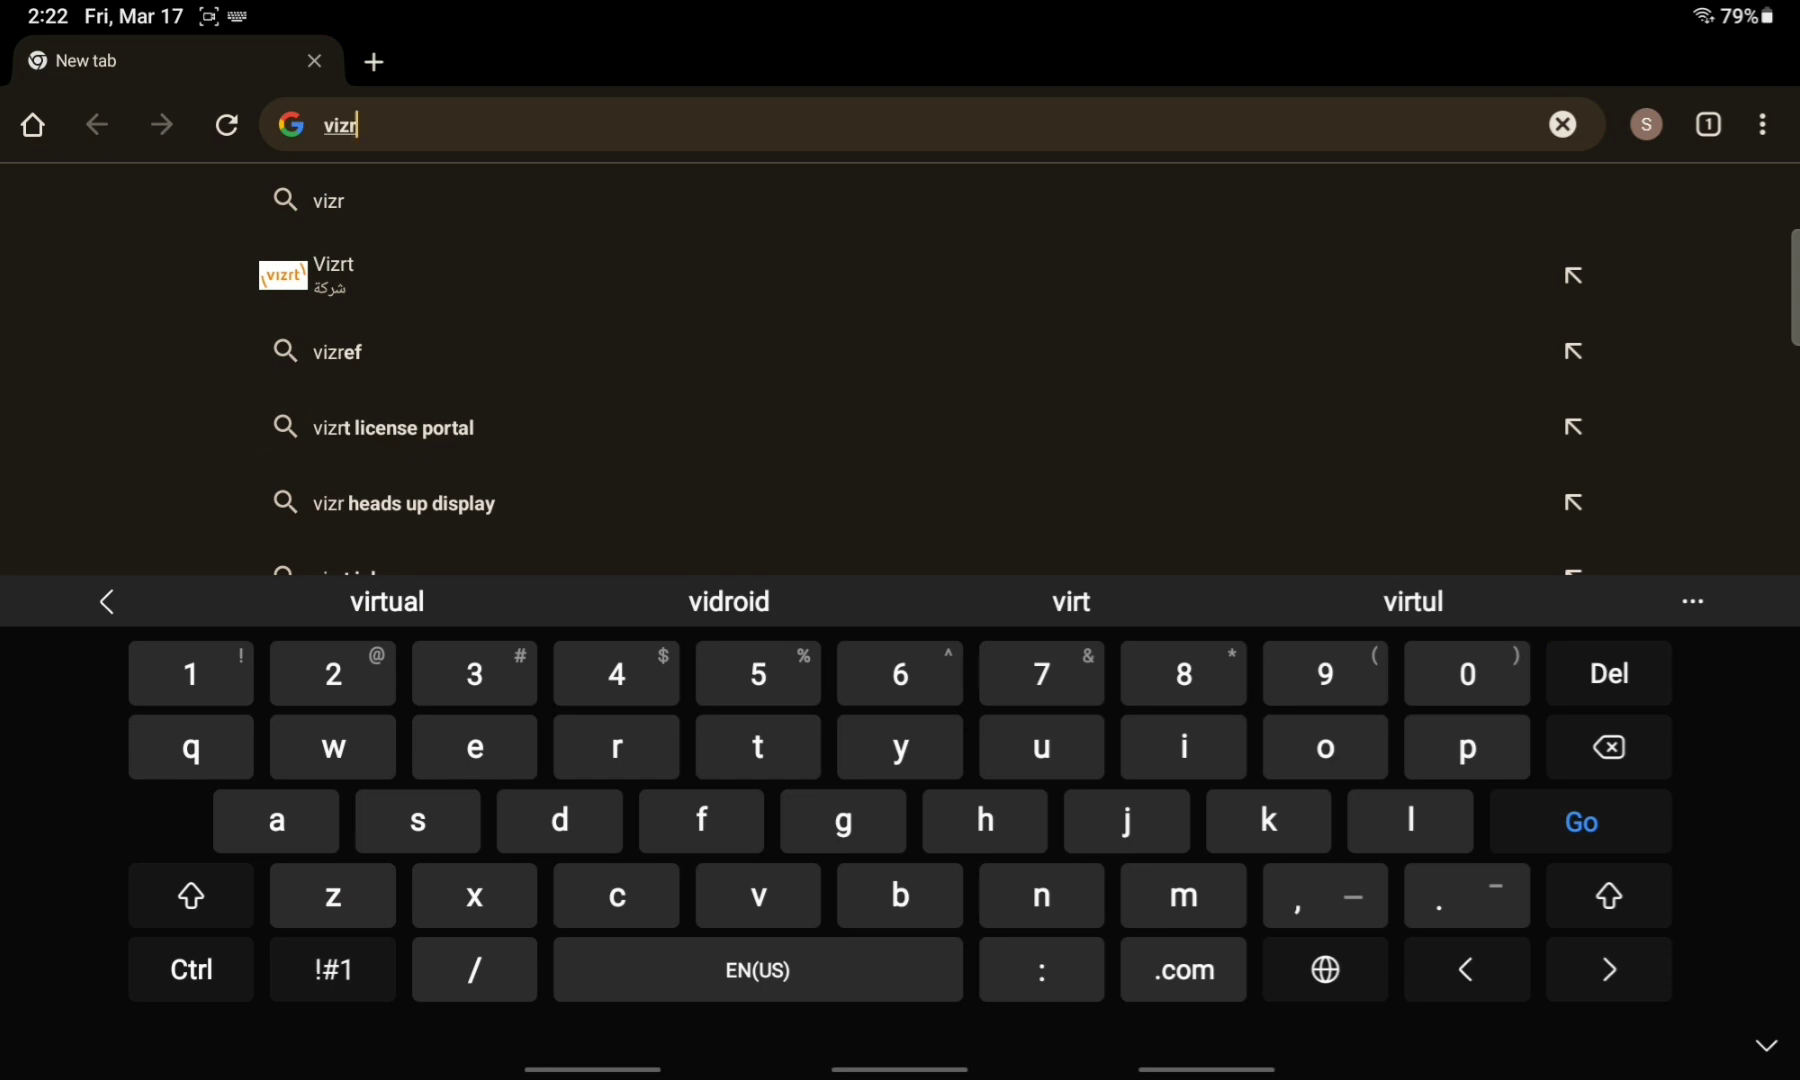
left_click(334, 352)
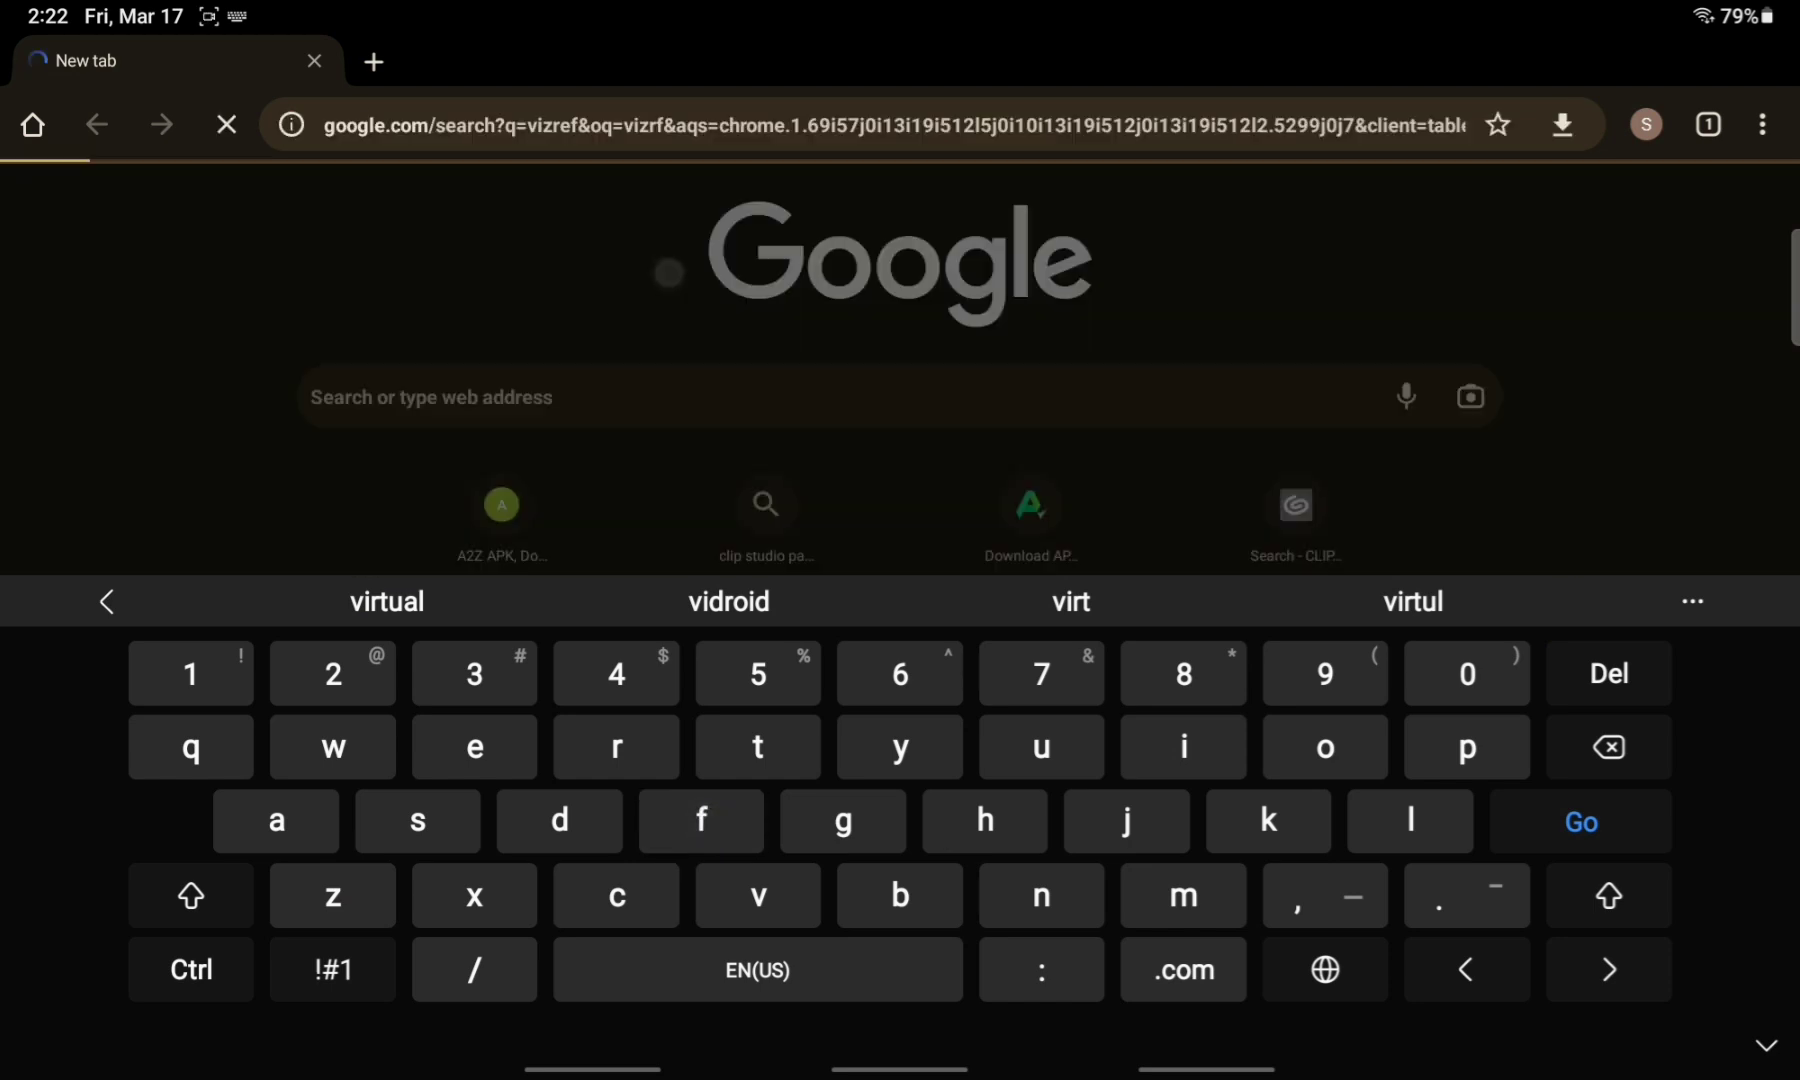
left_click(1578, 820)
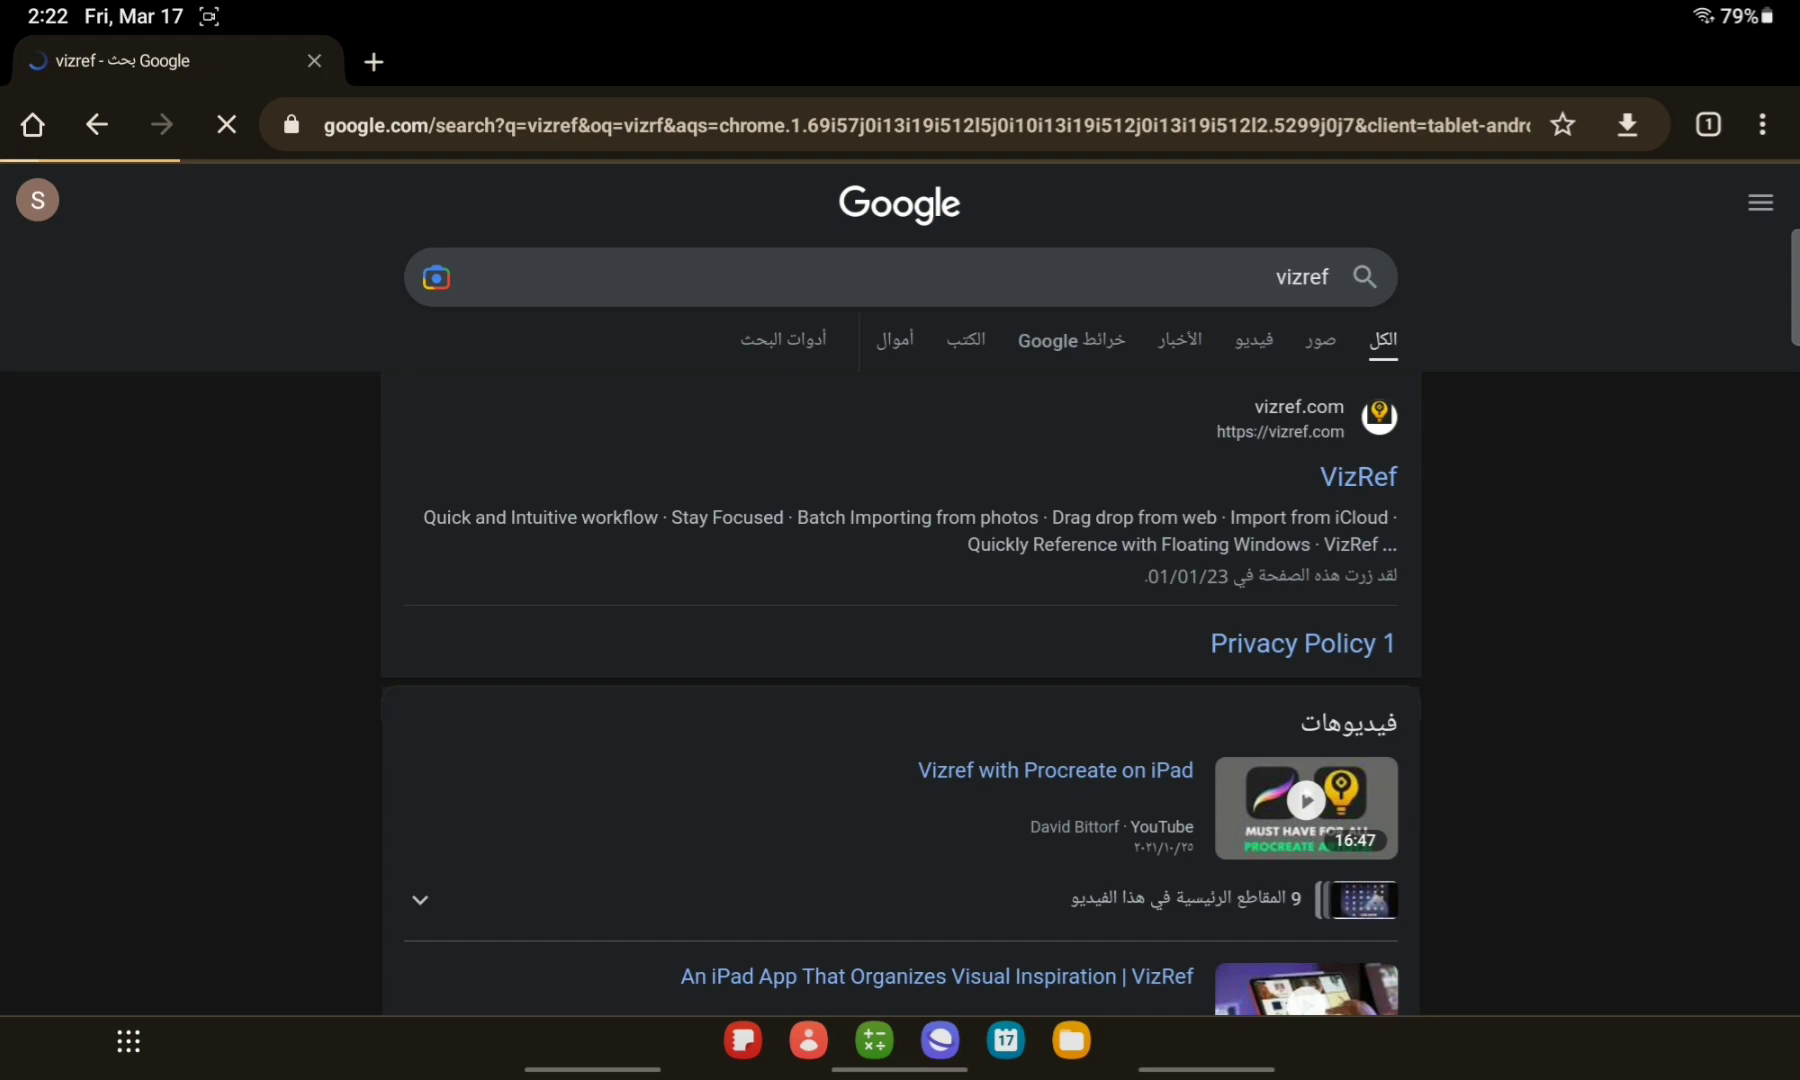
scroll("down", 3)
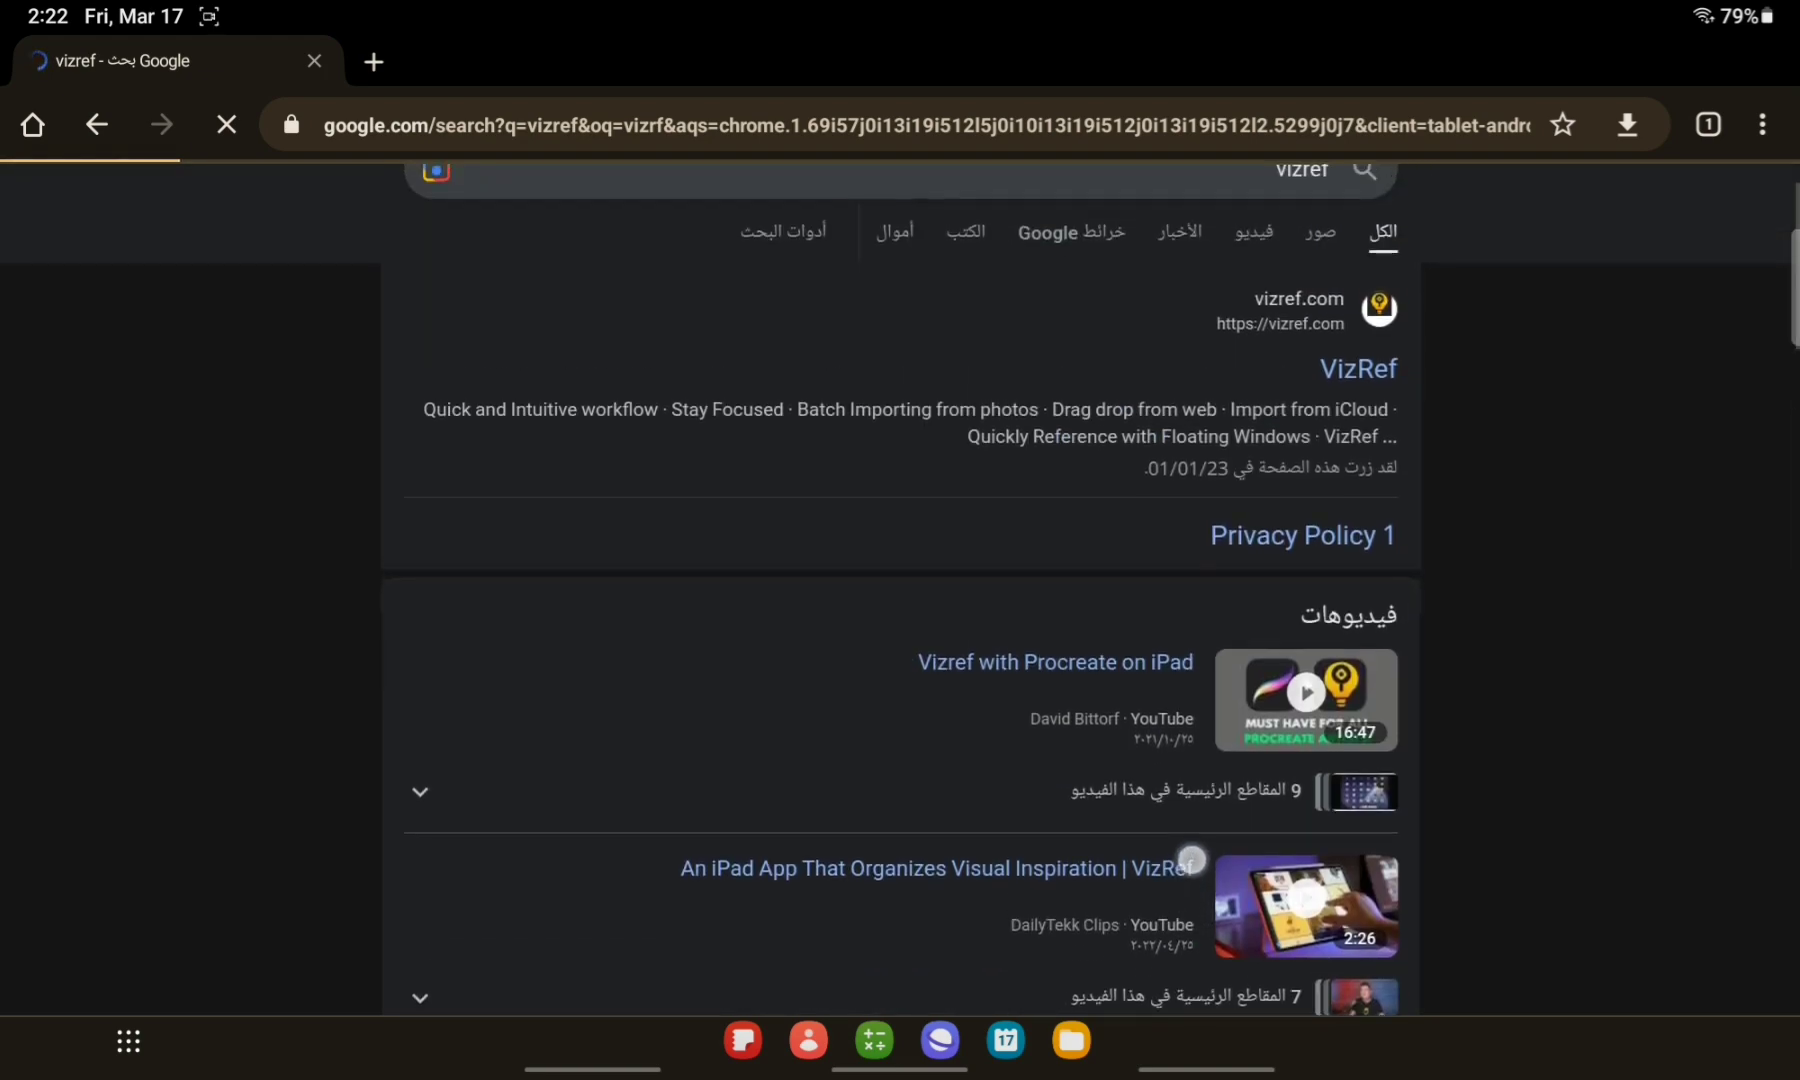
scroll("down", 3)
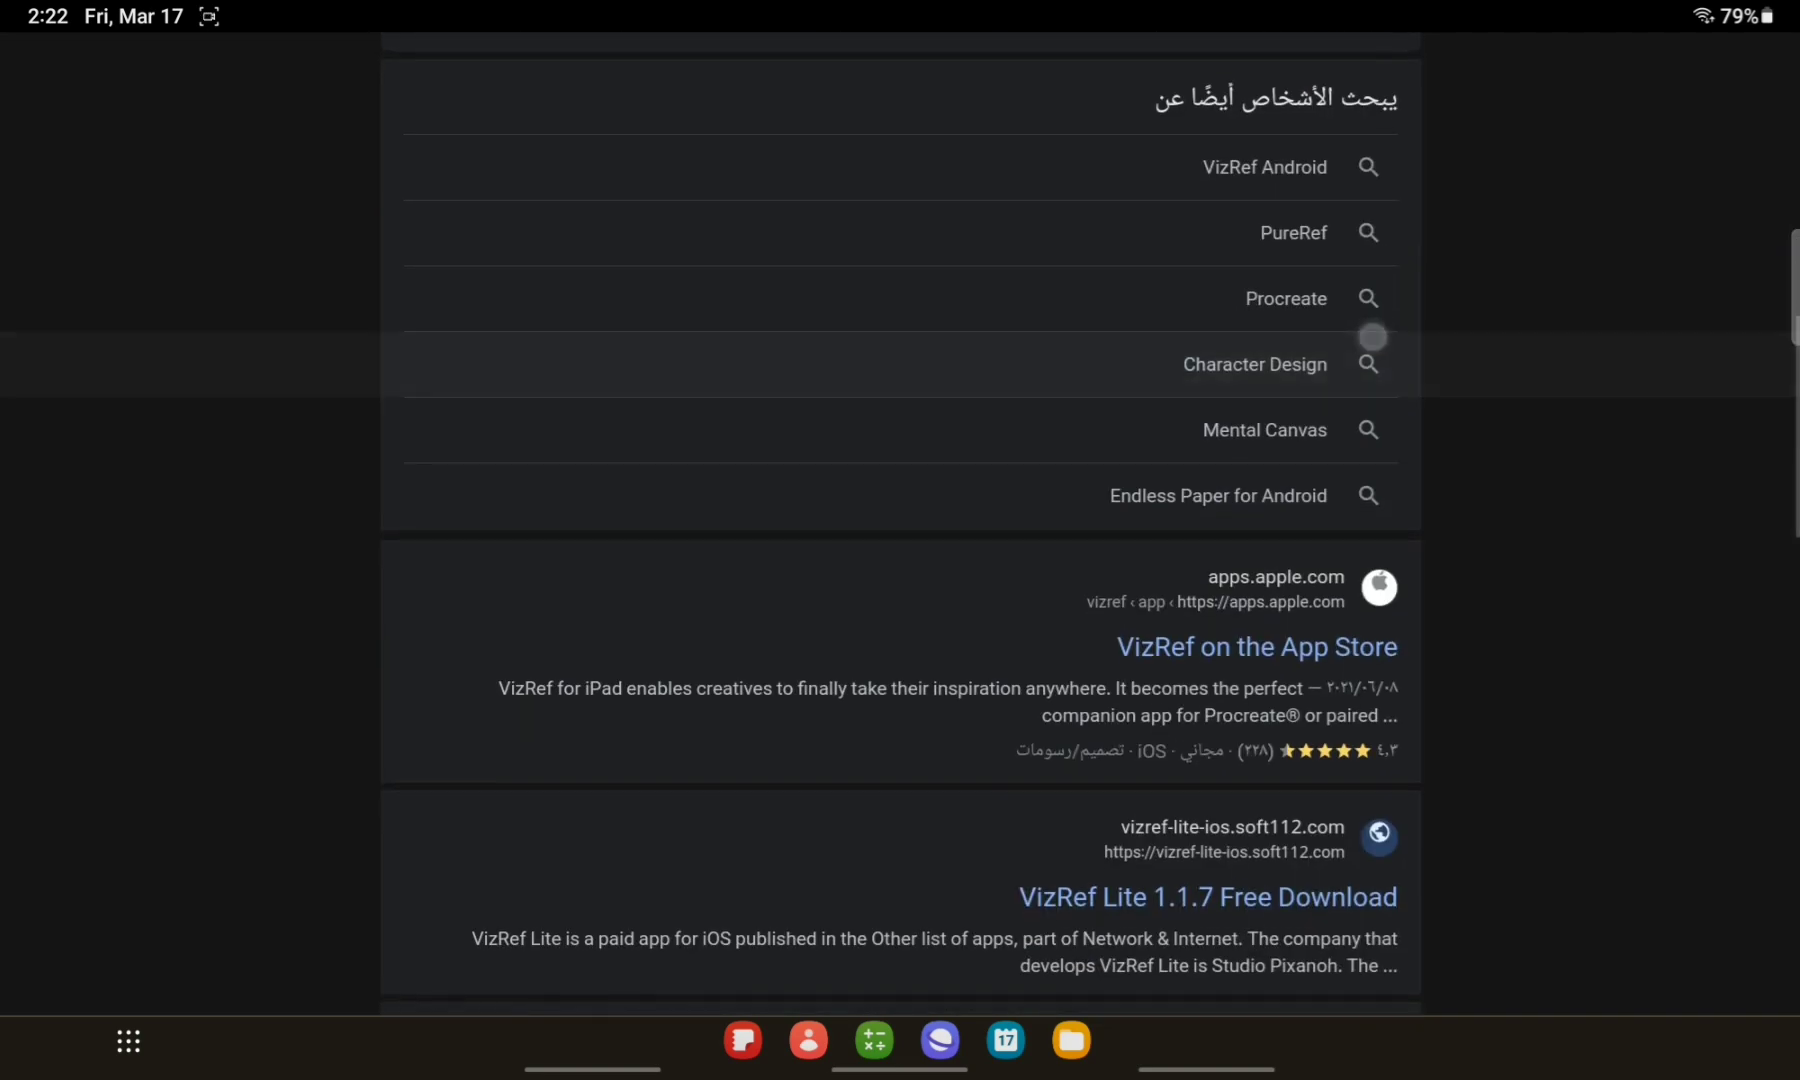
scroll("up", 3)
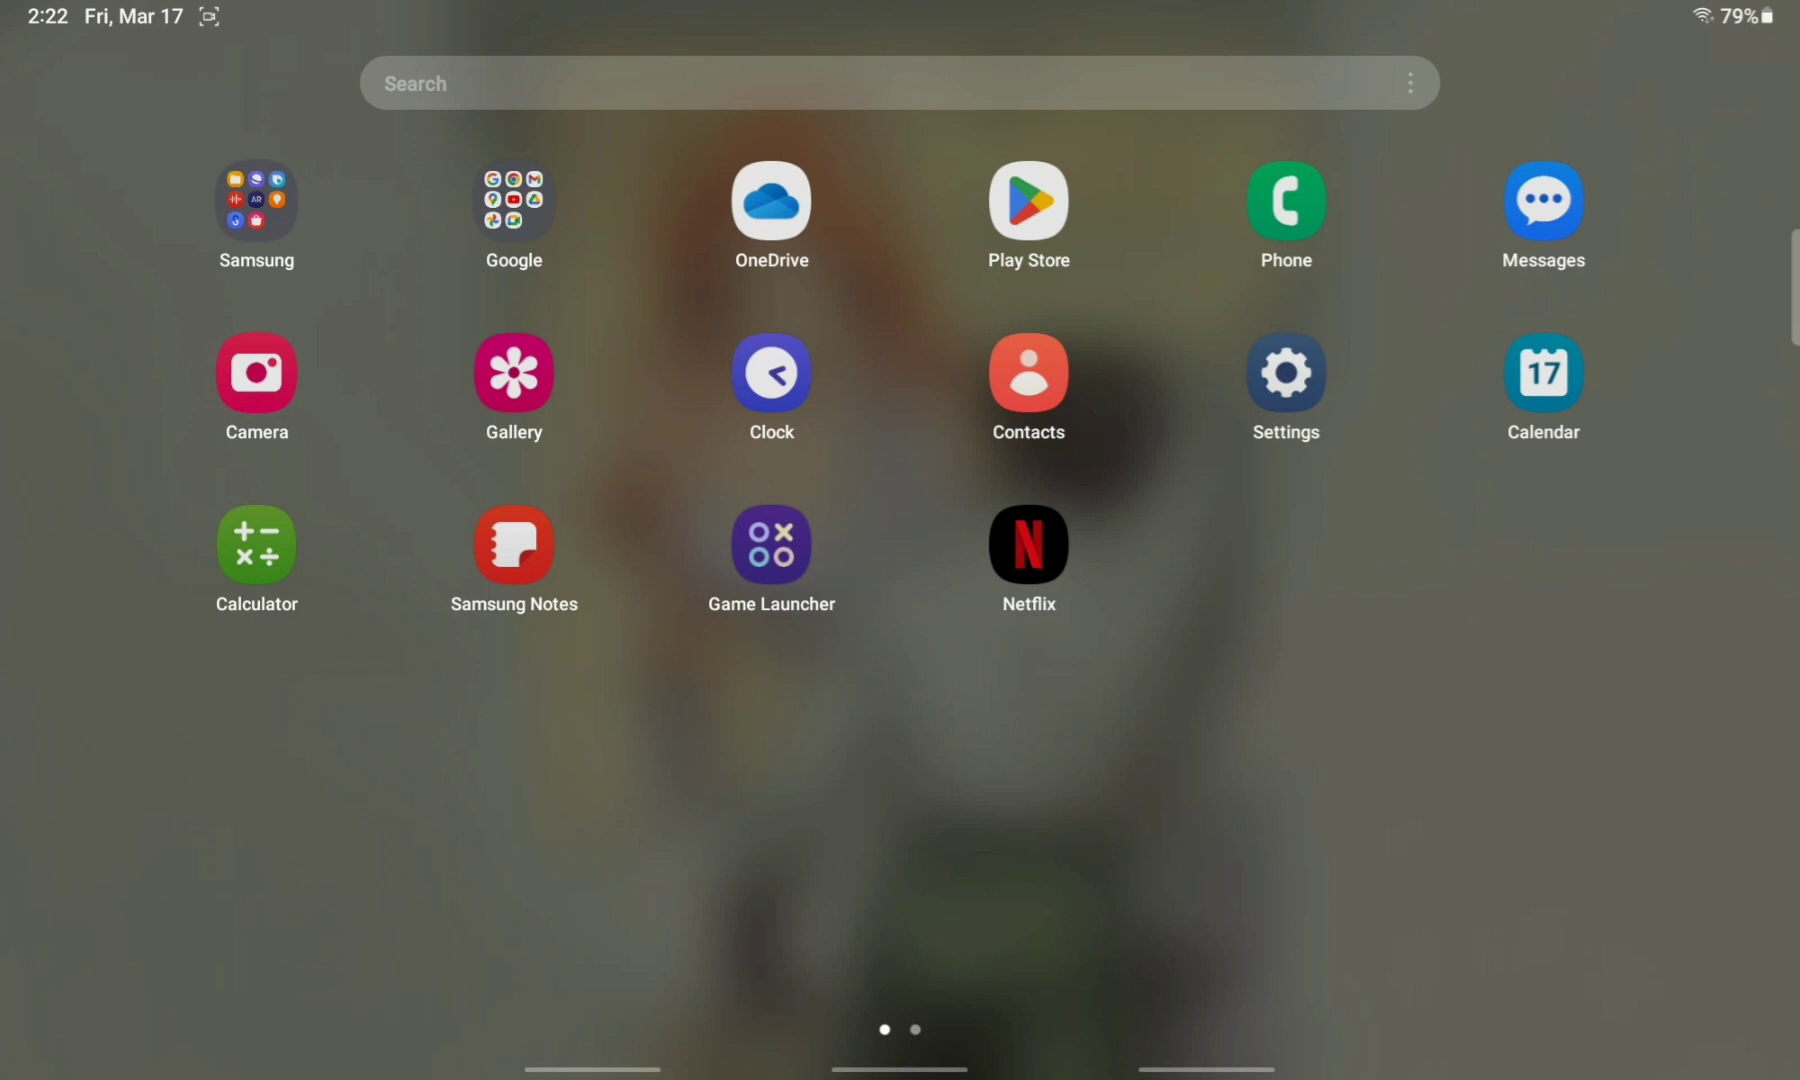
Launch RefCanvas from the Play Store, reaching its empty Boards screen
left_click(1028, 212)
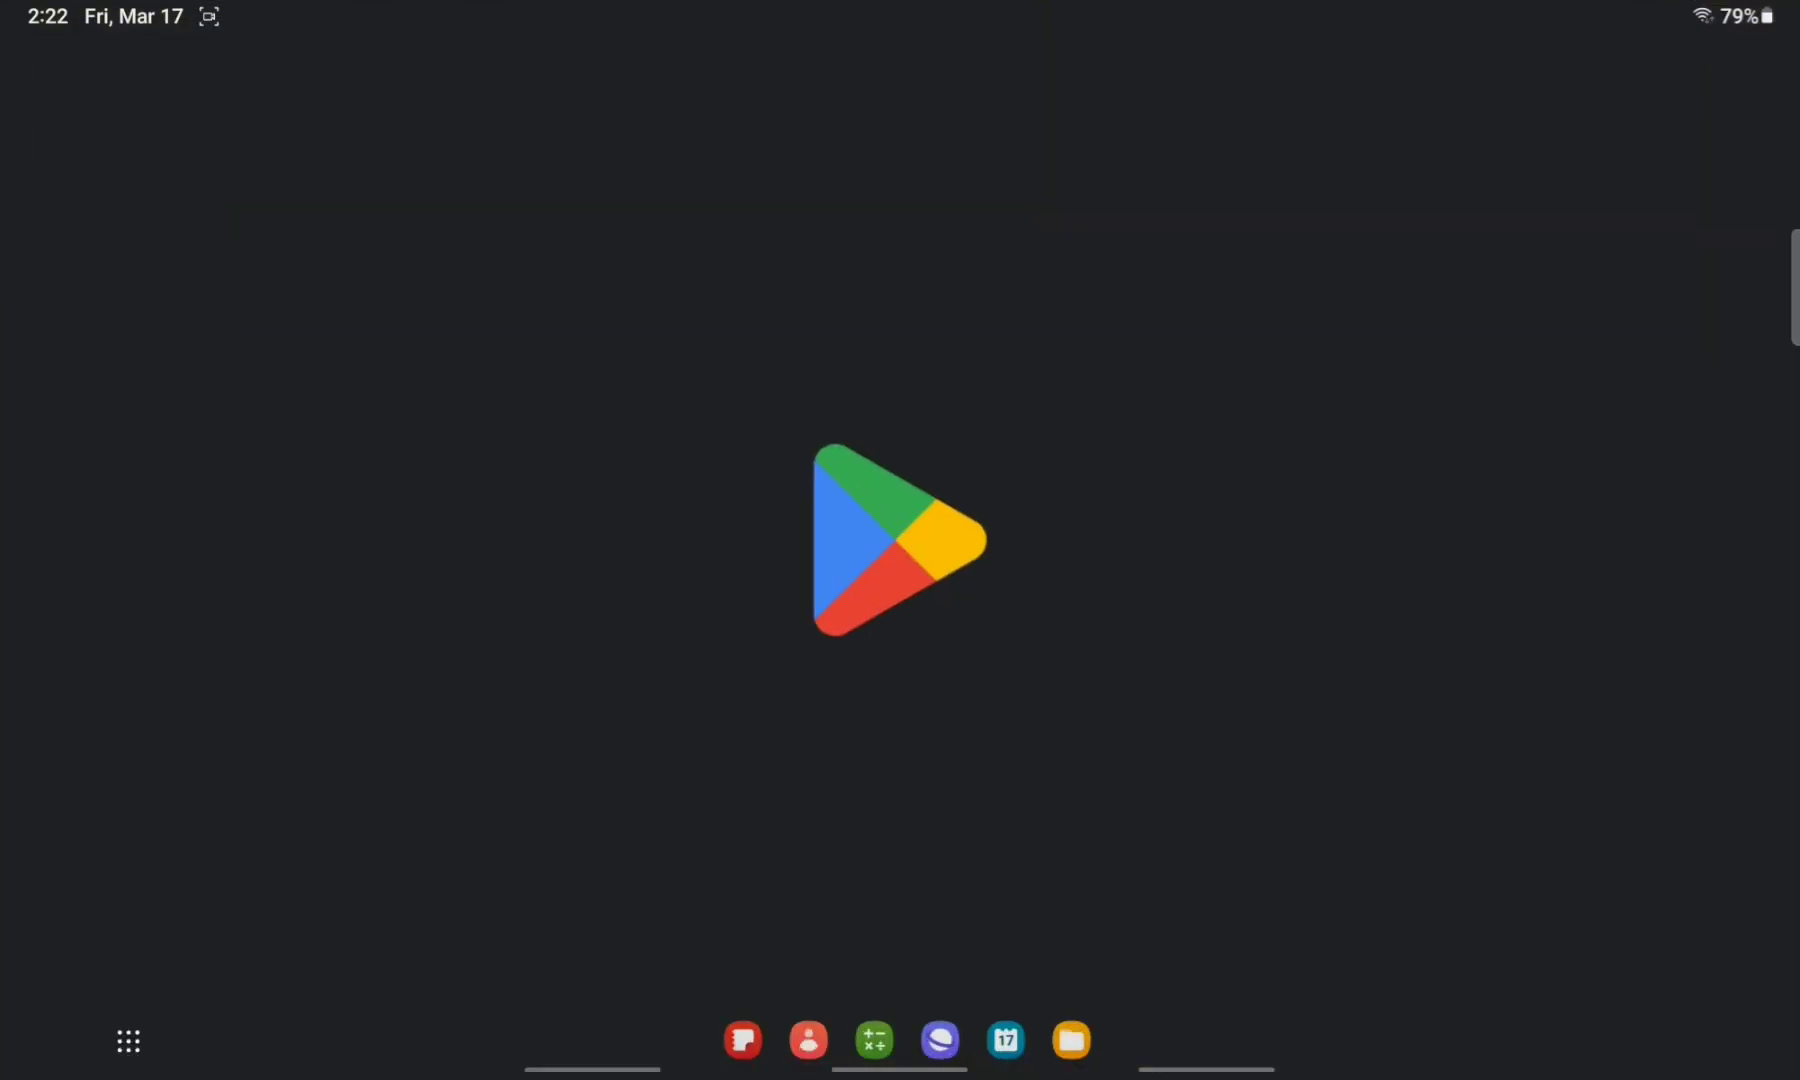
left_click(898, 538)
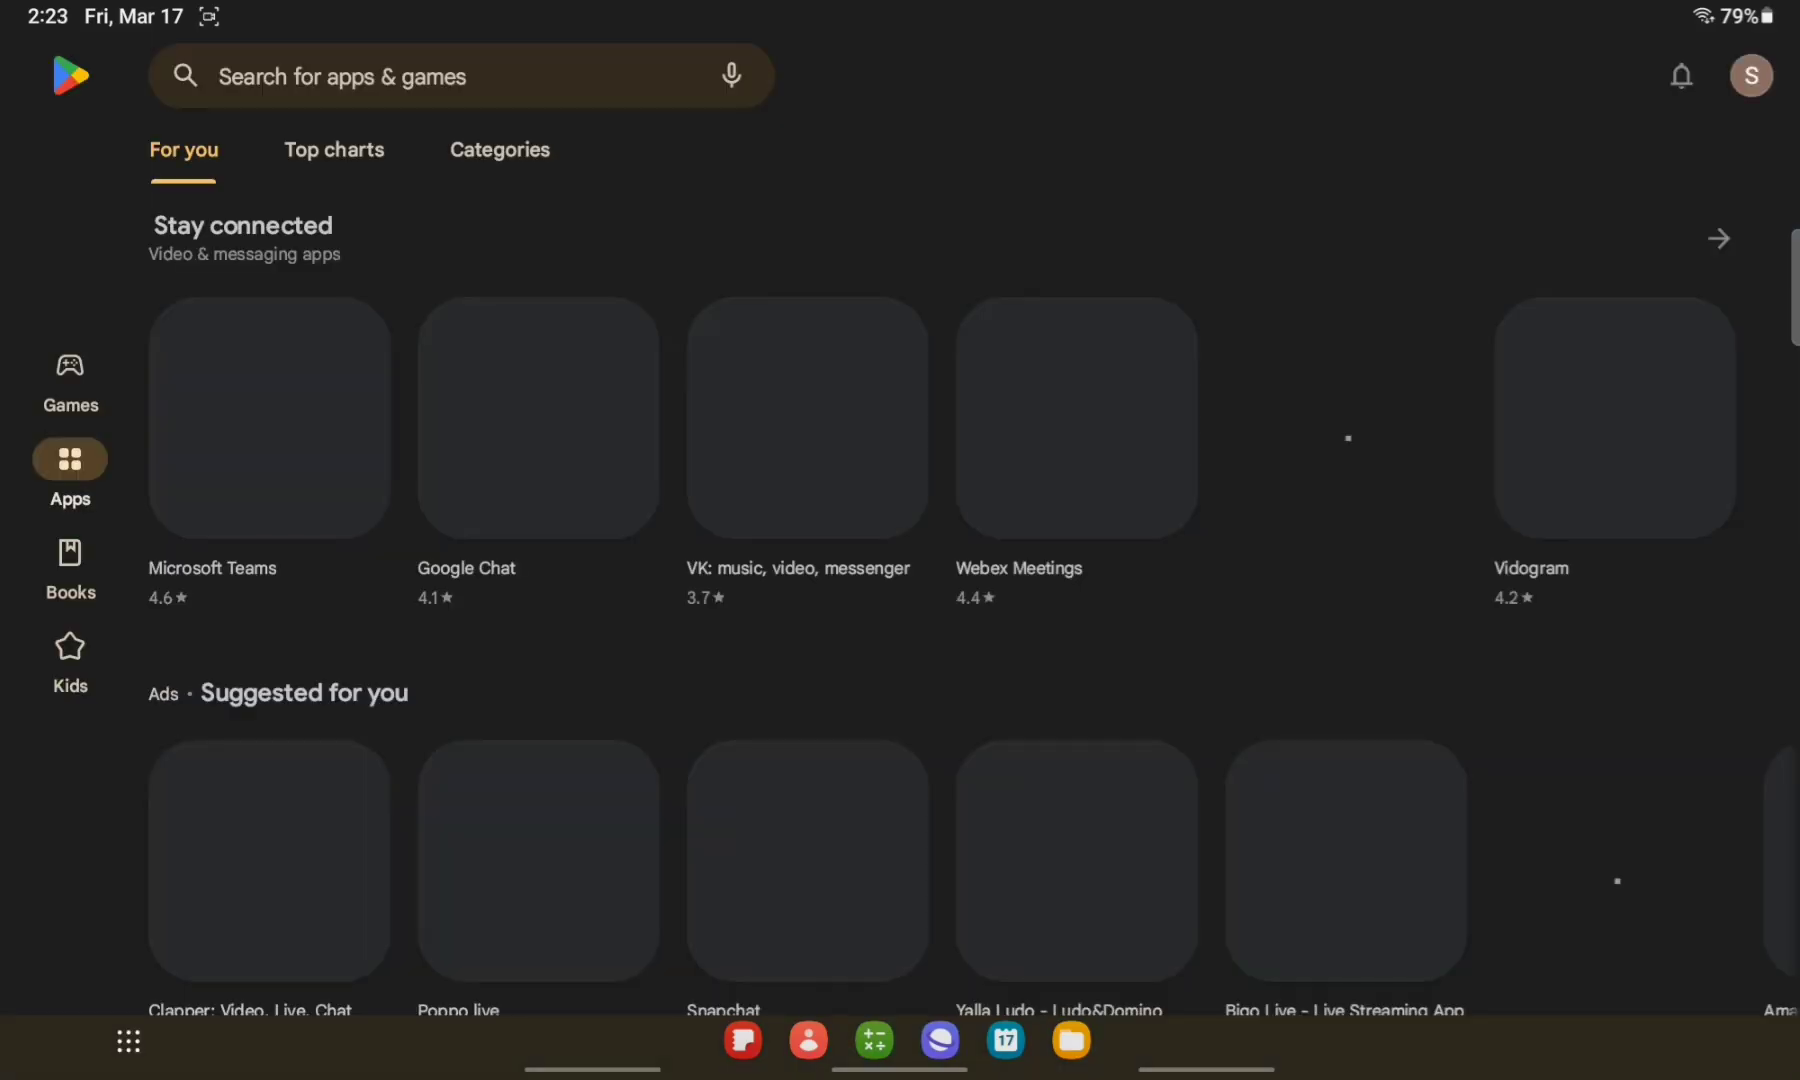
left_click(460, 76)
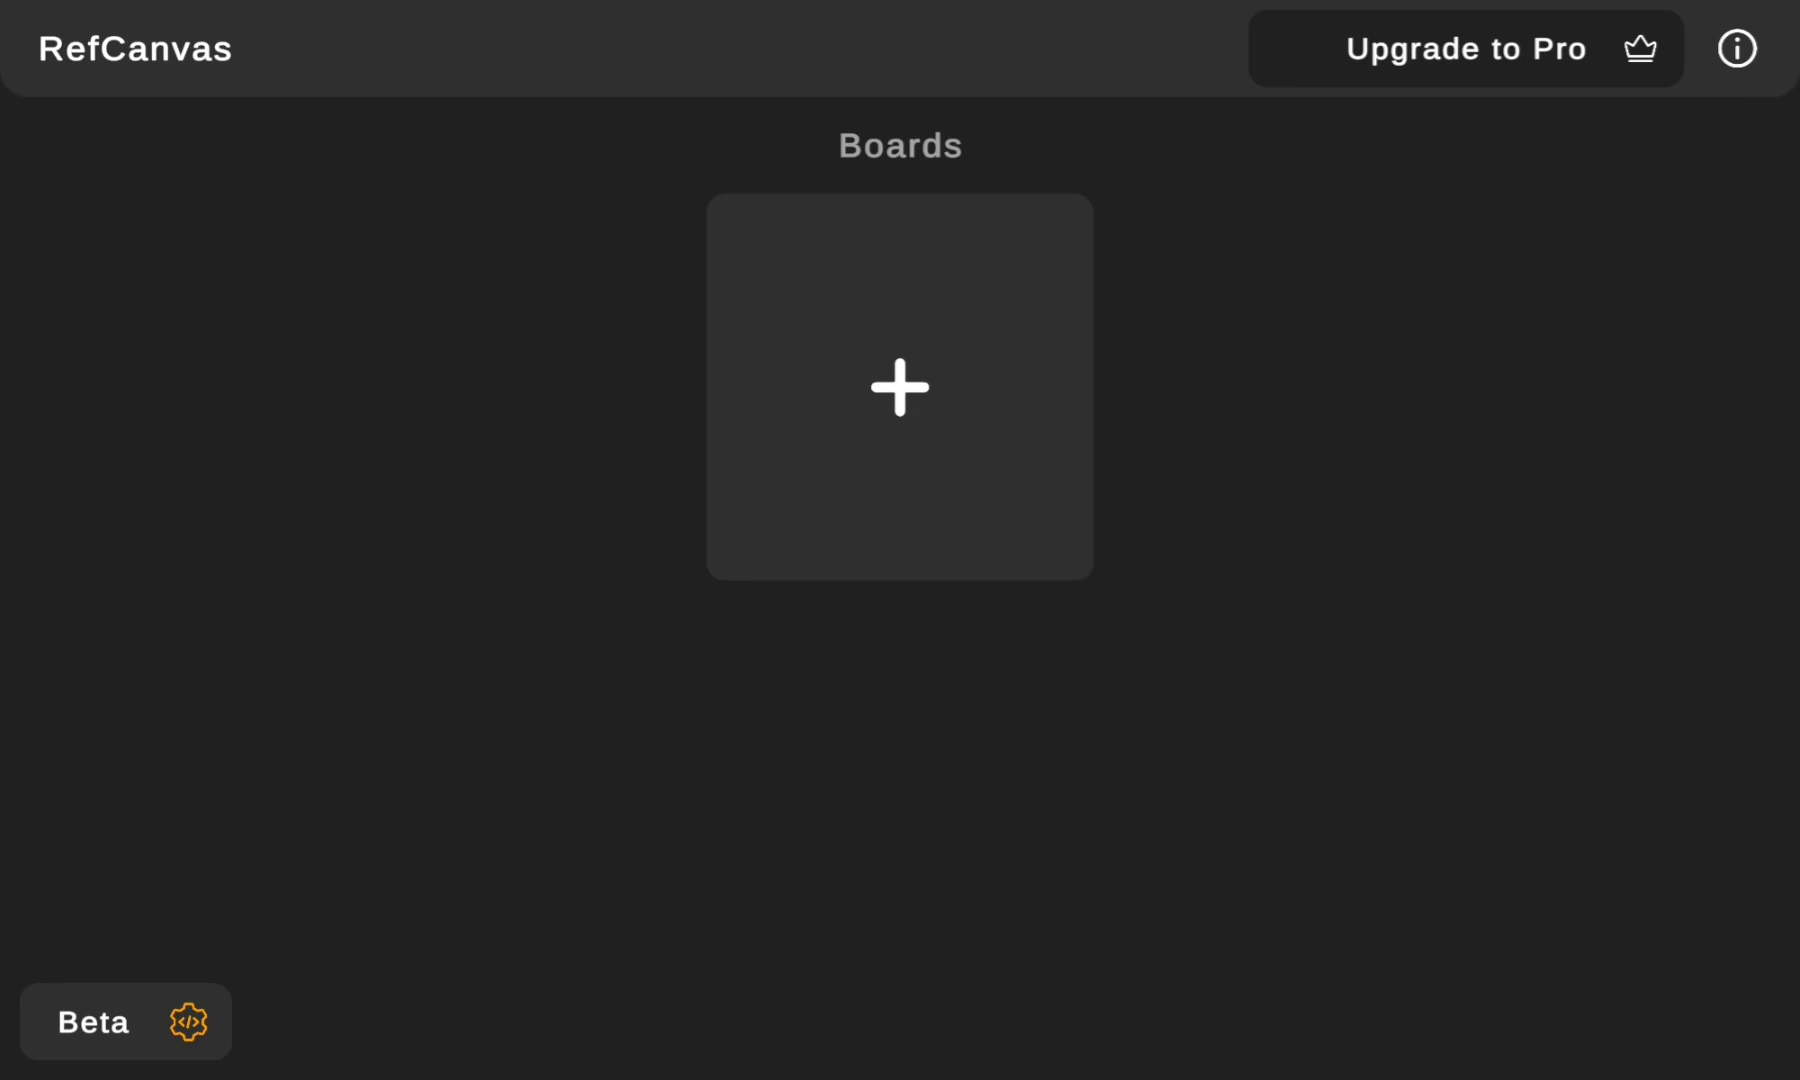
View RefCanvas's $1.99 Upgrade to Pro offer with its locked features
left_click(1466, 48)
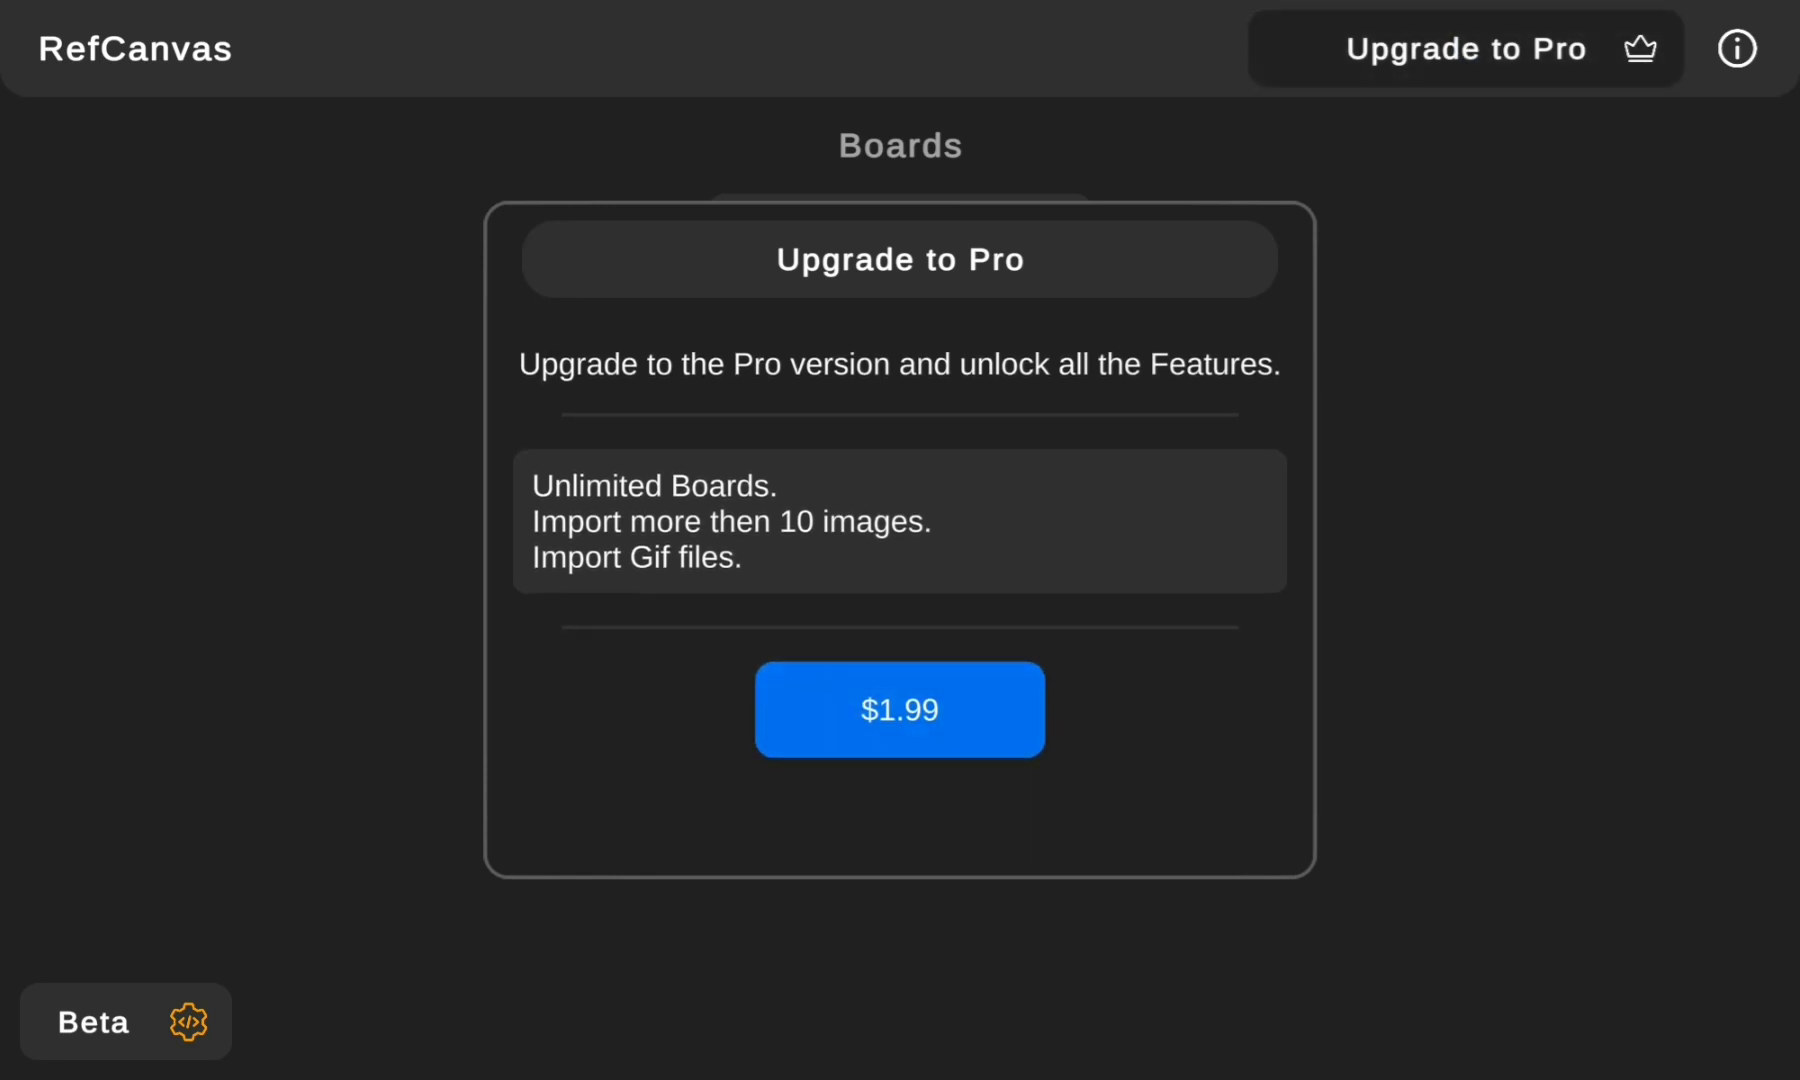
mouse_move(1002, 664)
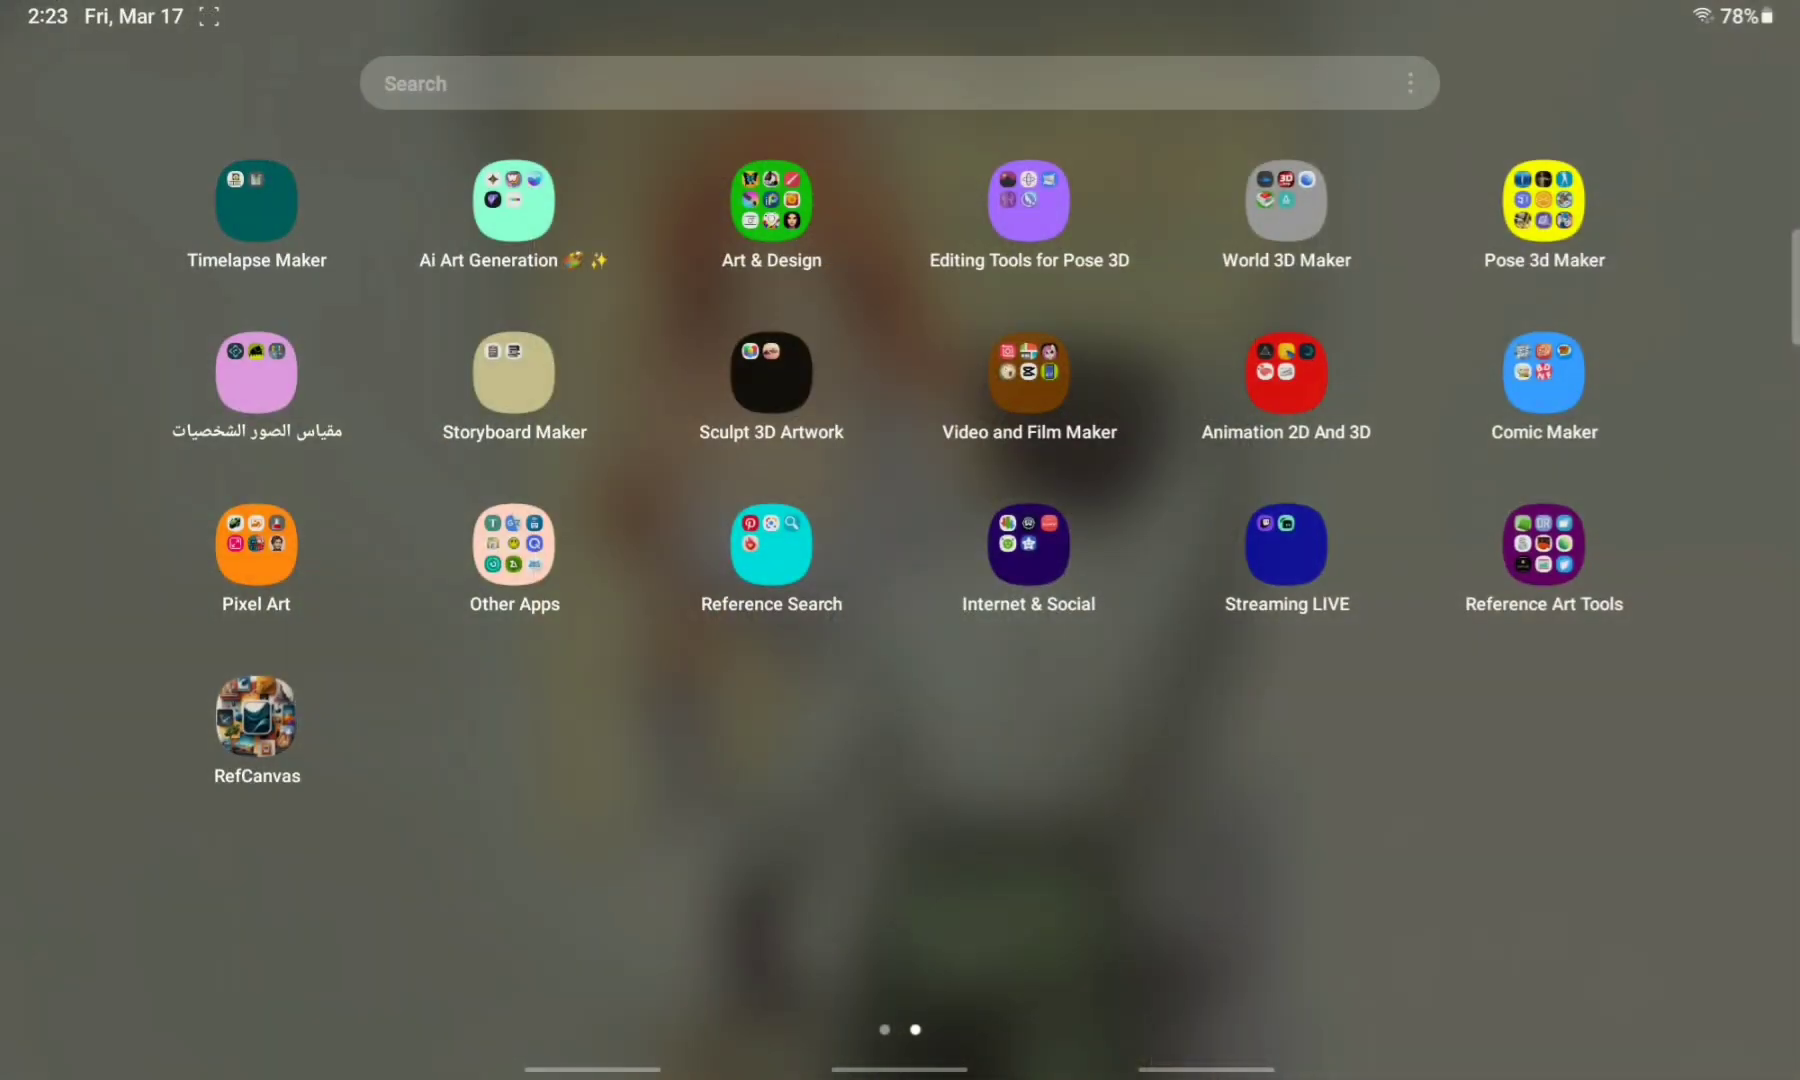
Launch Lucky Patcher and scroll its app list toward RefCanvas
left_click(514, 548)
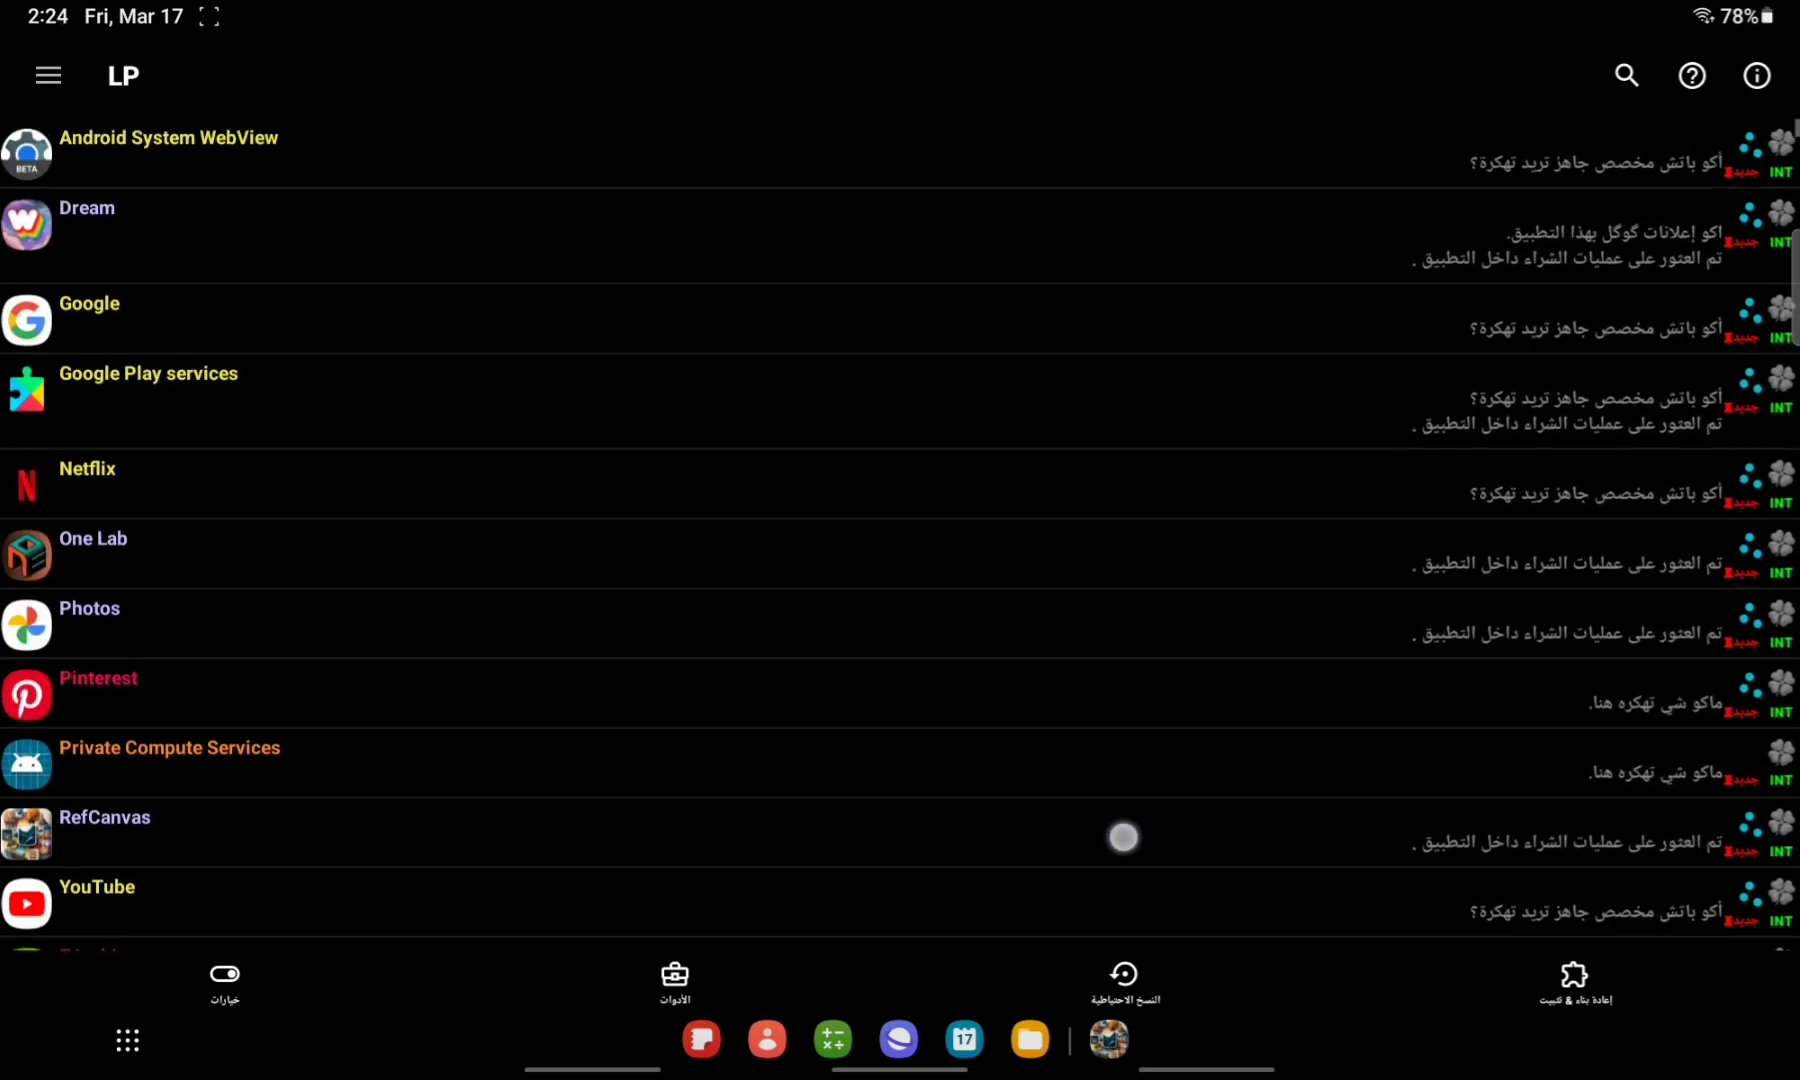
scroll("up", 3)
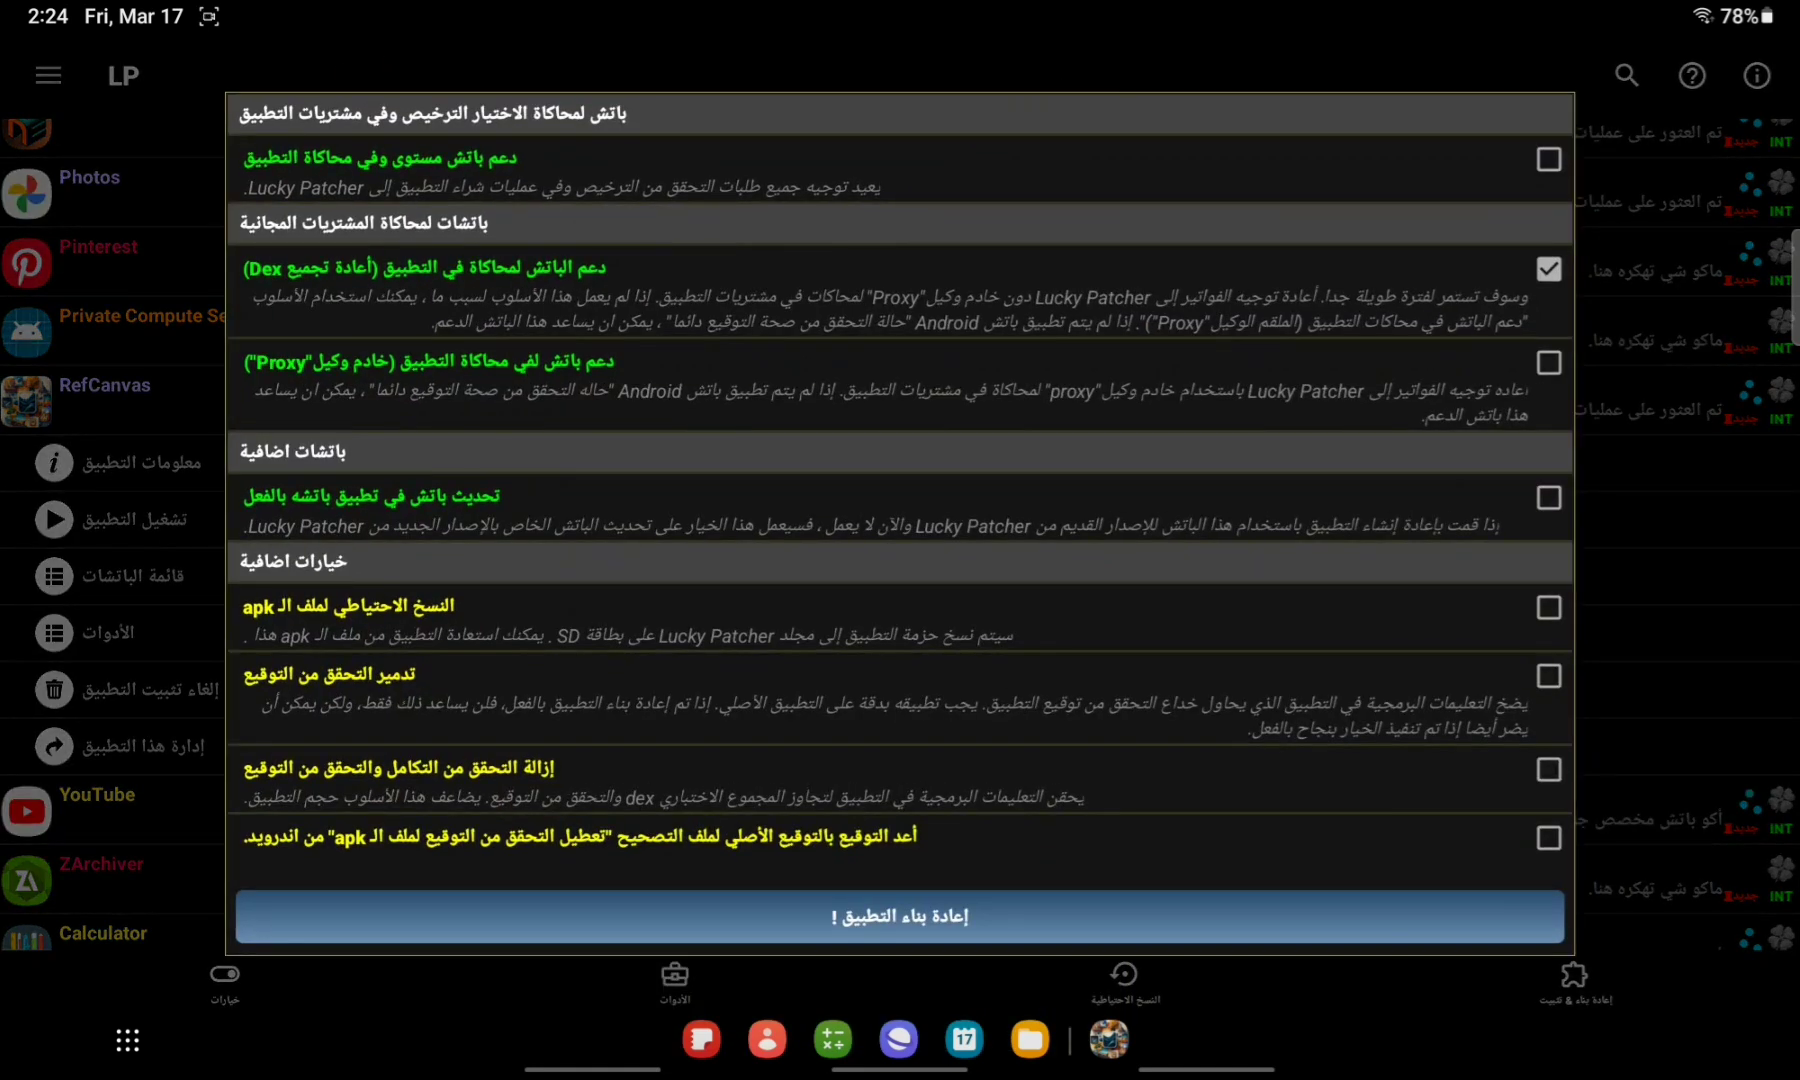
Rebuild RefCanvas with in-app purchase and LVL license emulation patches
left_click(1548, 160)
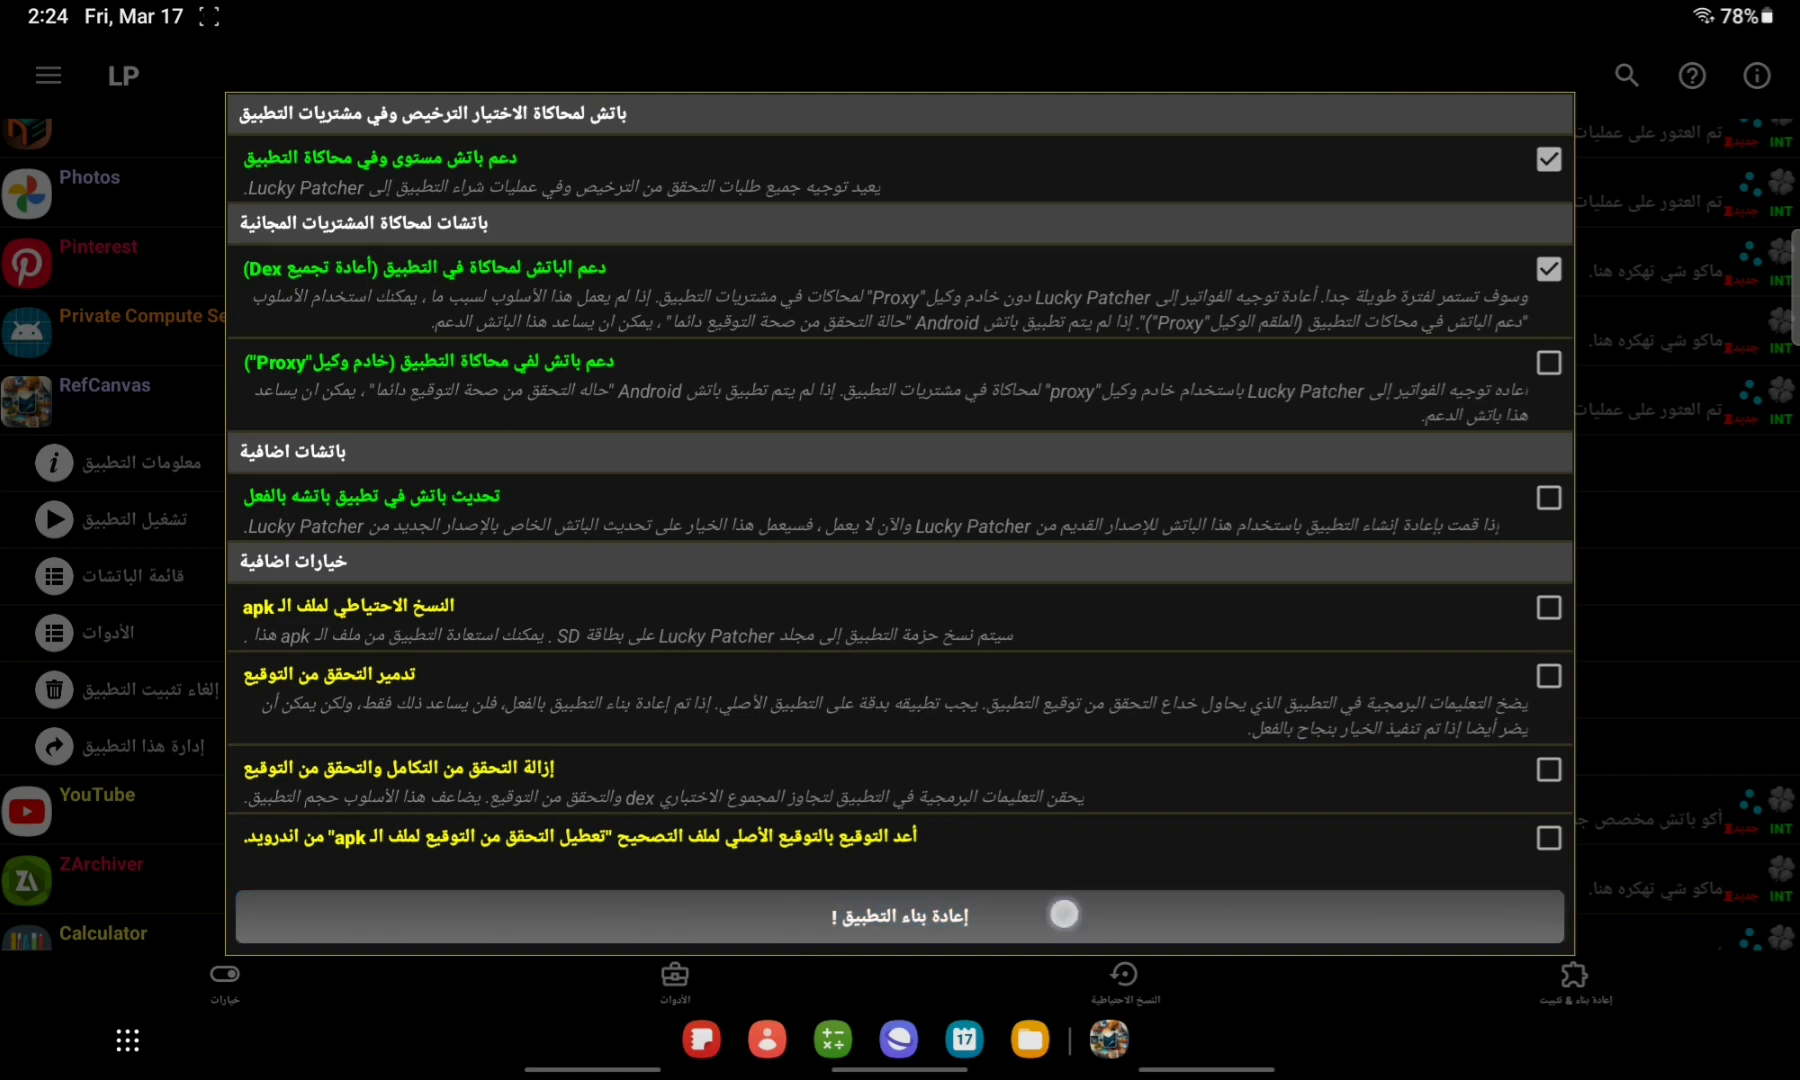
left_click(898, 914)
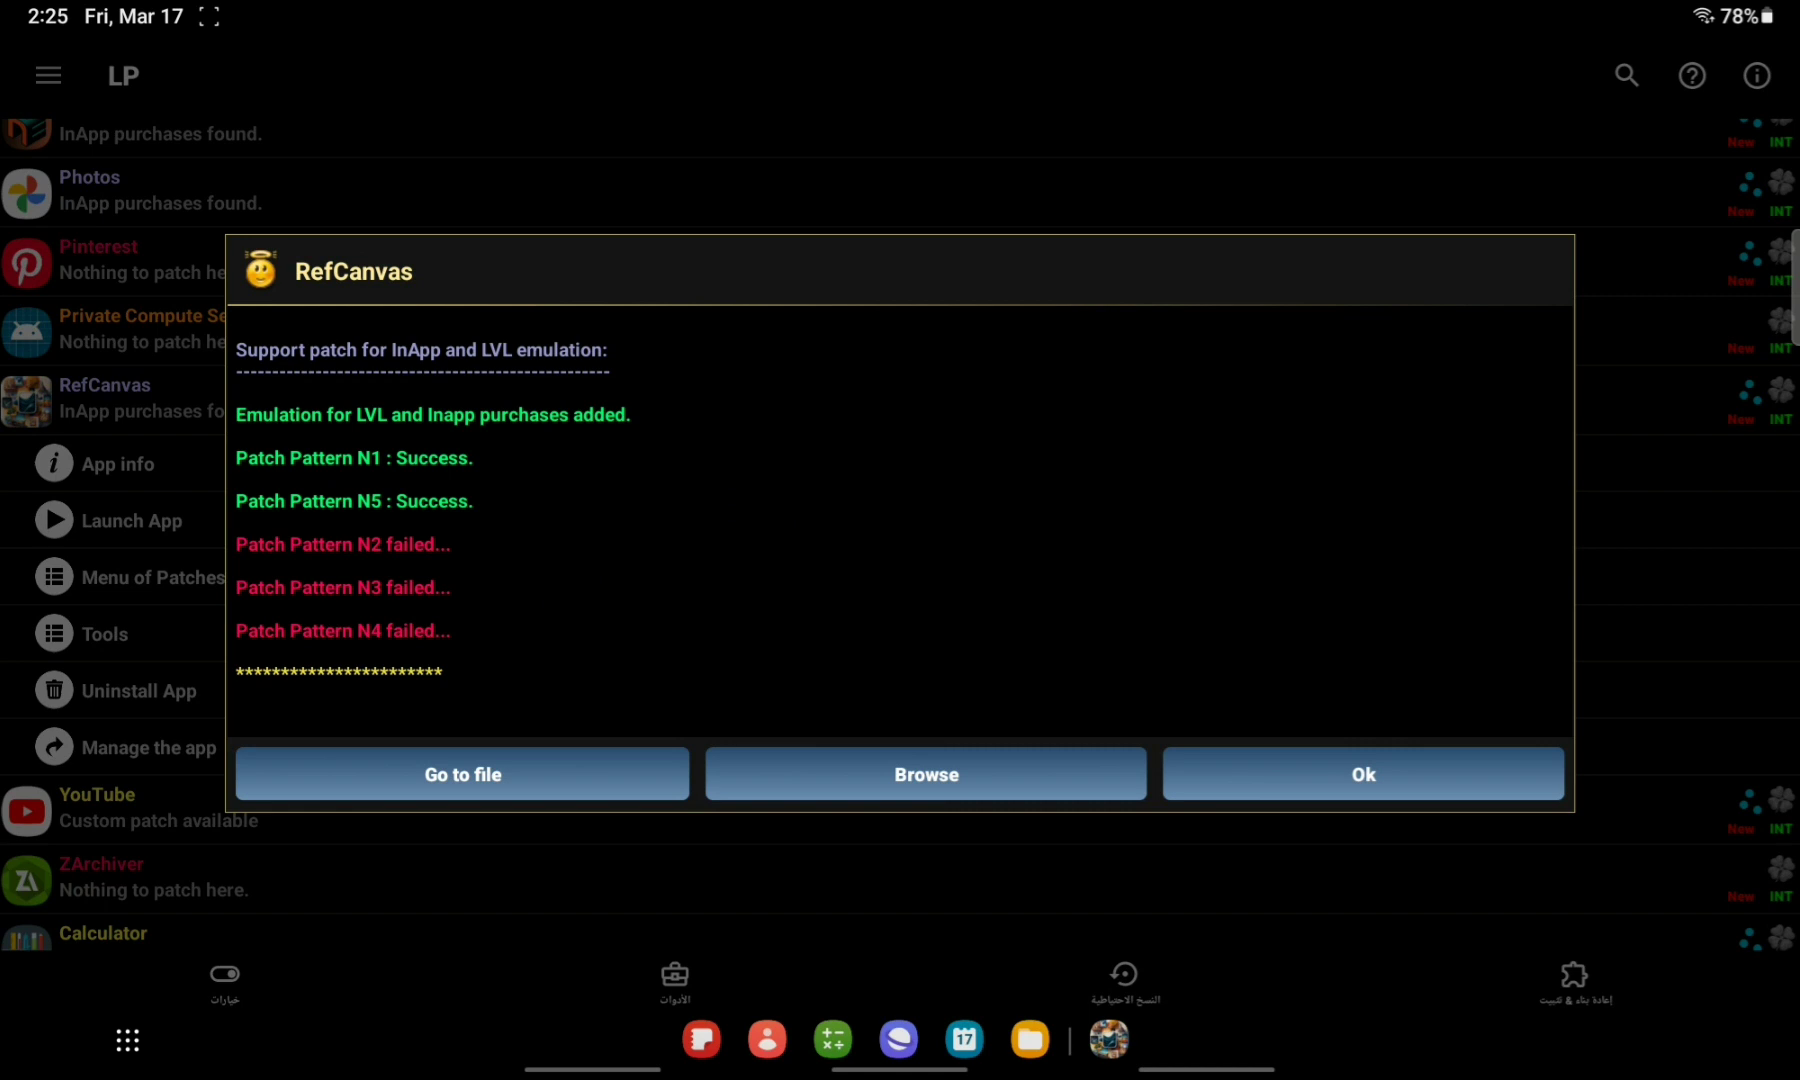
Uninstall the original RefCanvas, install the patched build without backups, and launch it
left_click(1362, 774)
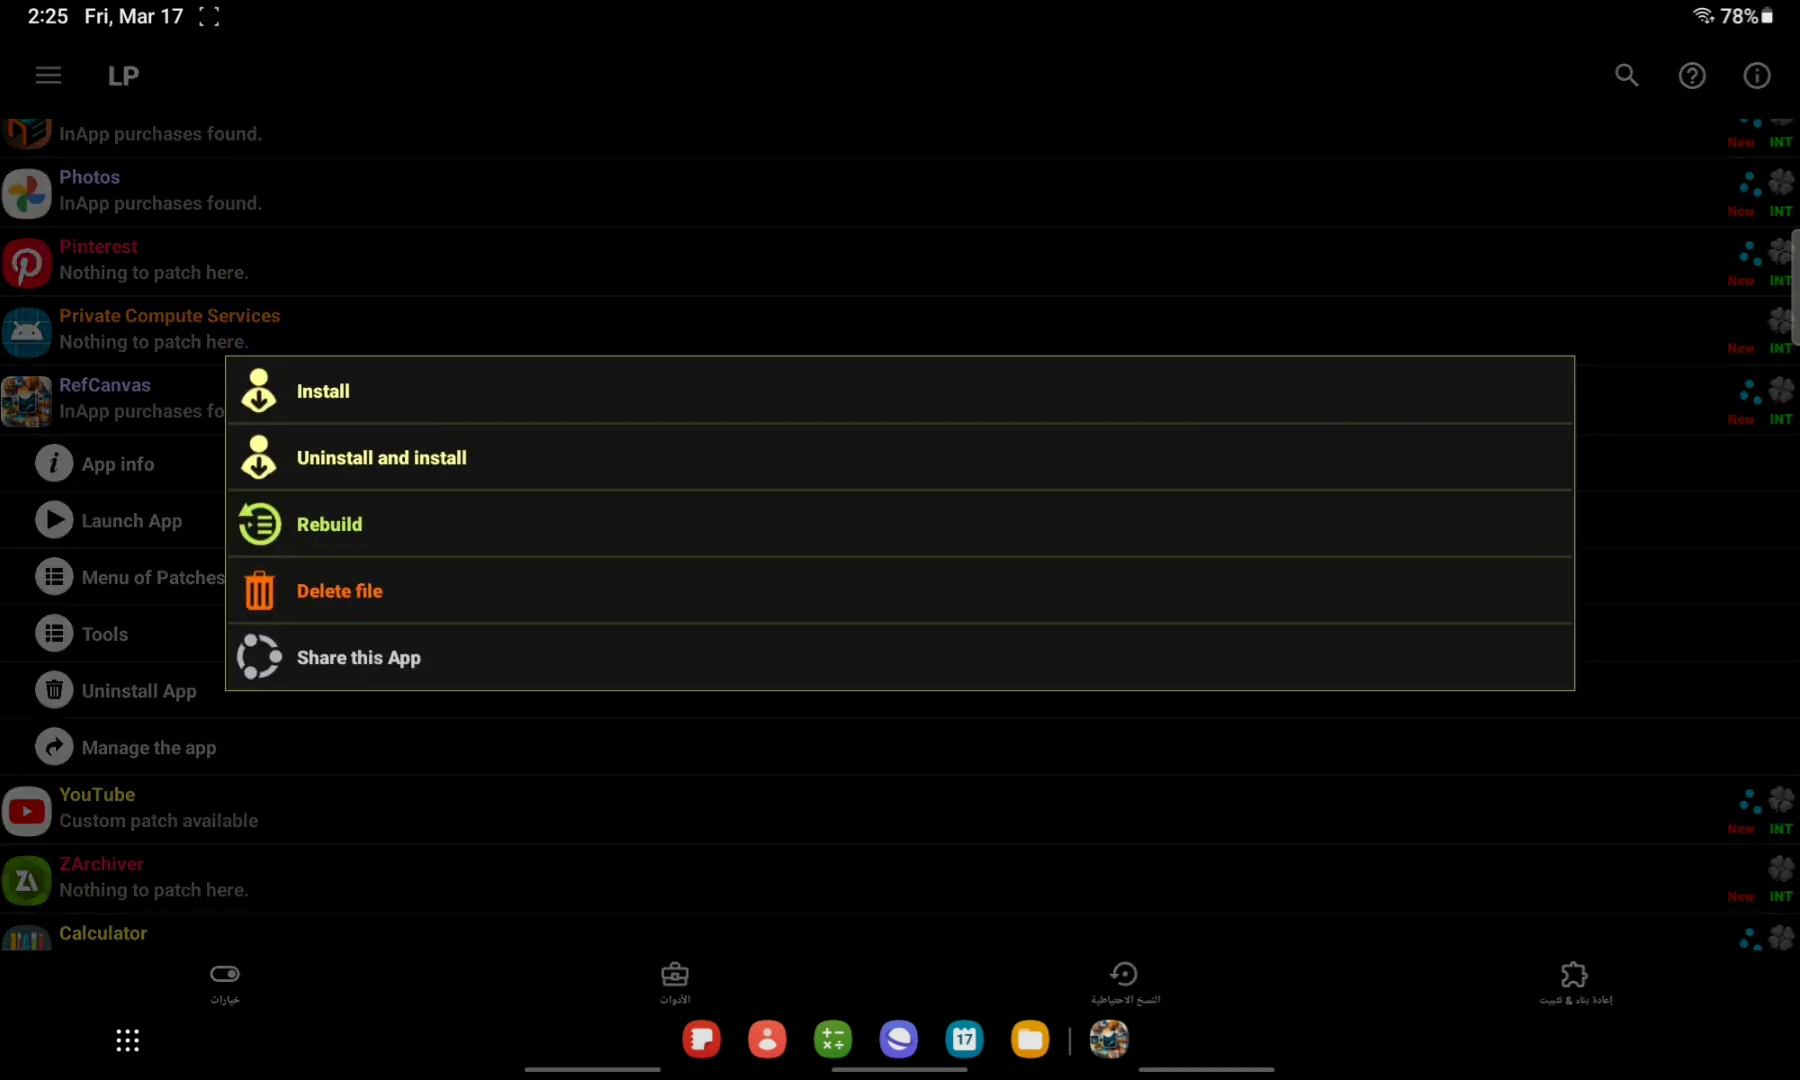
left_click(382, 456)
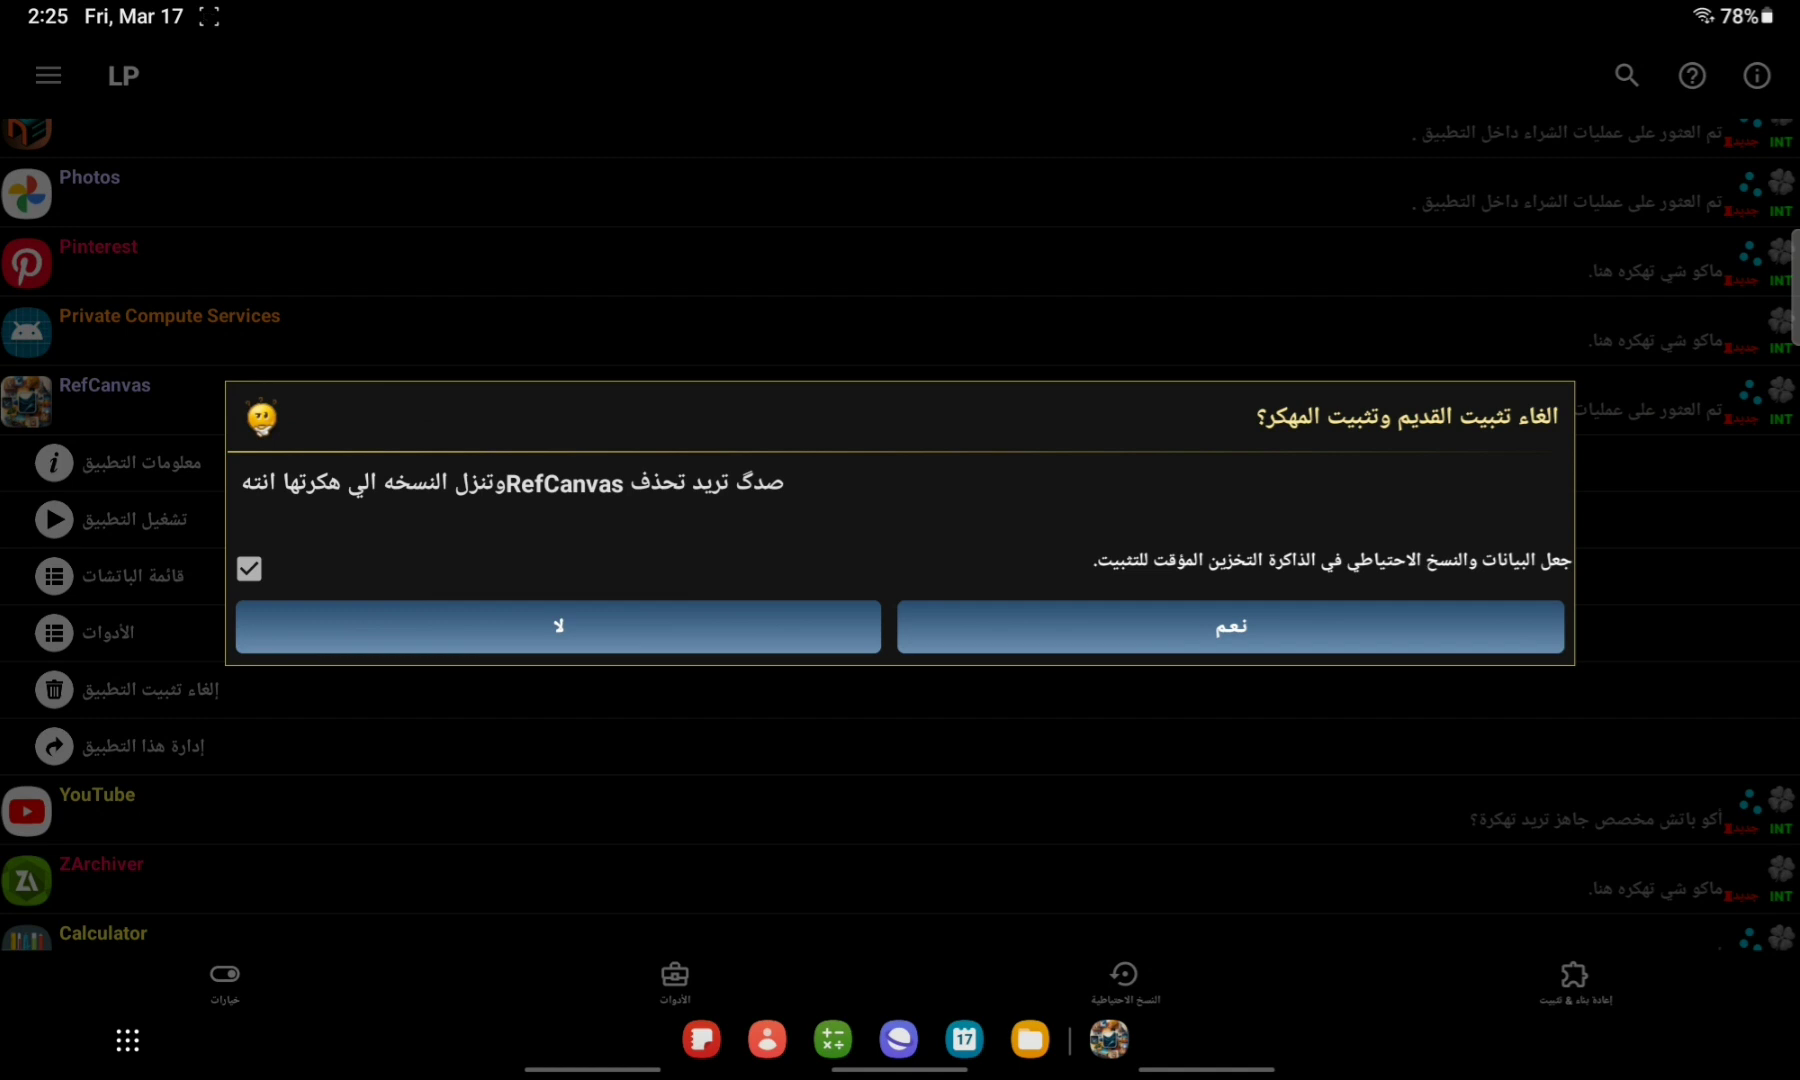
left_click(248, 568)
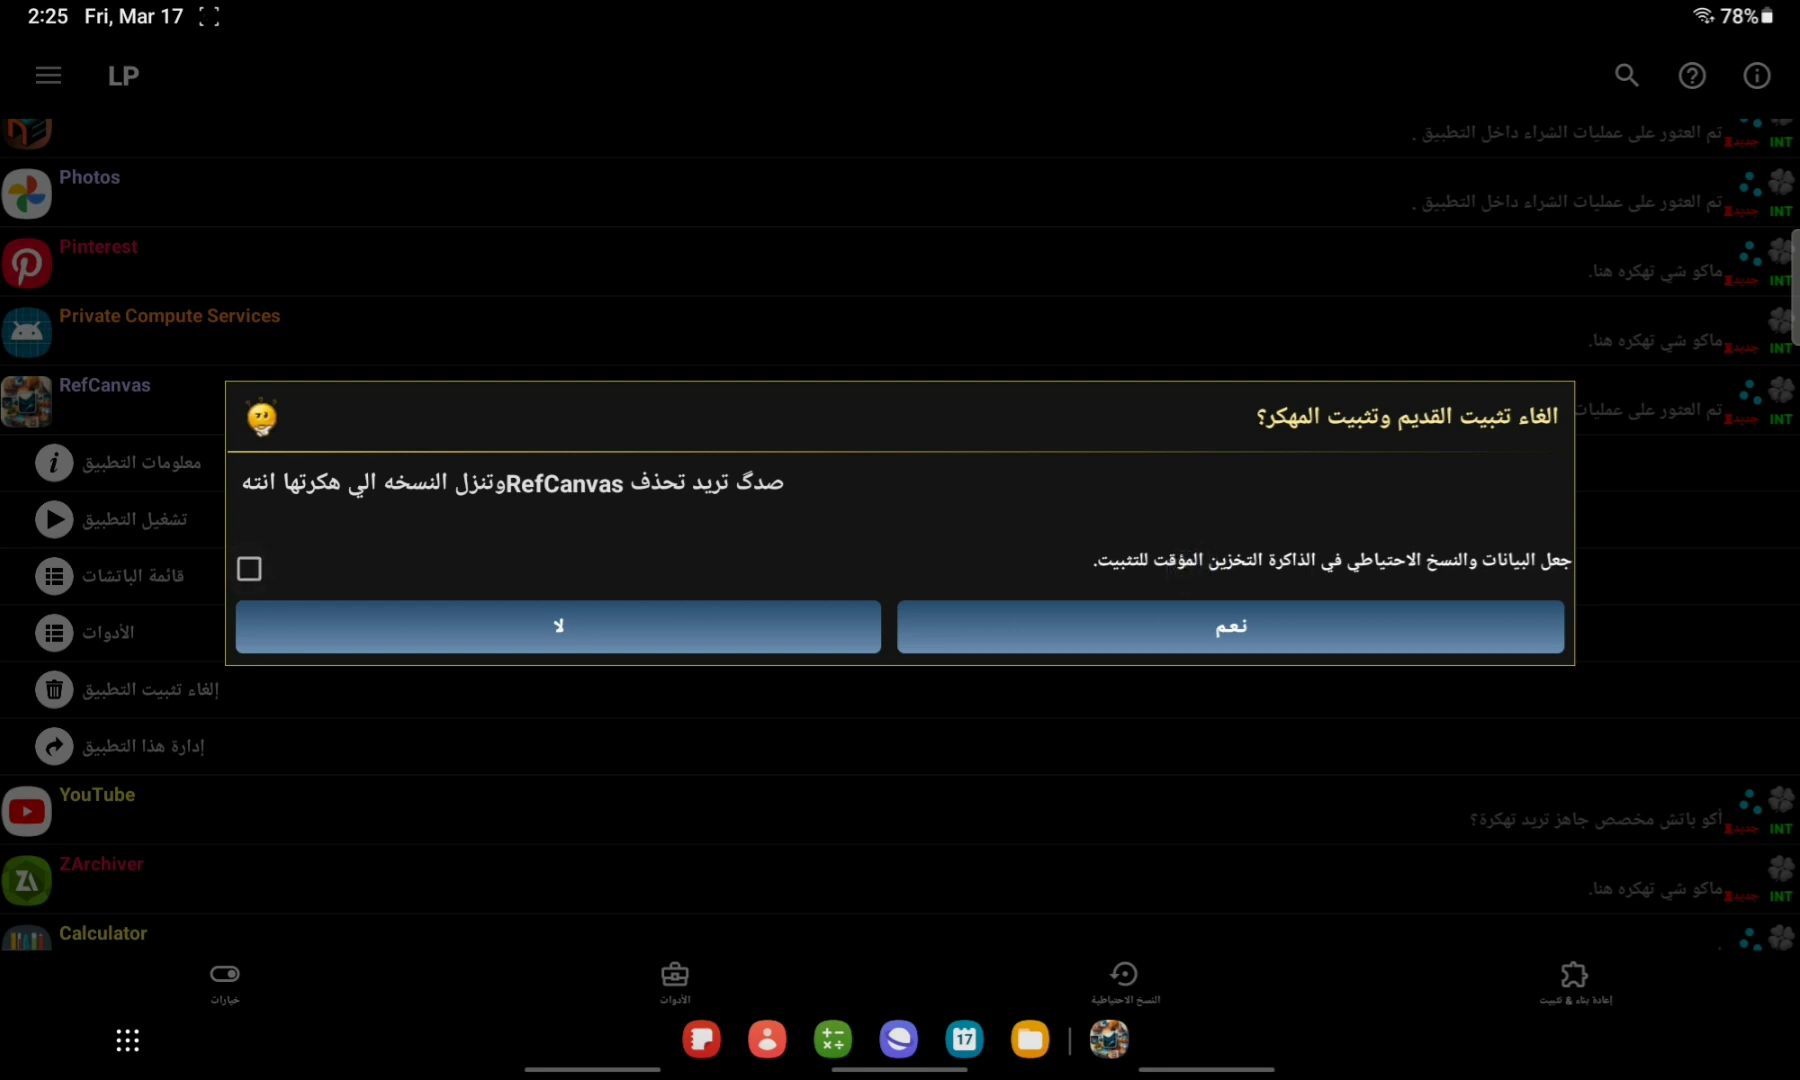
left_click(1230, 626)
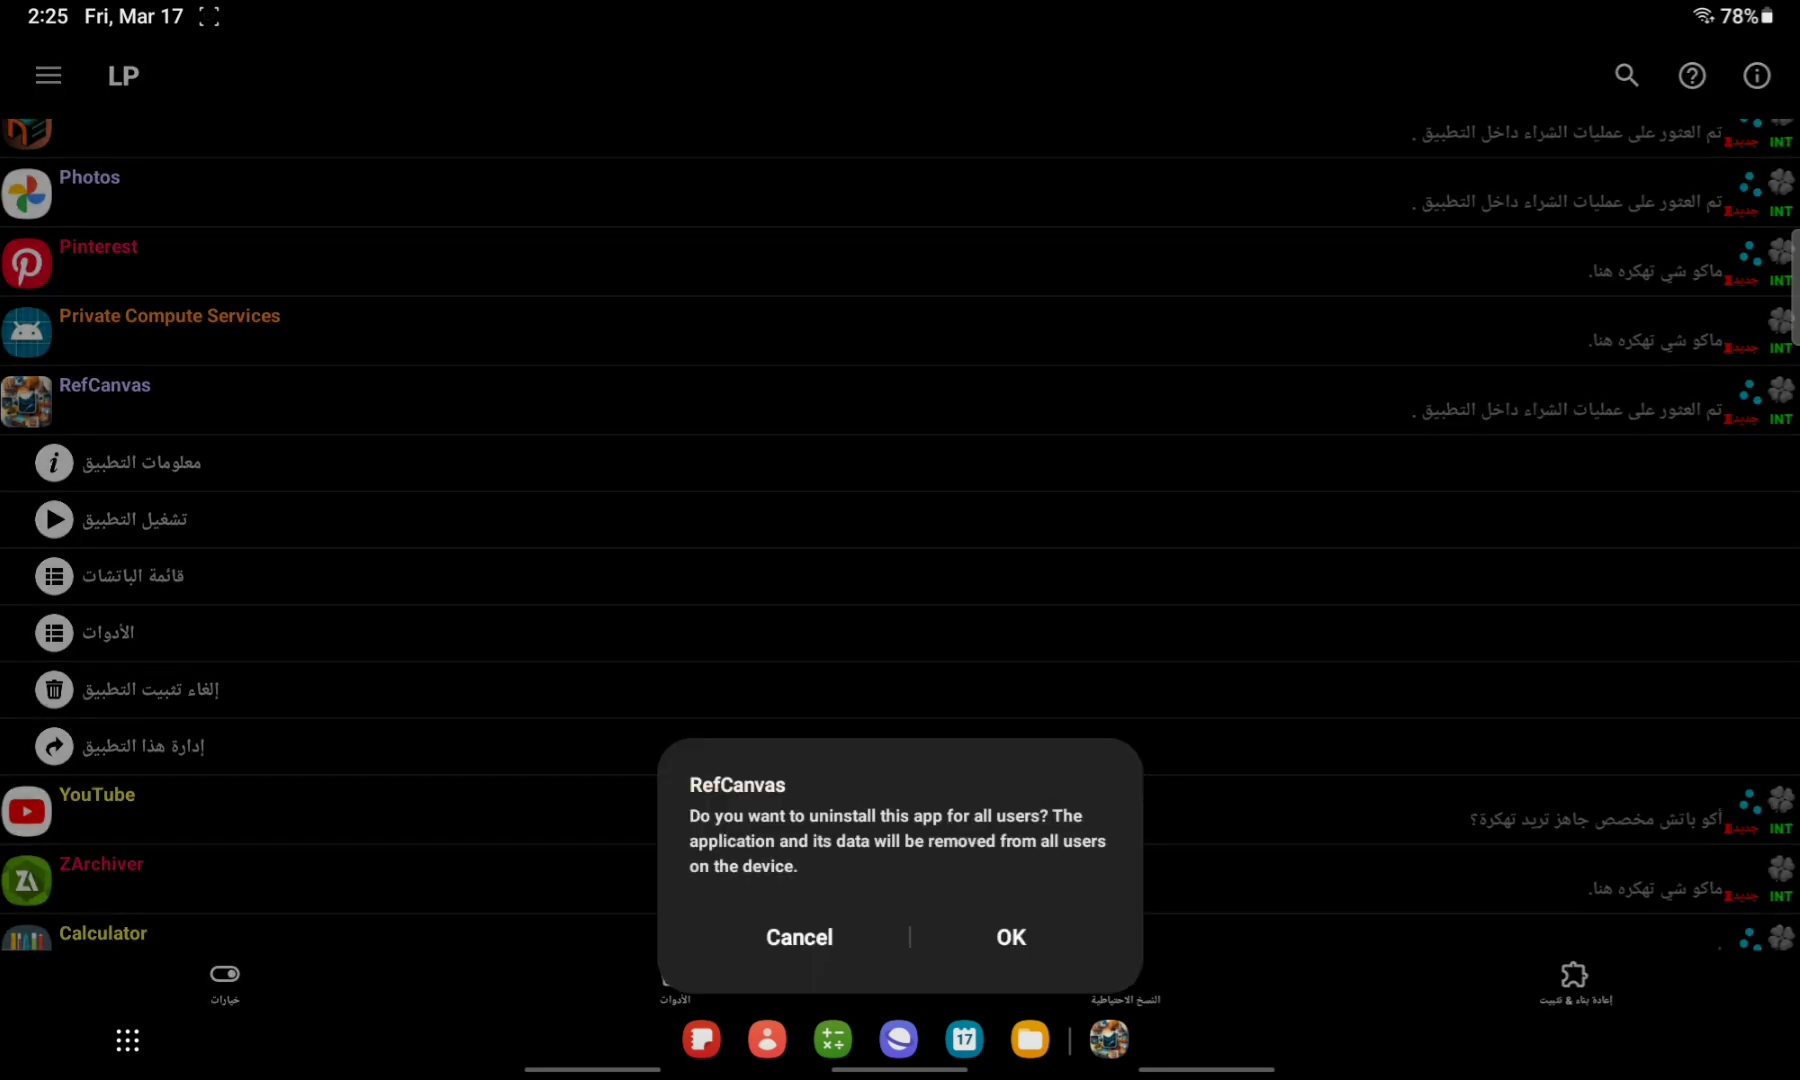
left_click(798, 936)
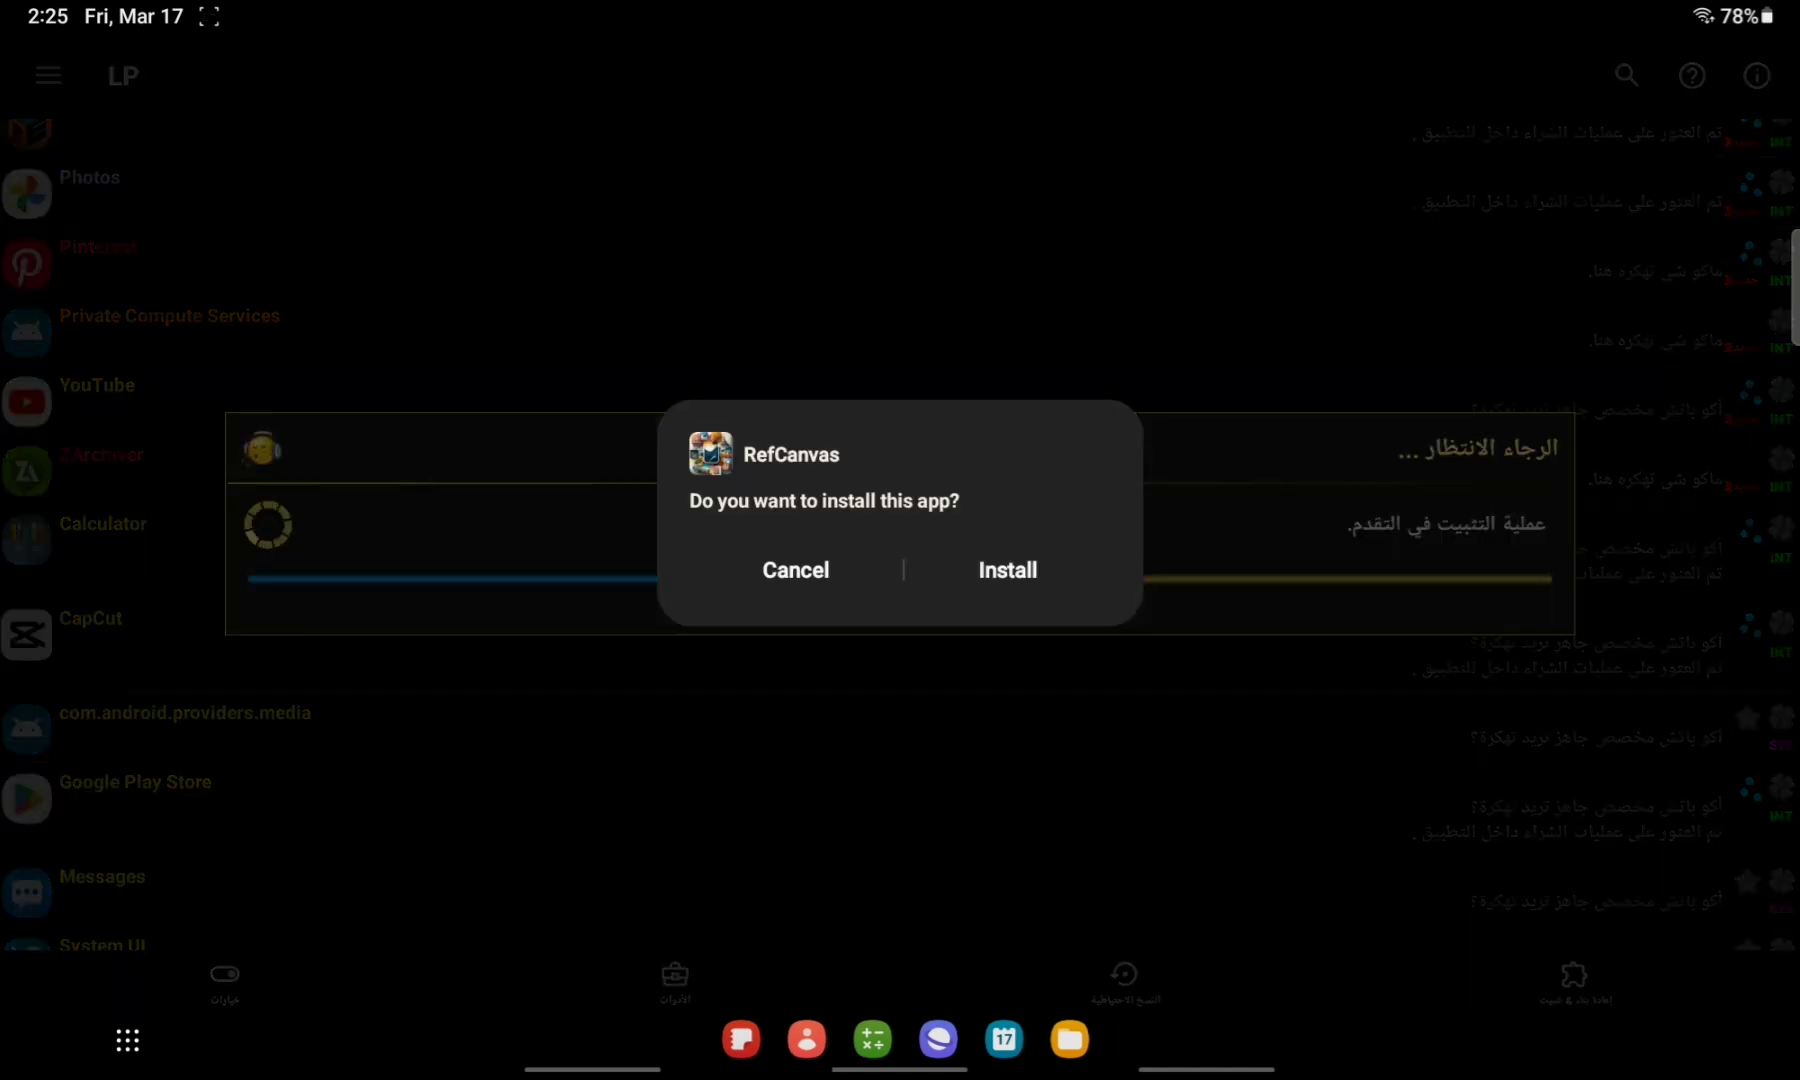
left_click(1004, 570)
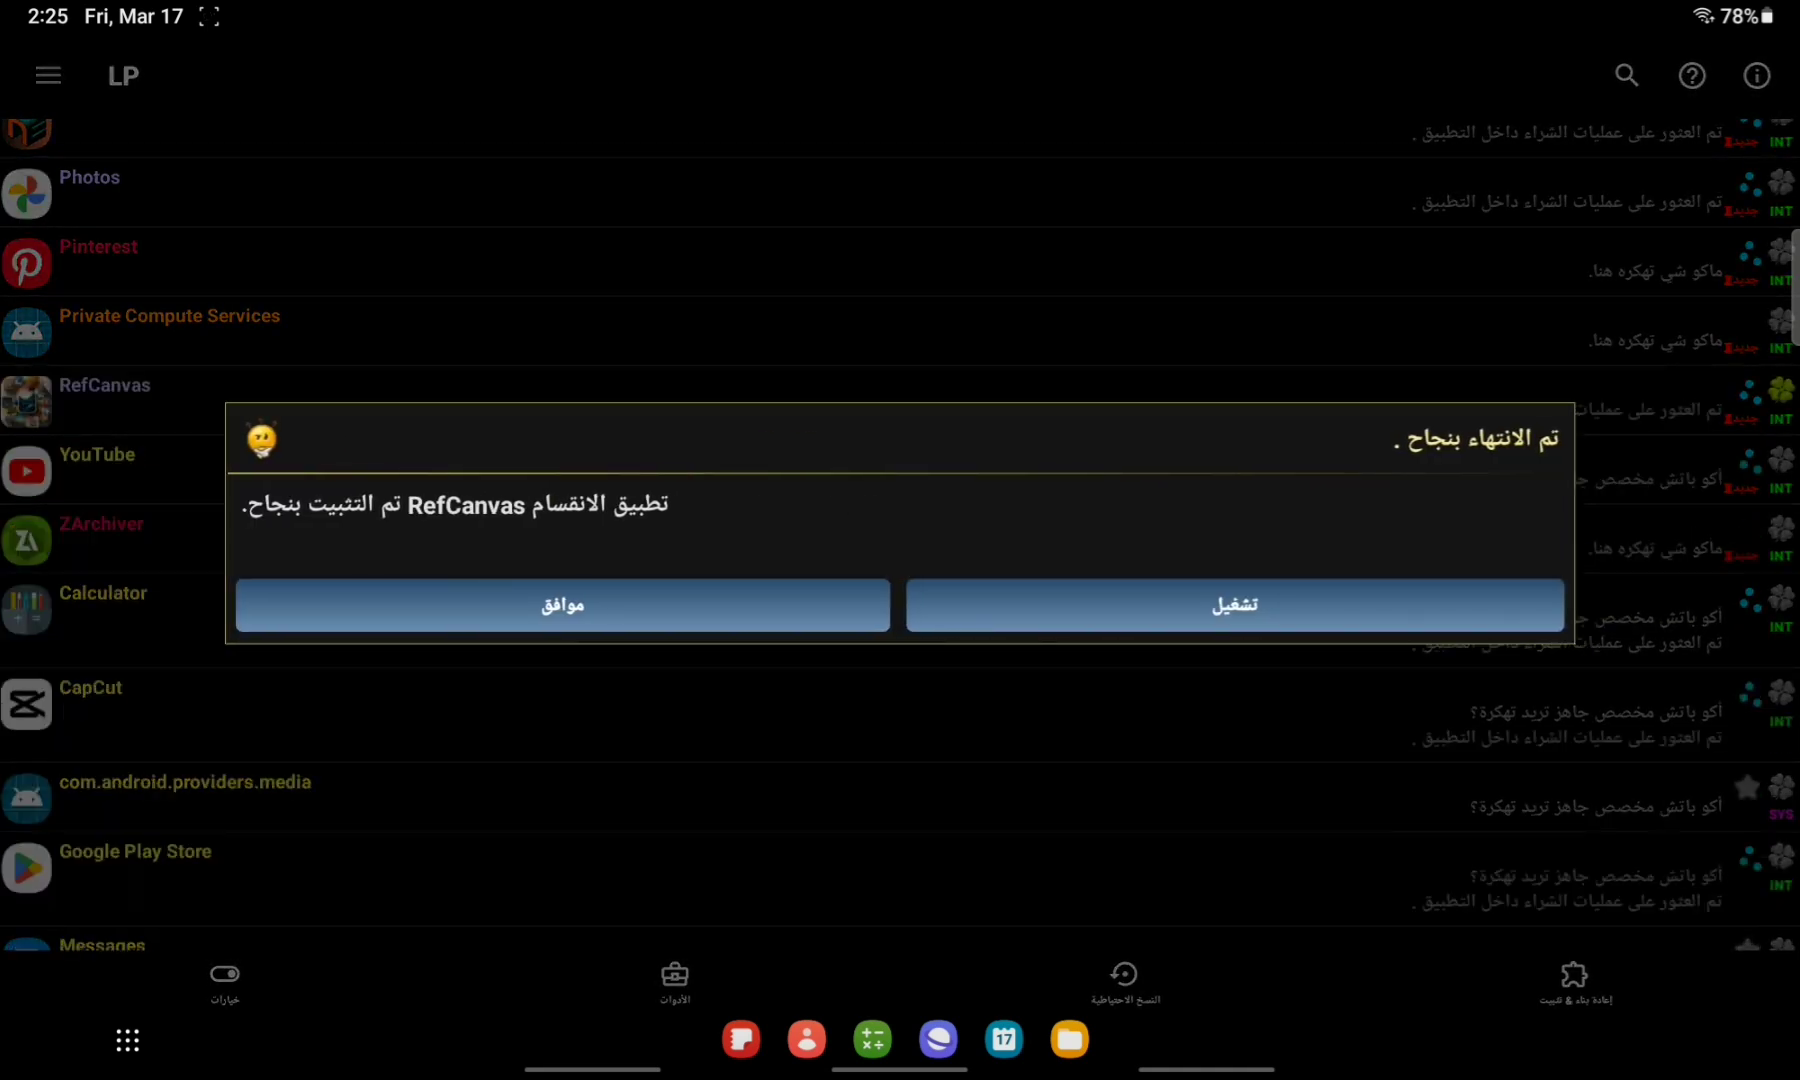
left_click(1234, 604)
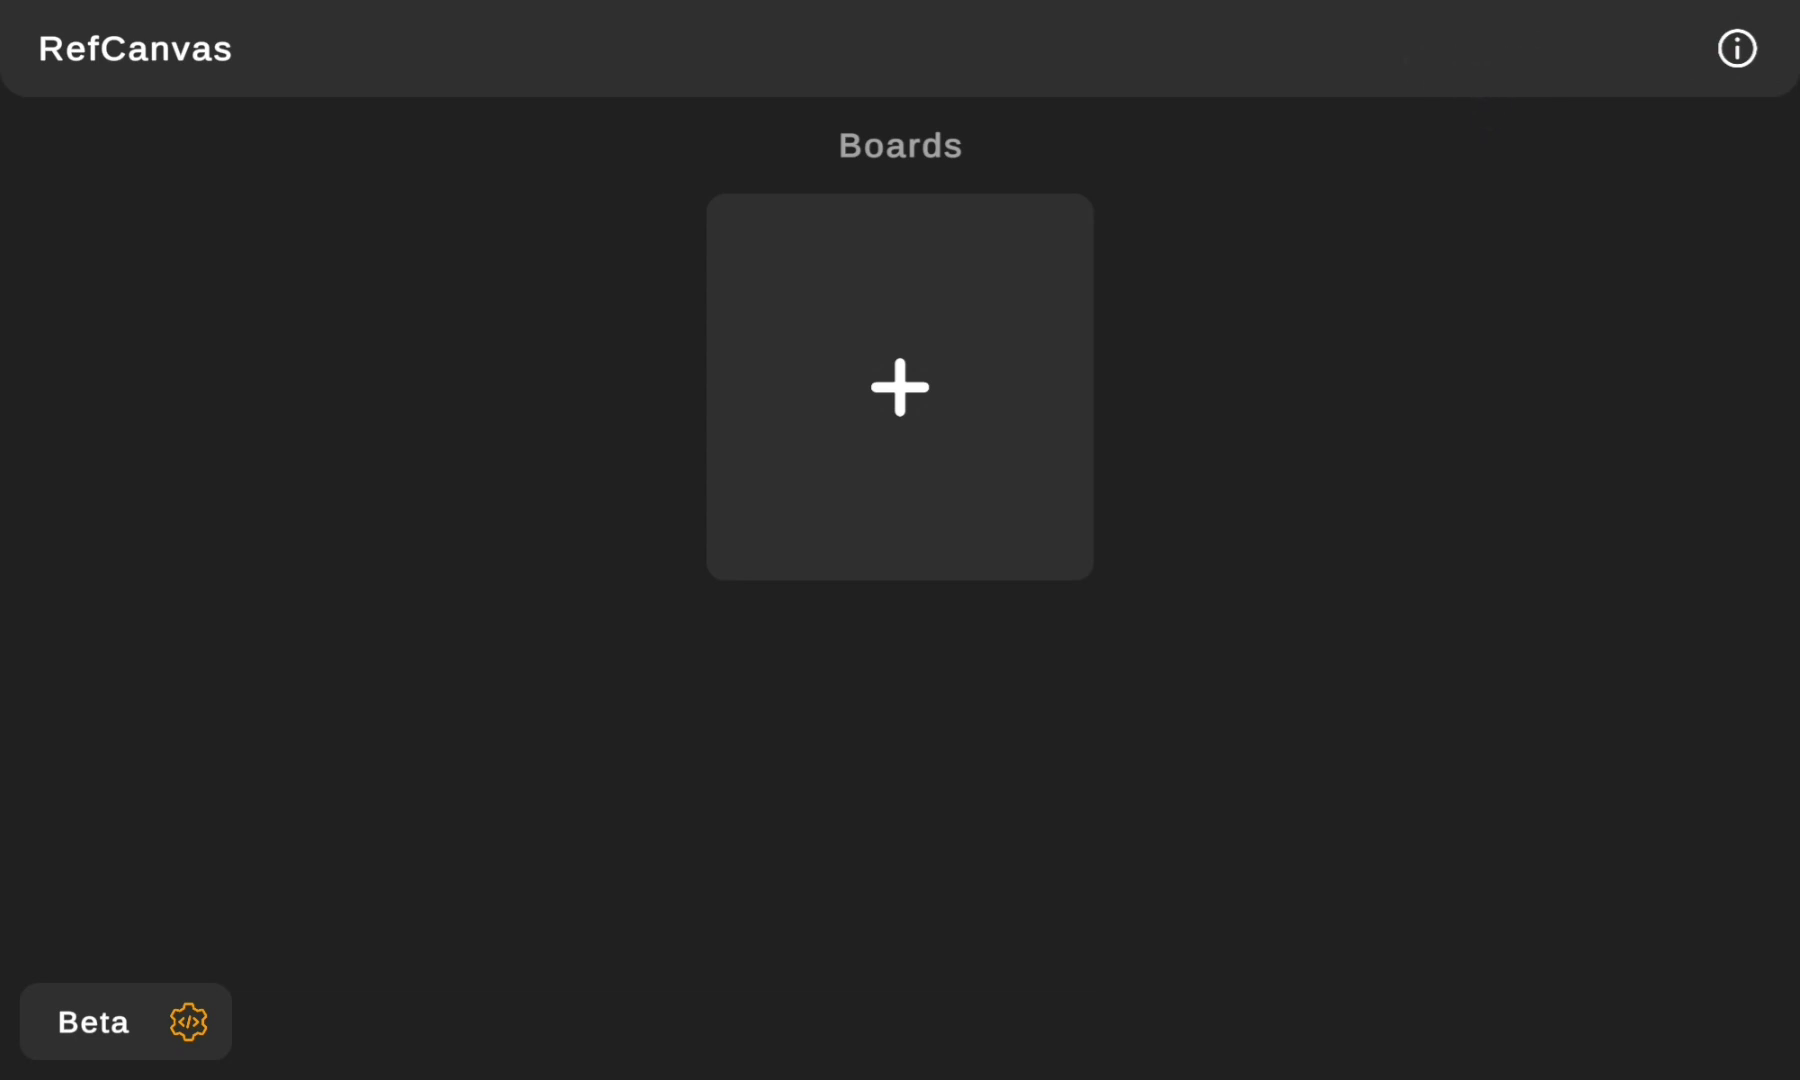
mouse_move(1666, 230)
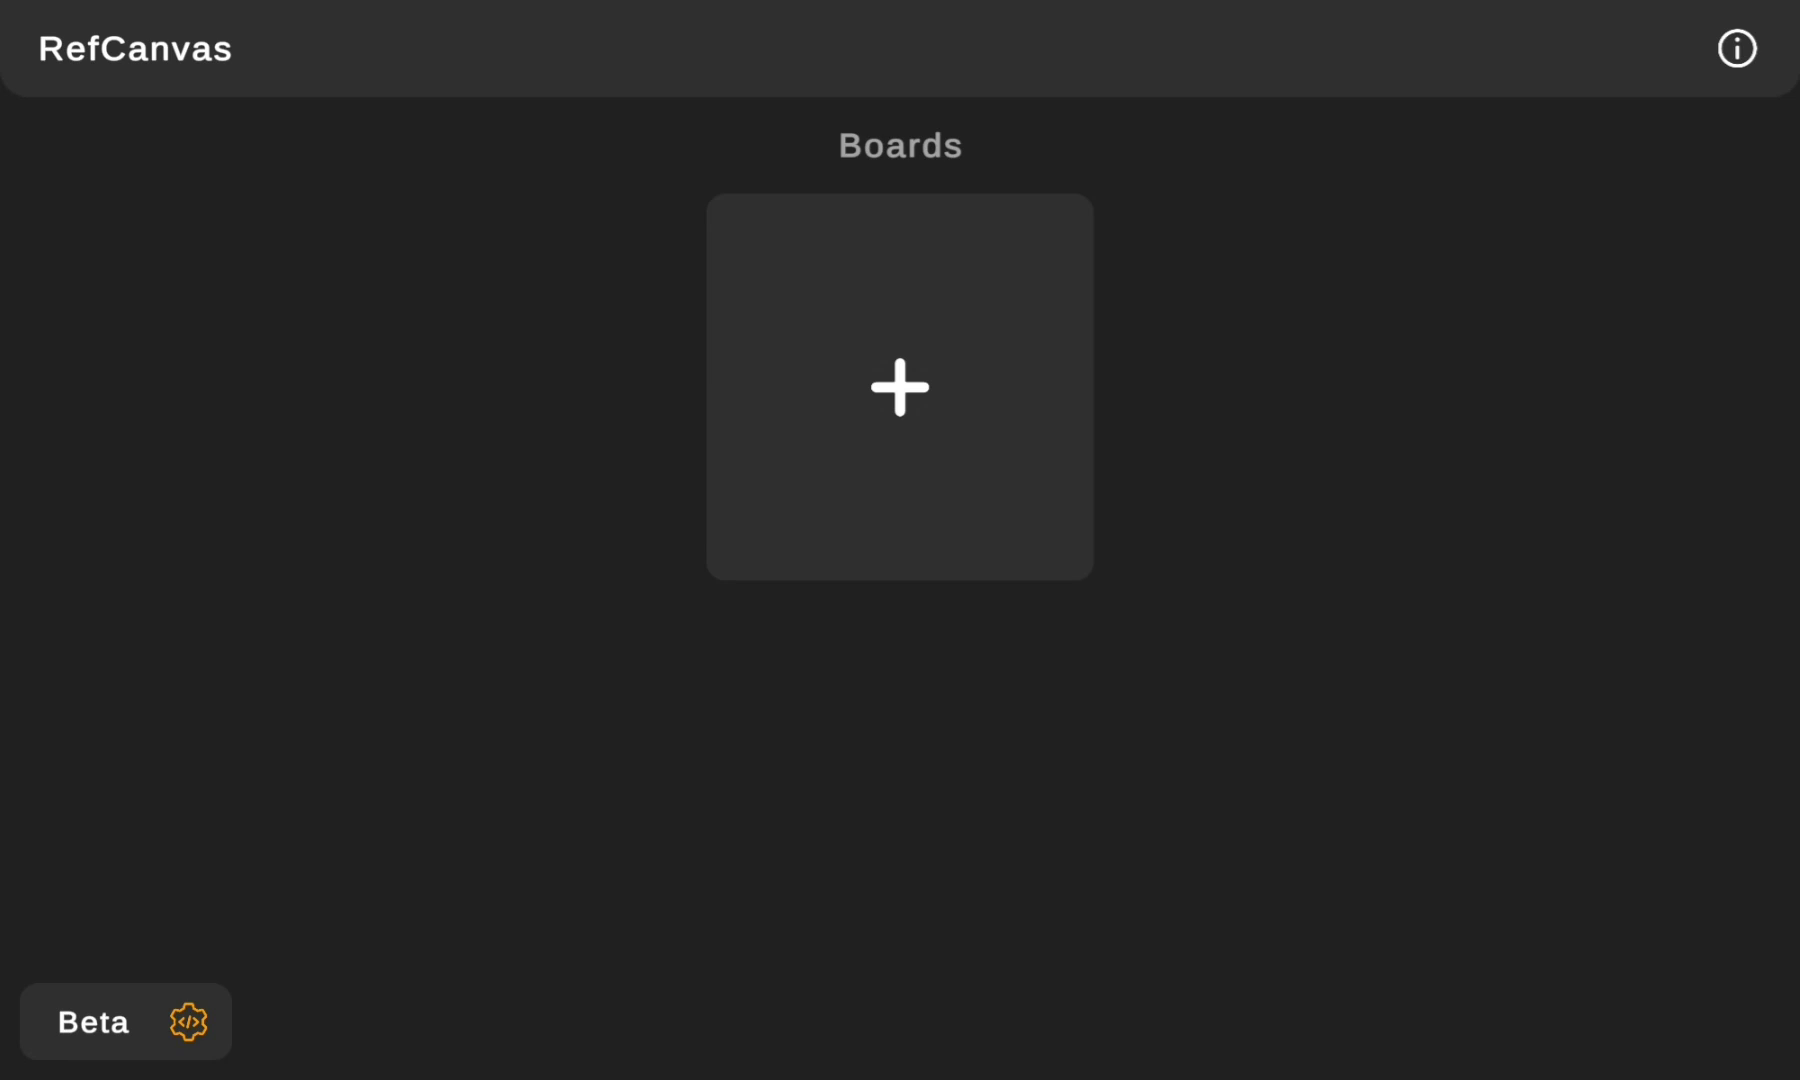
Start creating a new board from the + tile on the Boards screen
left_click(898, 386)
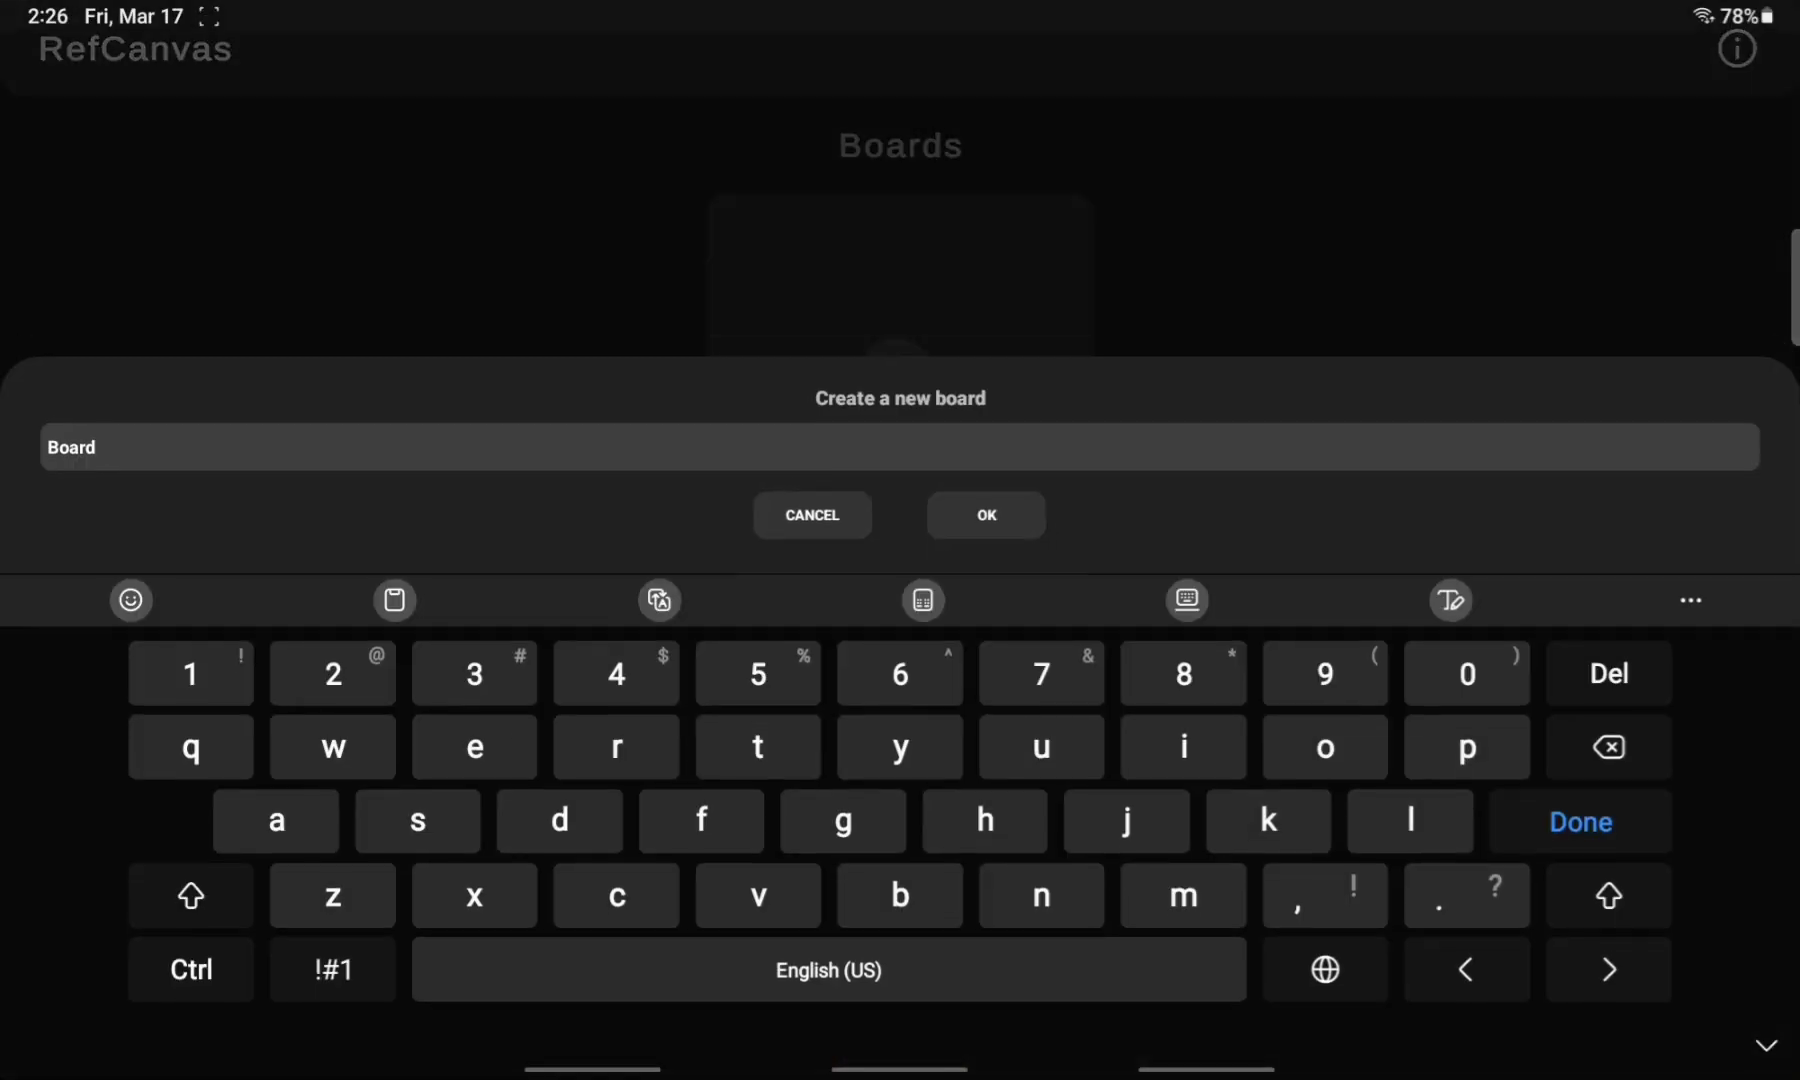
Create the board named Board, open it and import the Homer image onto its canvas
left_click(984, 514)
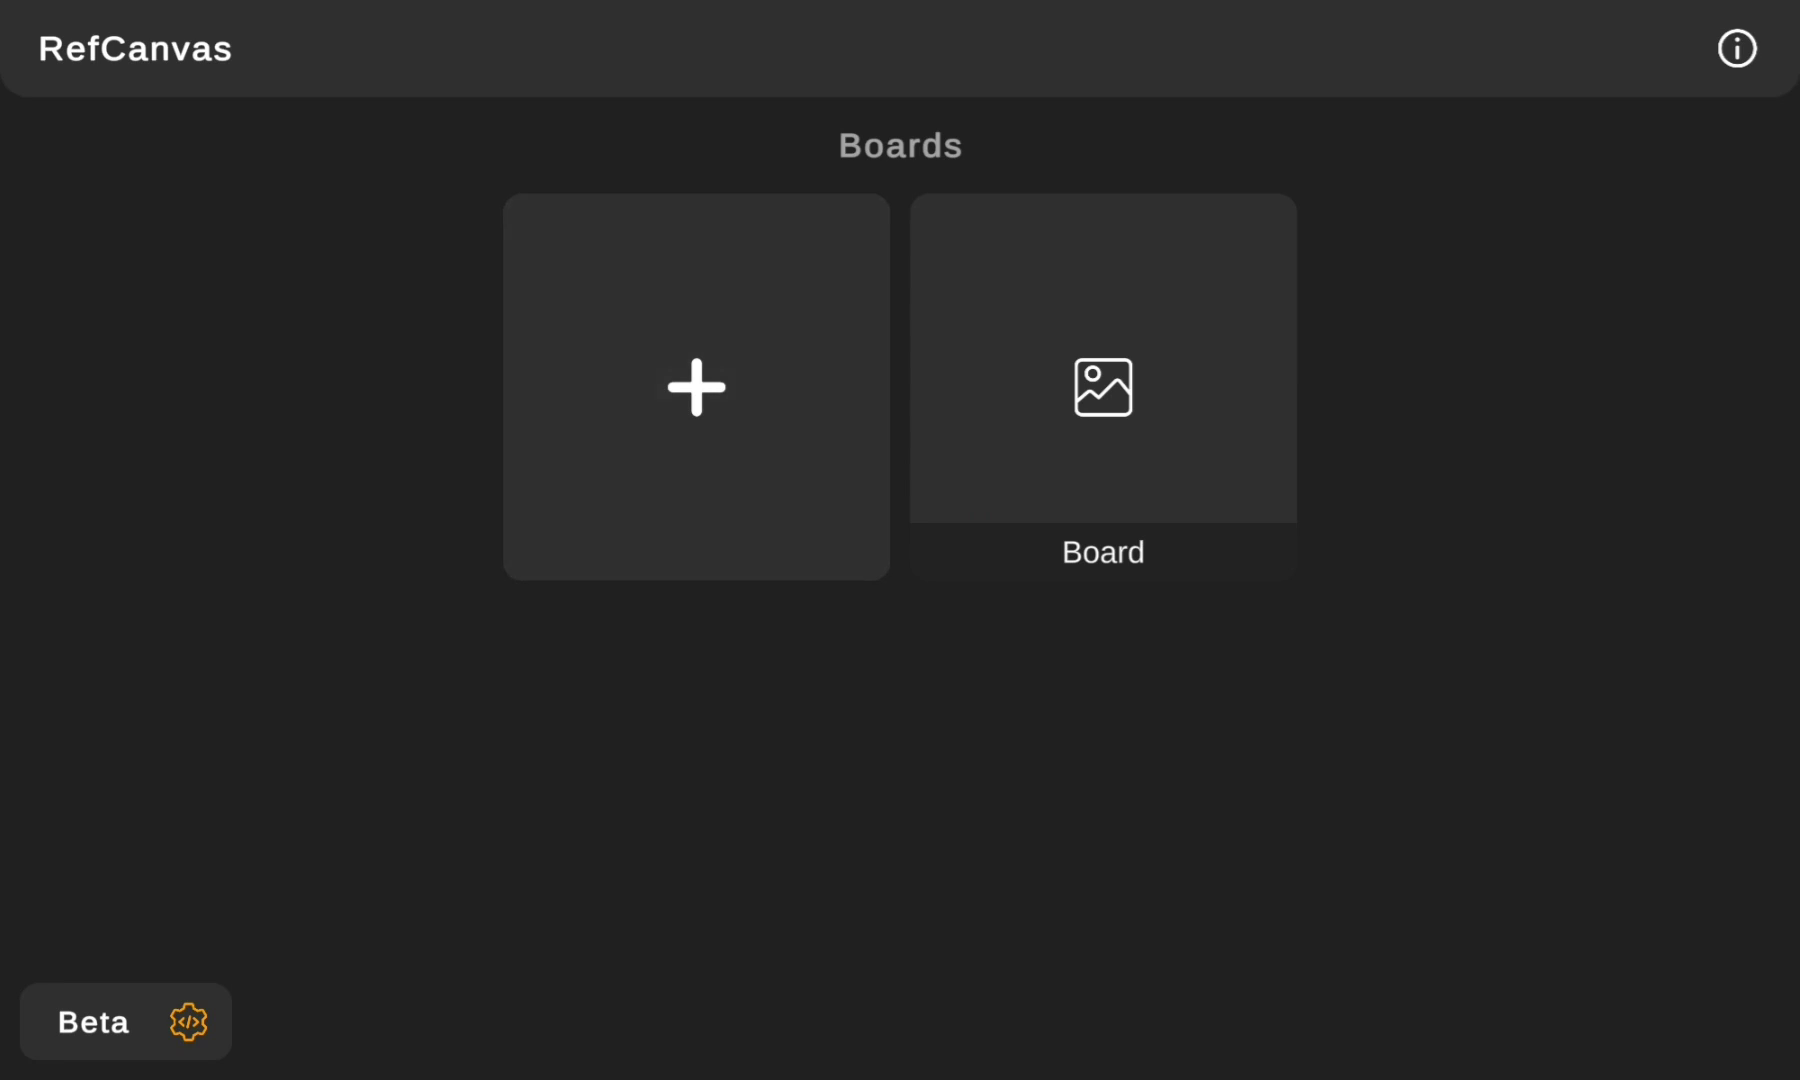
left_click(1100, 386)
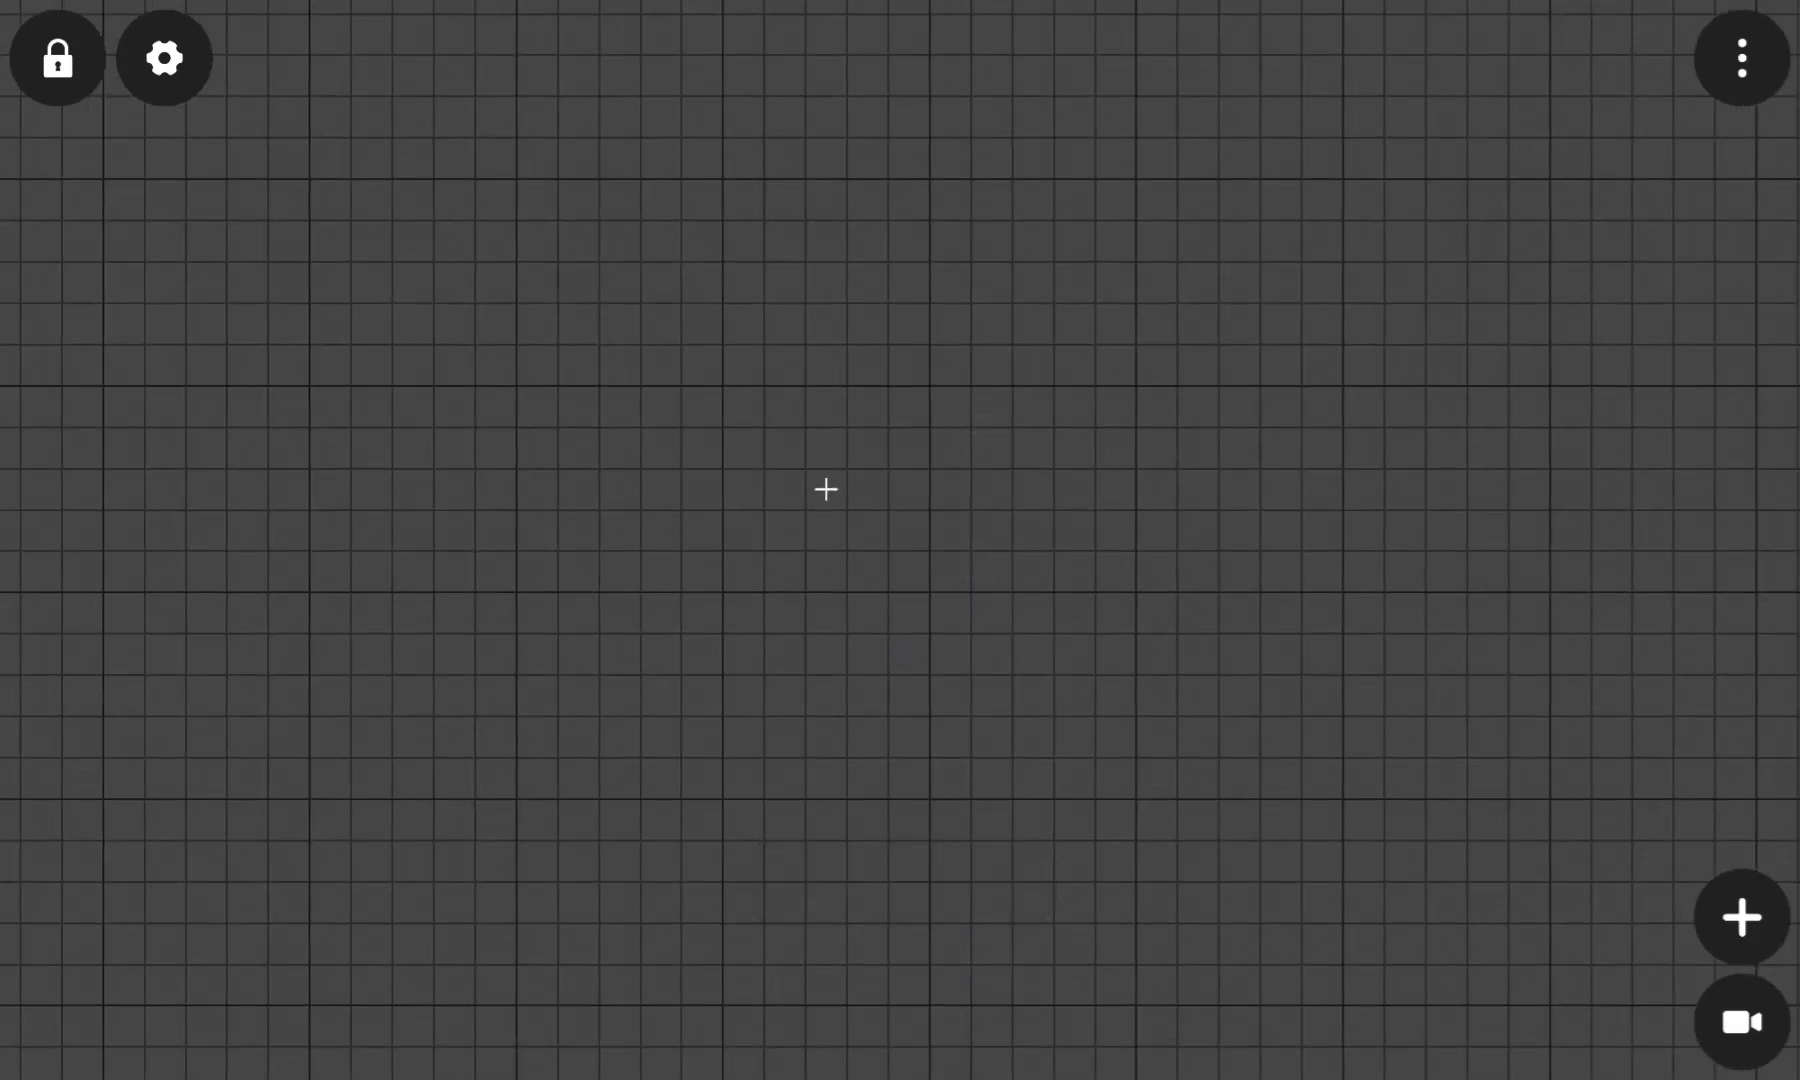
left_click(1740, 918)
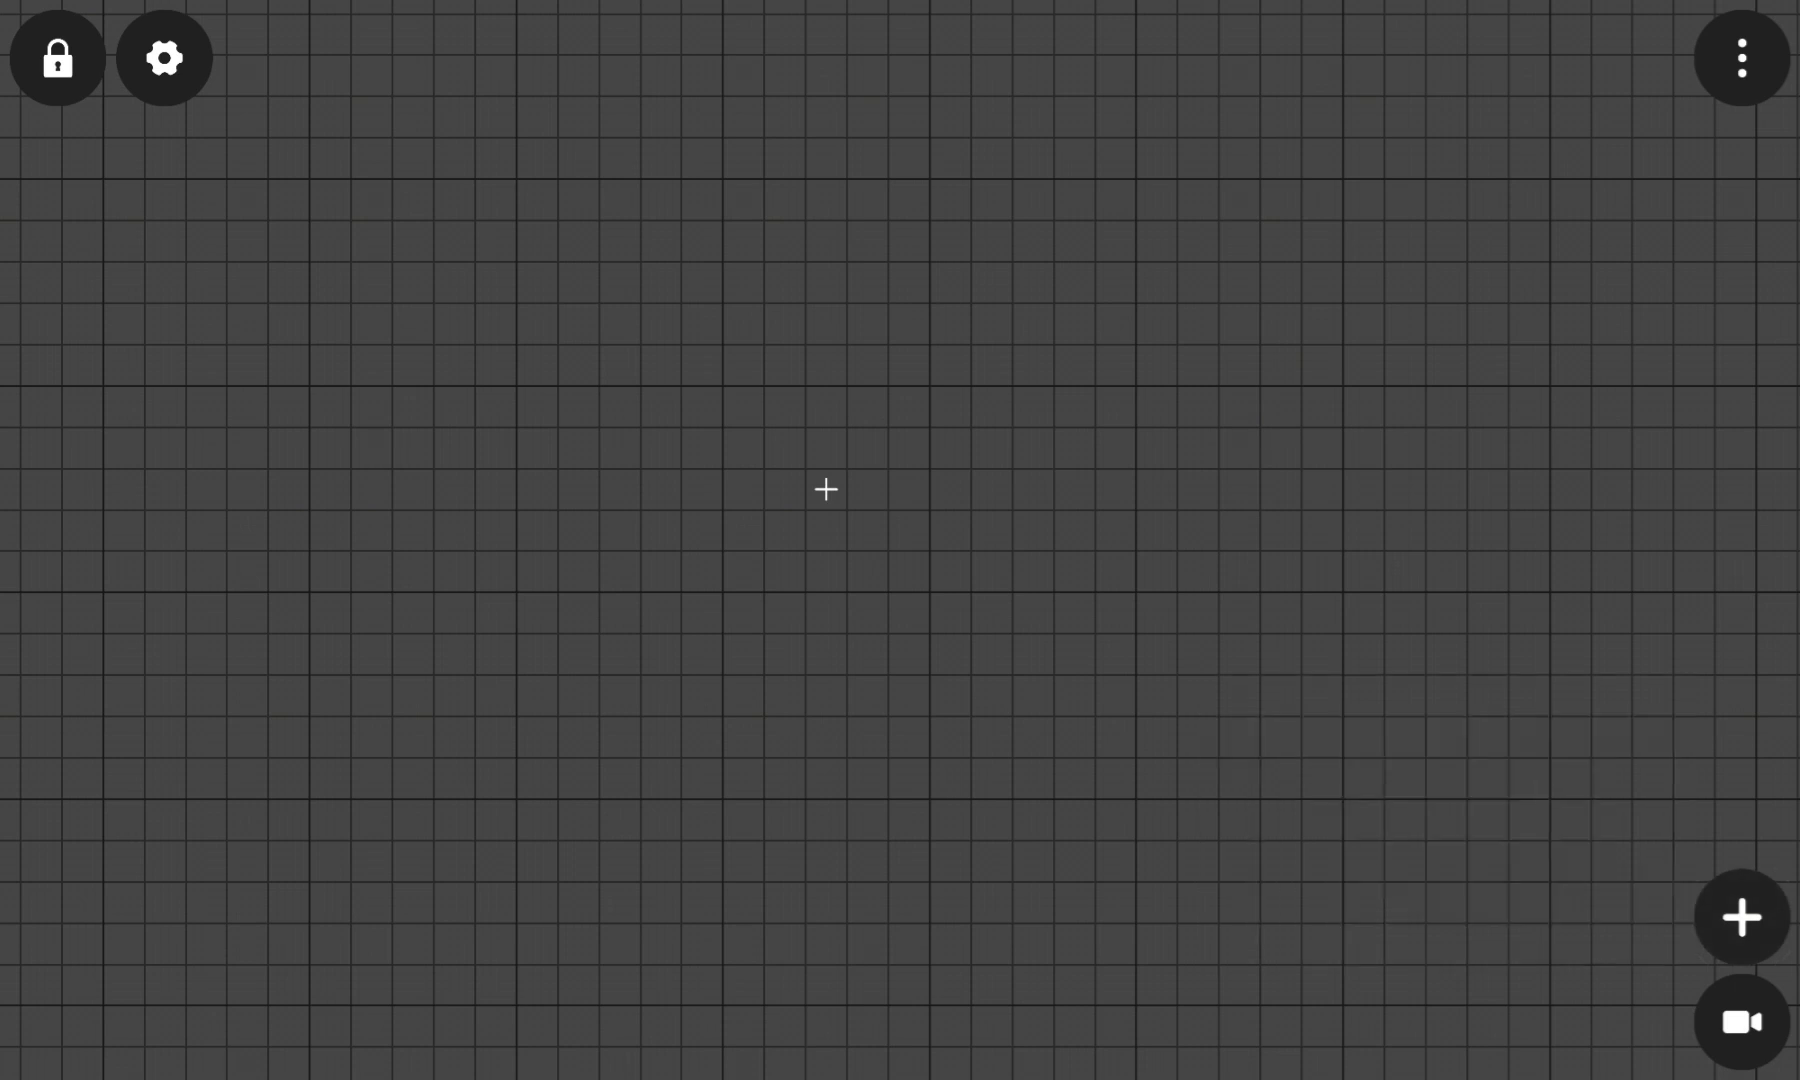
left_click(1740, 918)
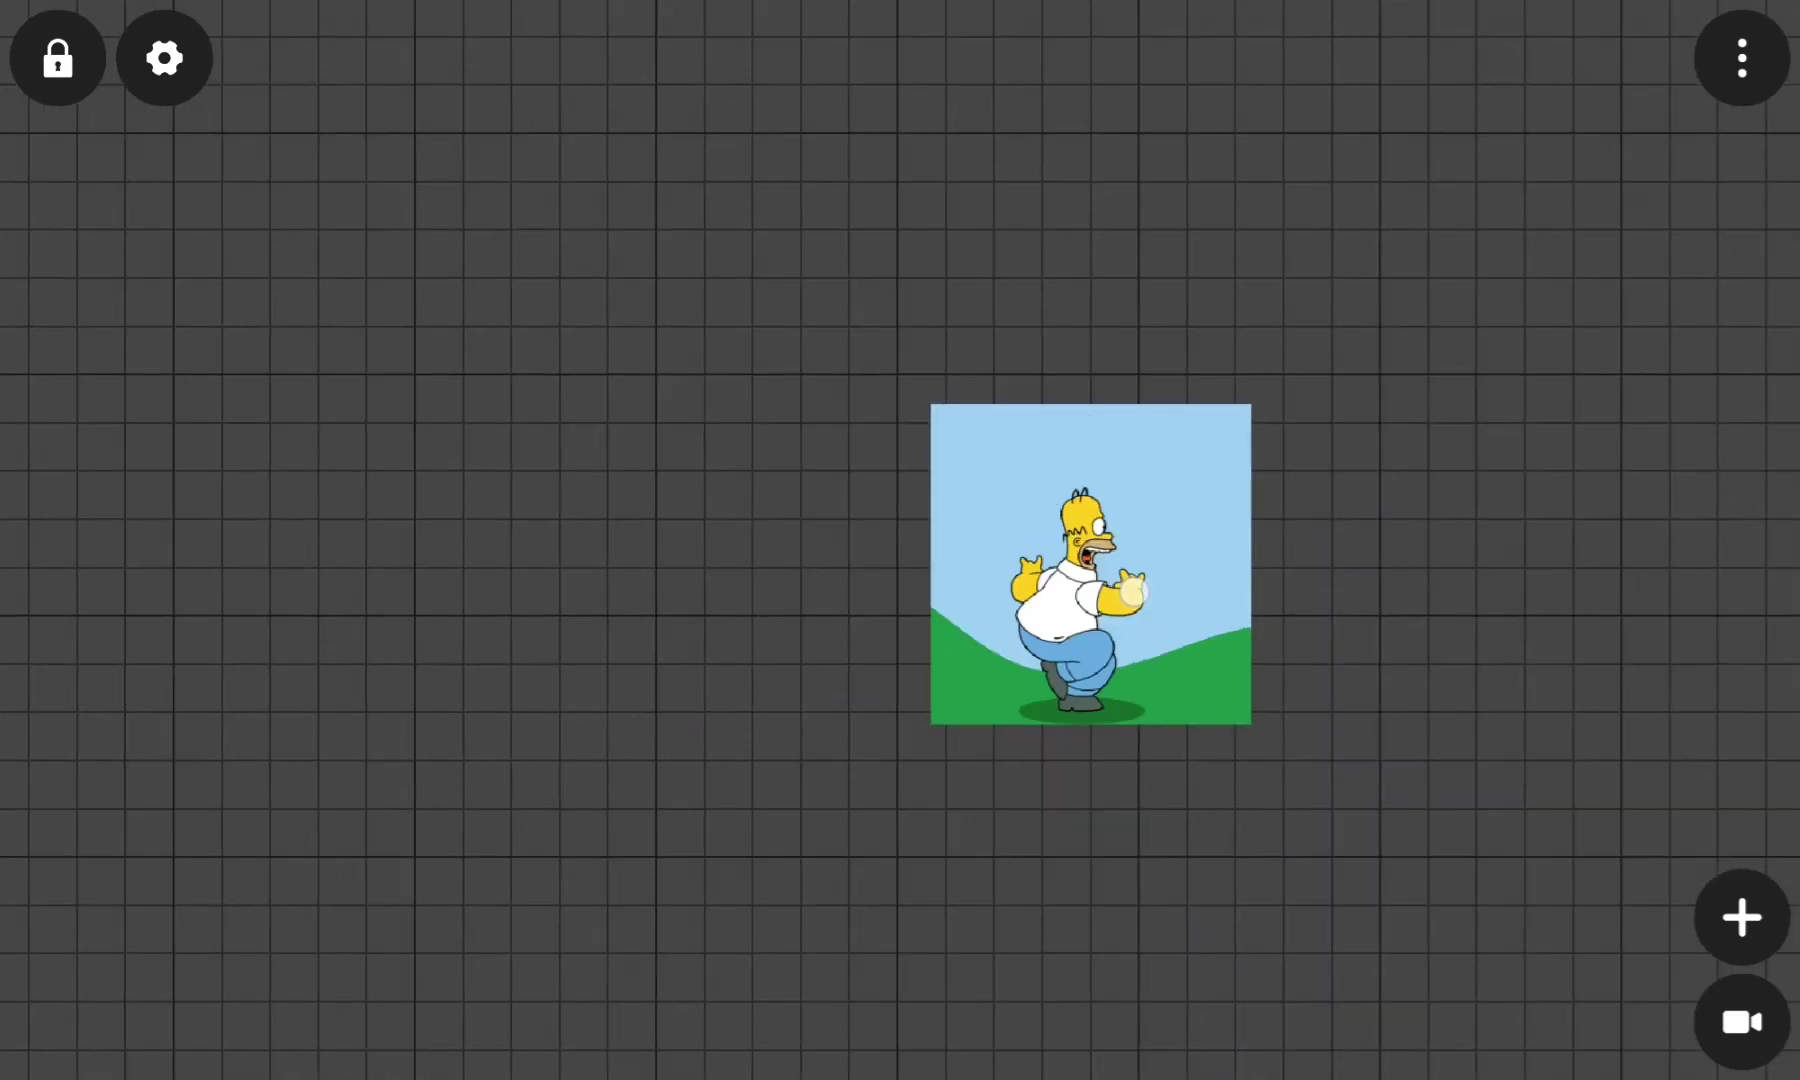
Play, pause and step through the Homer GIF's ten frames, then dismiss the Frames strip
left_click(1088, 564)
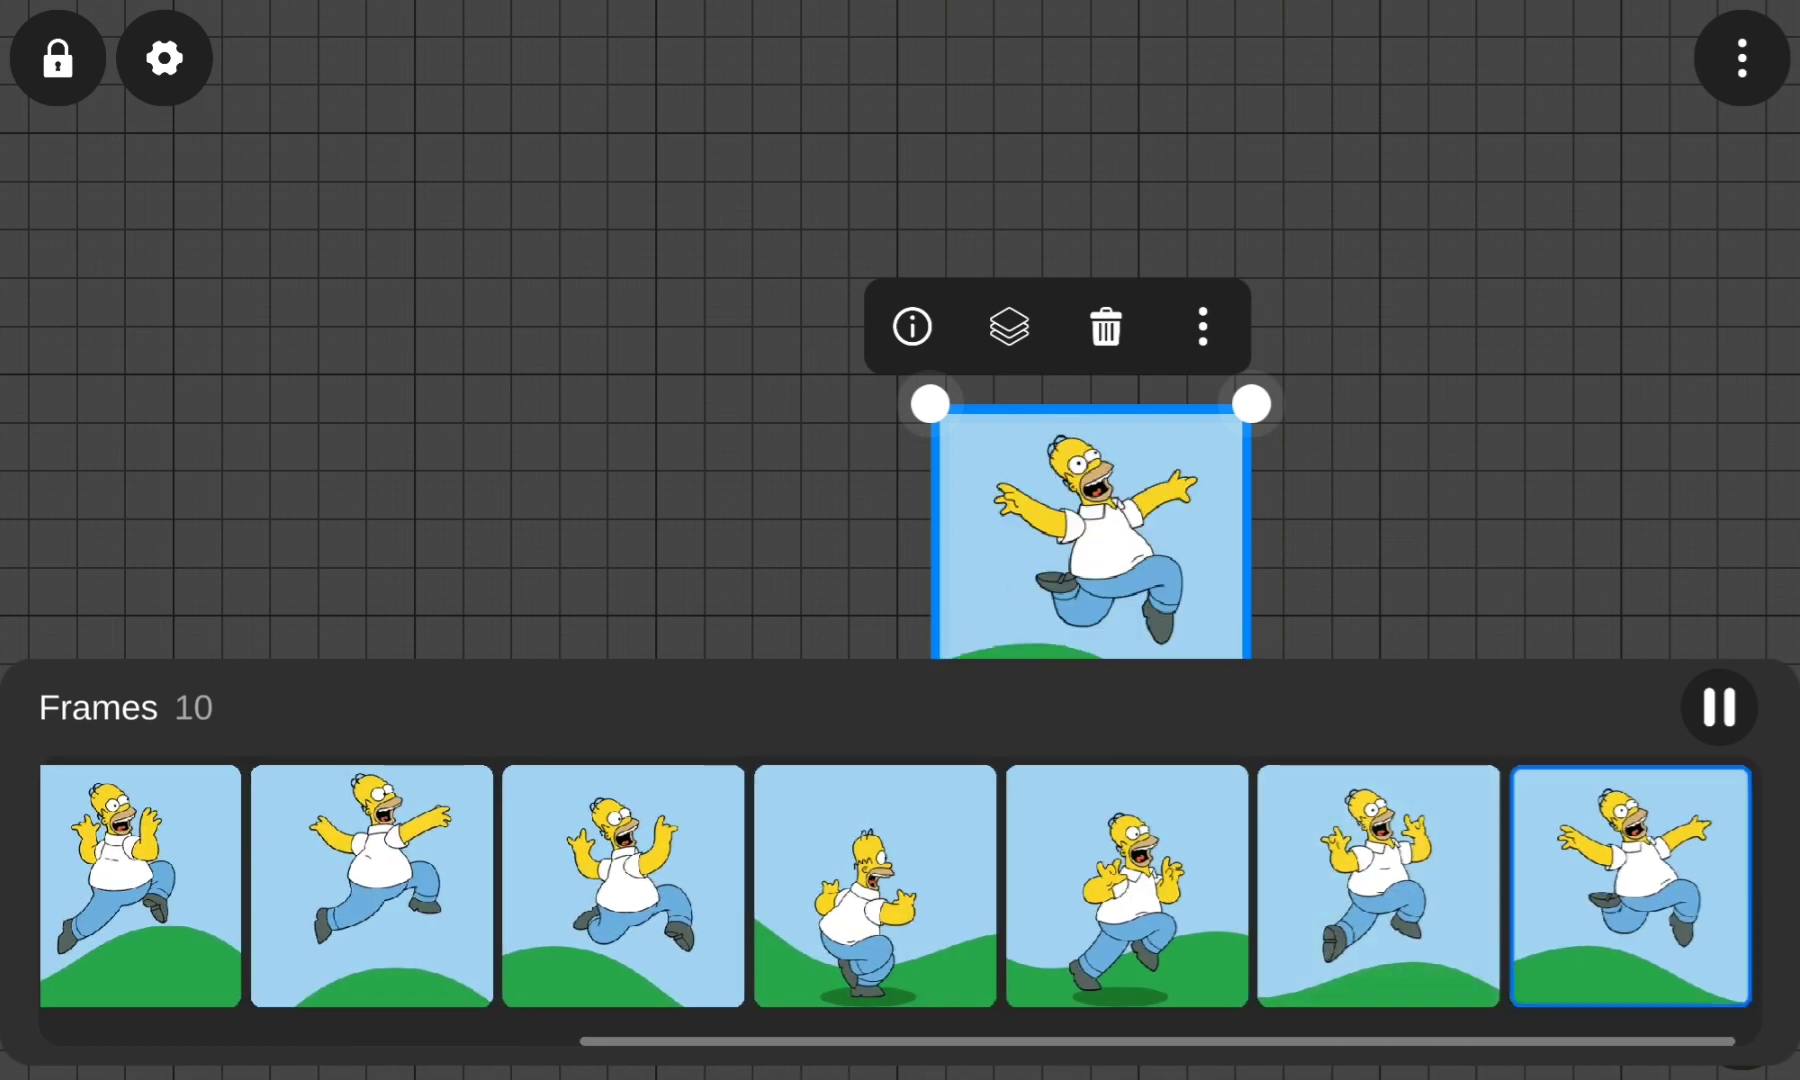
left_click(1716, 706)
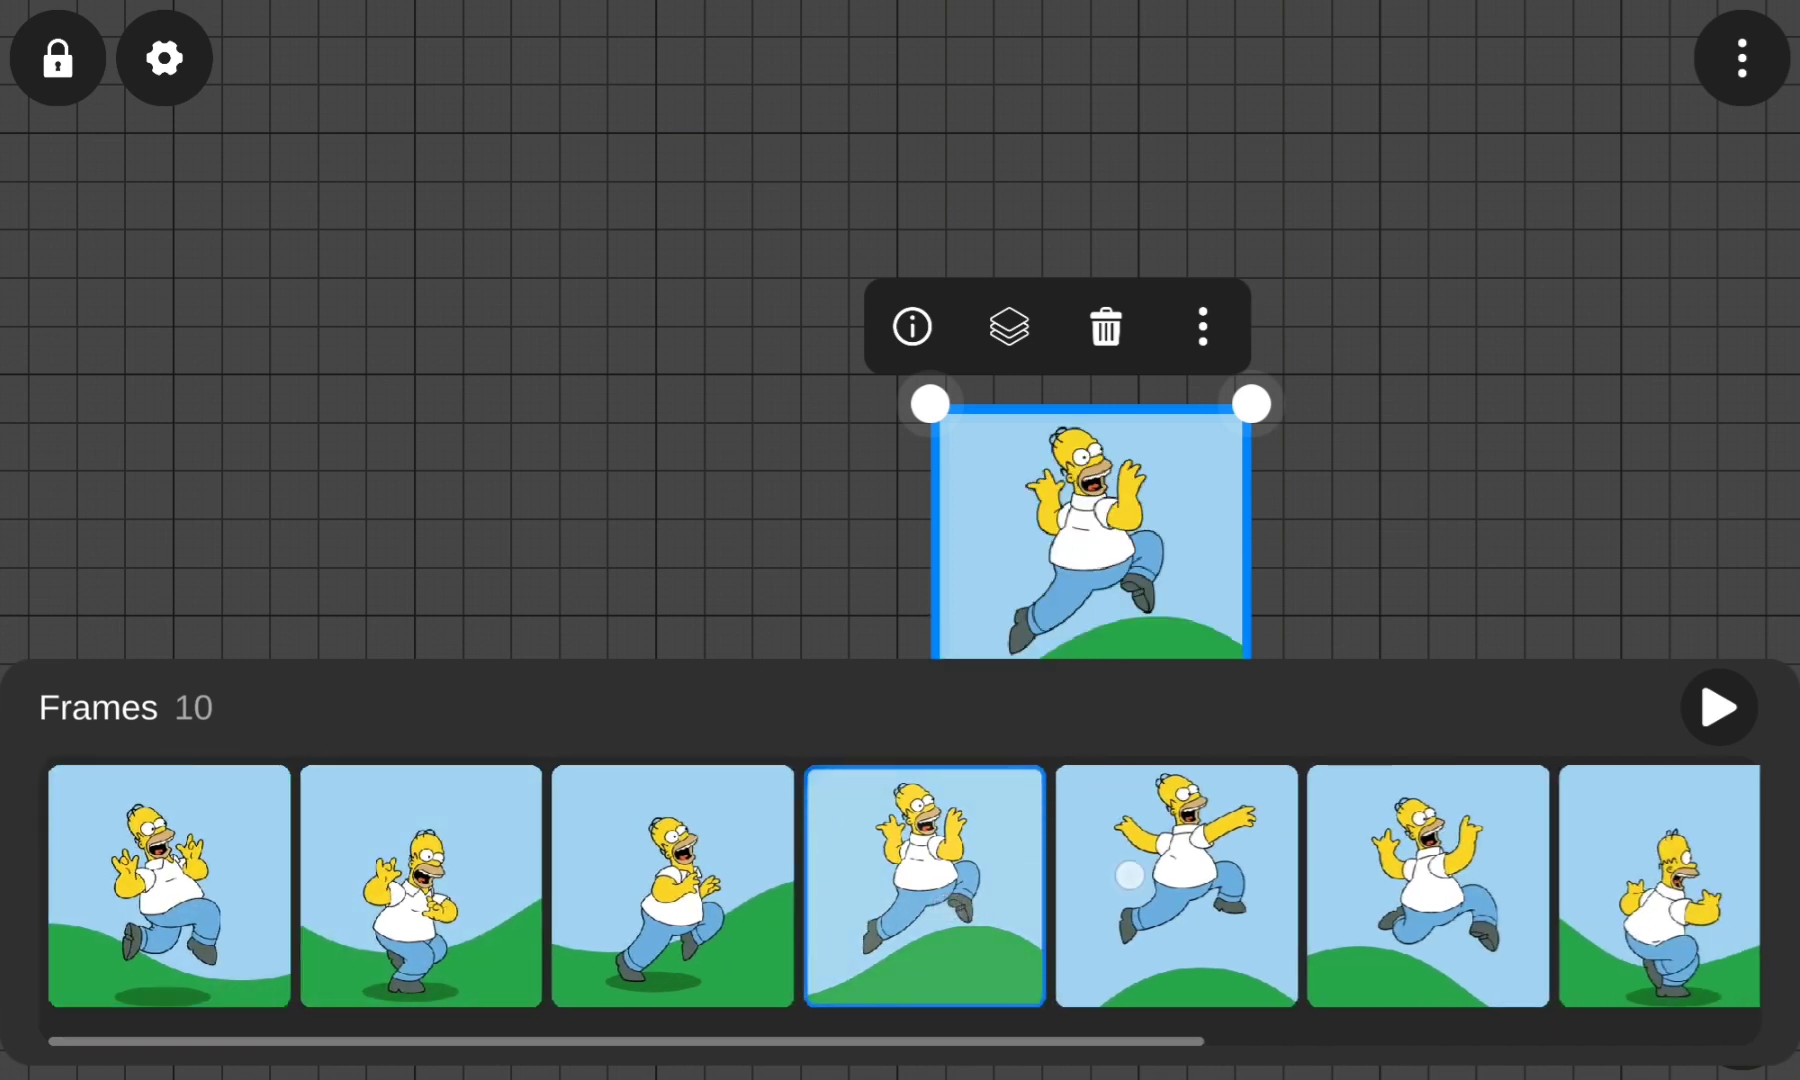
scroll("right", 3)
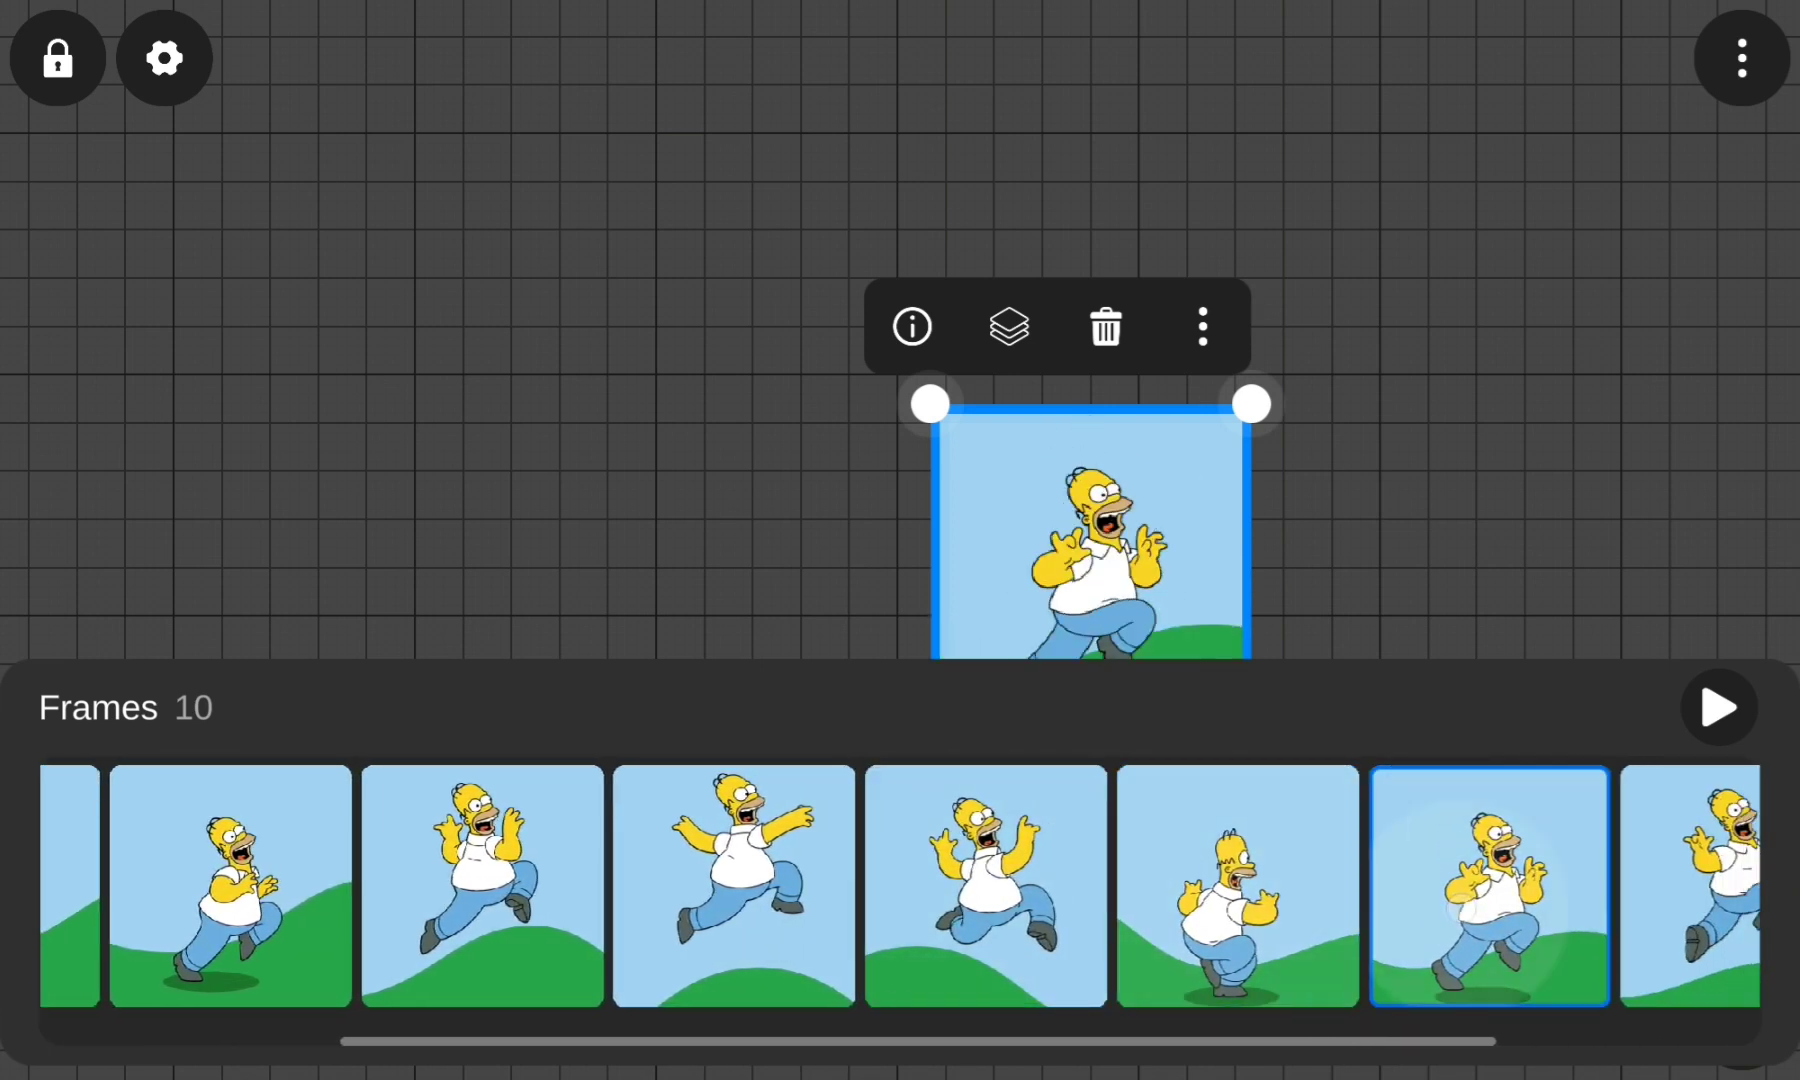
left_click(1704, 884)
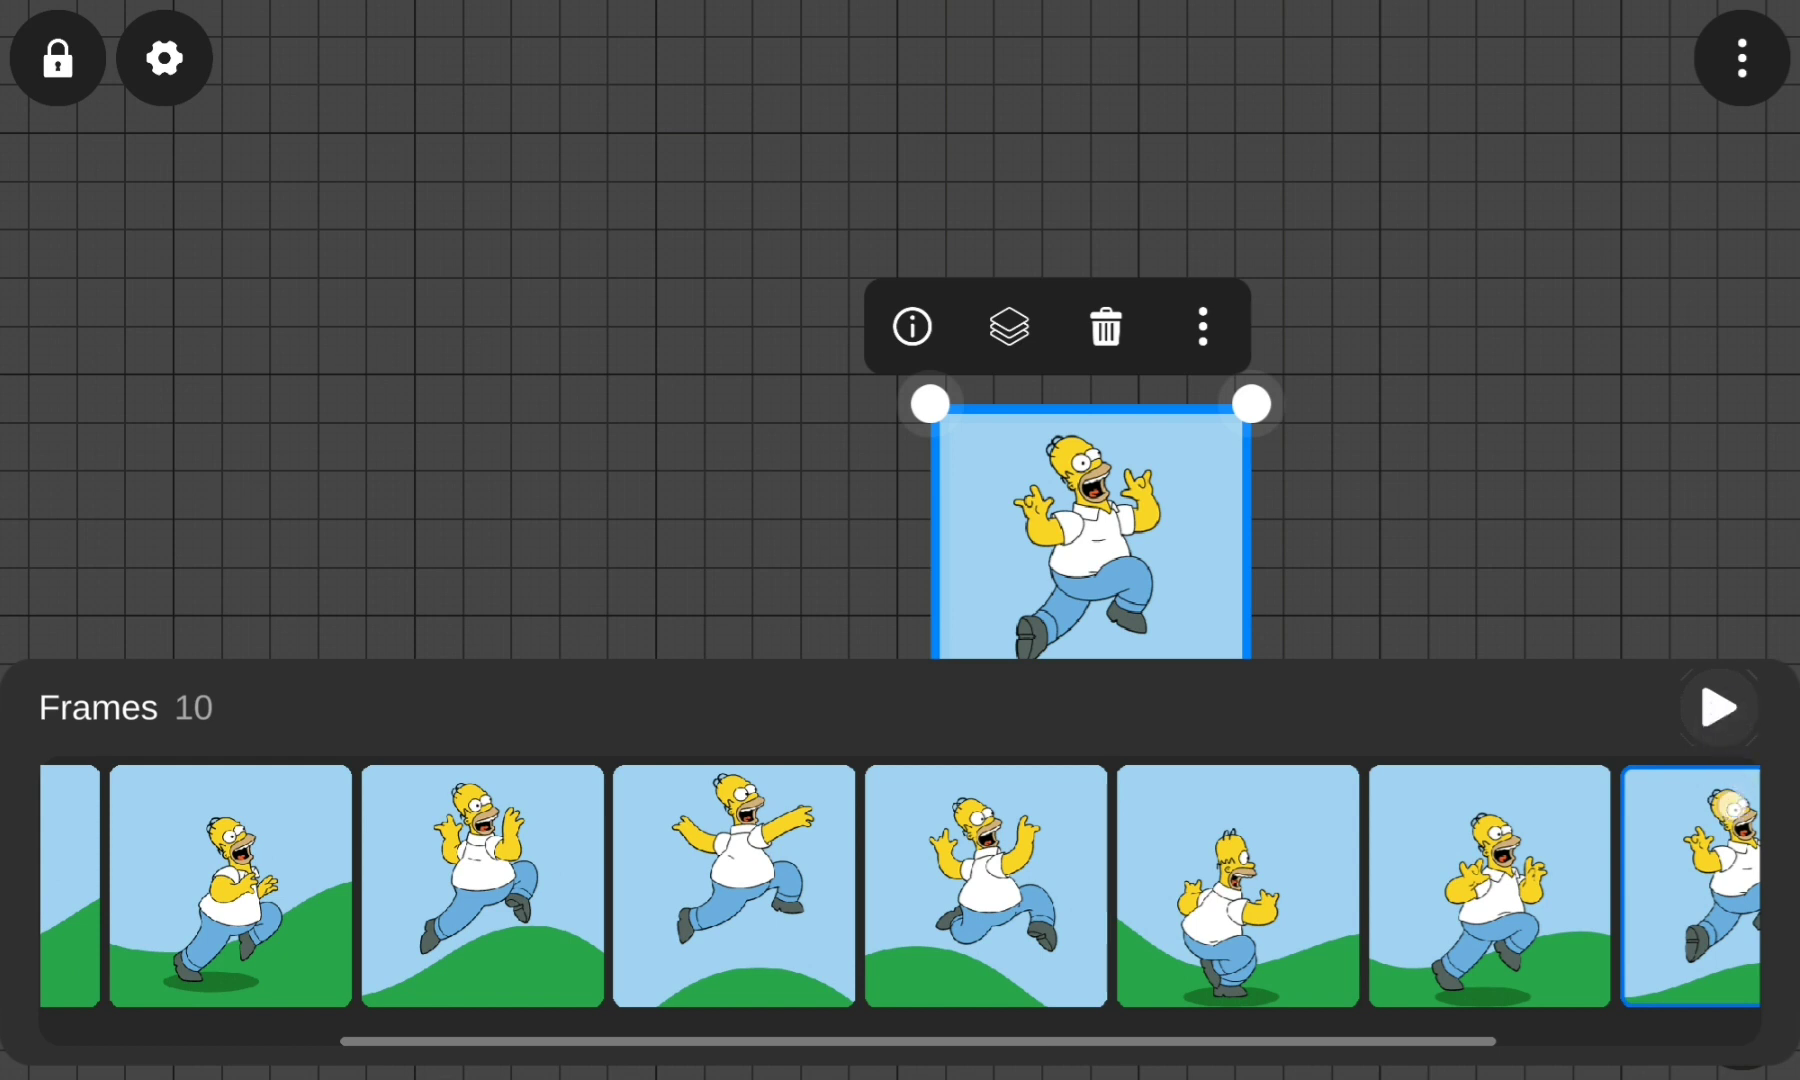
left_click(1718, 706)
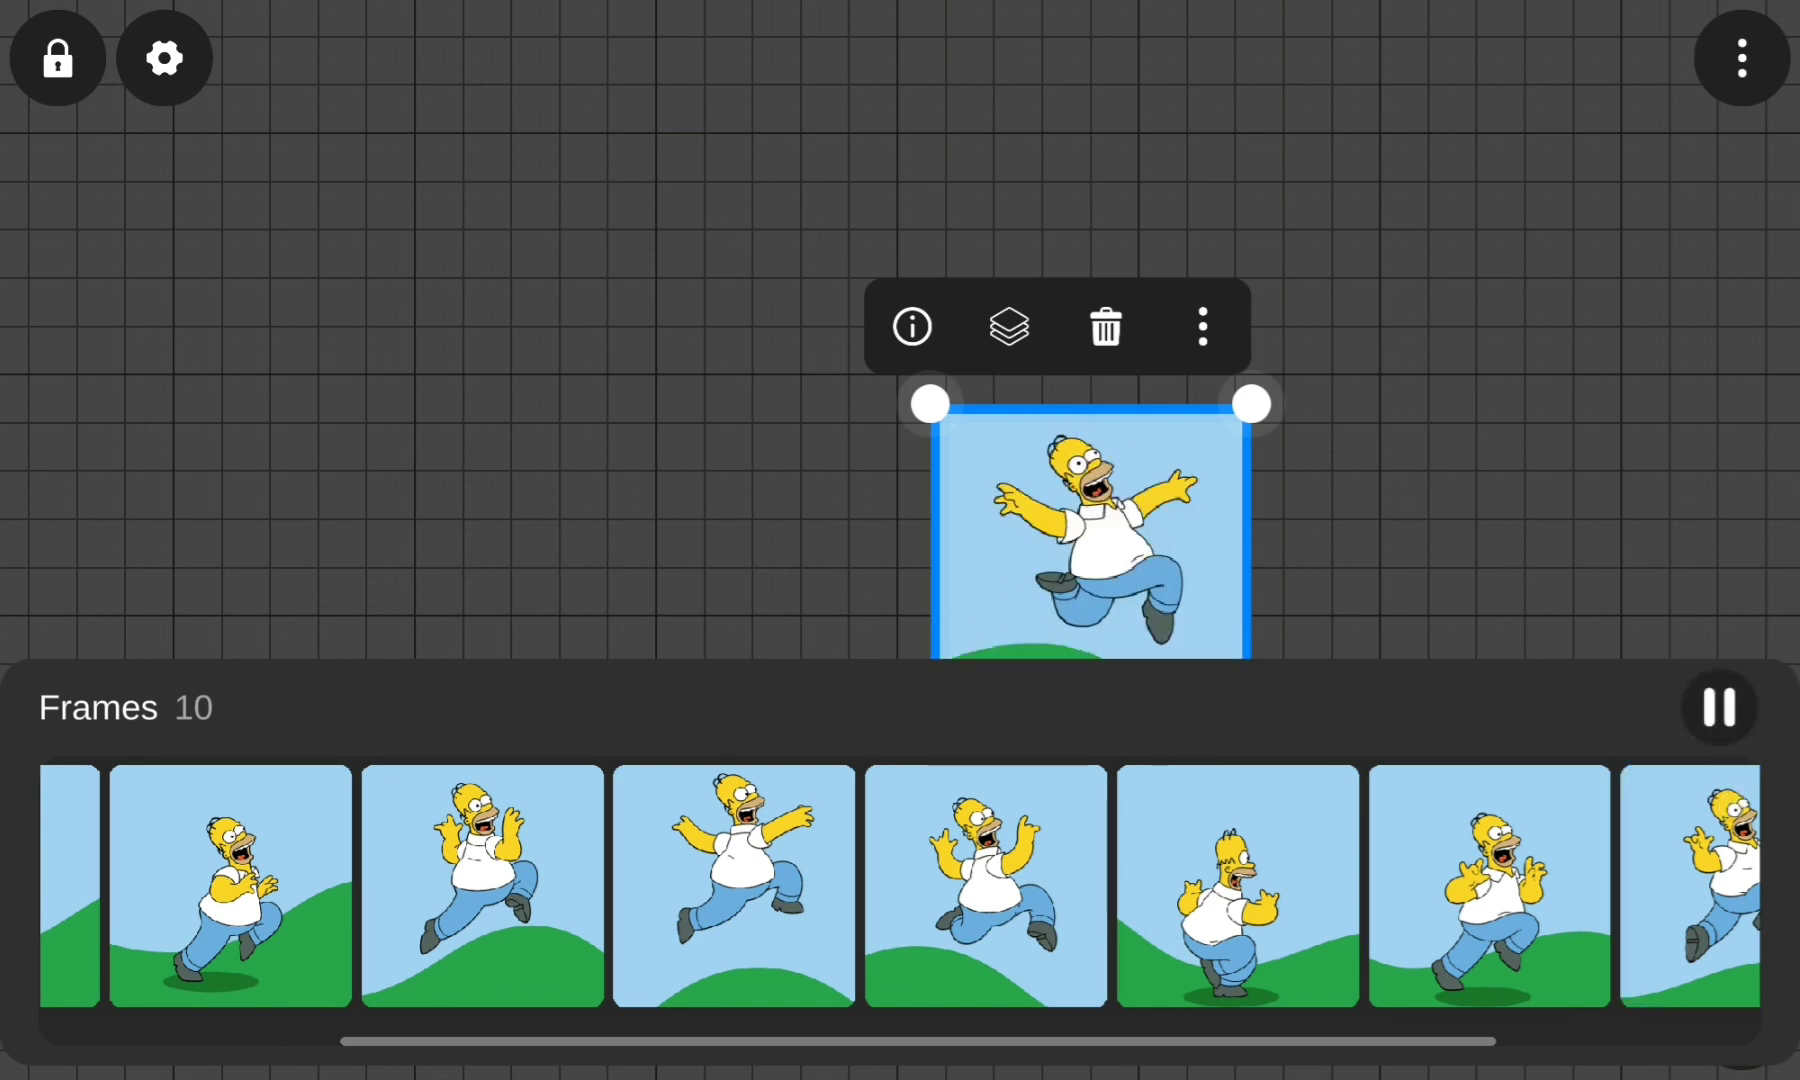
left_click(1716, 706)
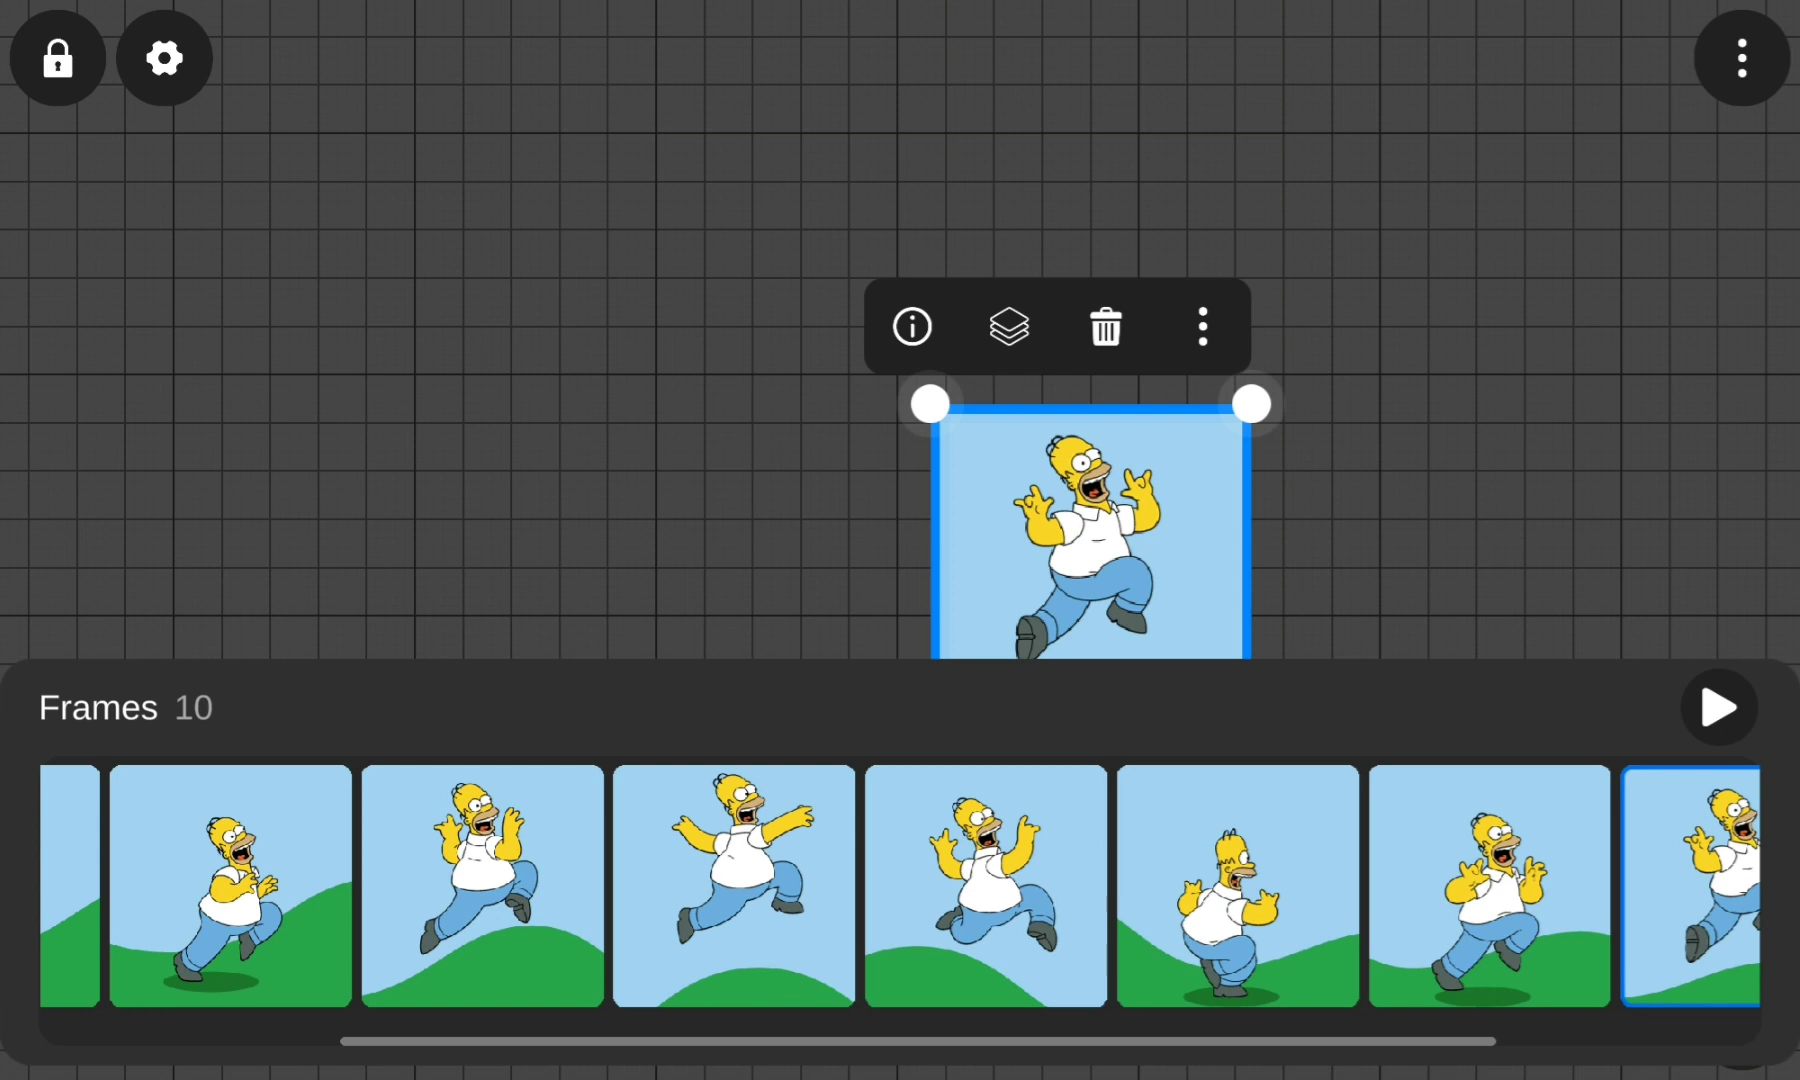
left_click(1200, 326)
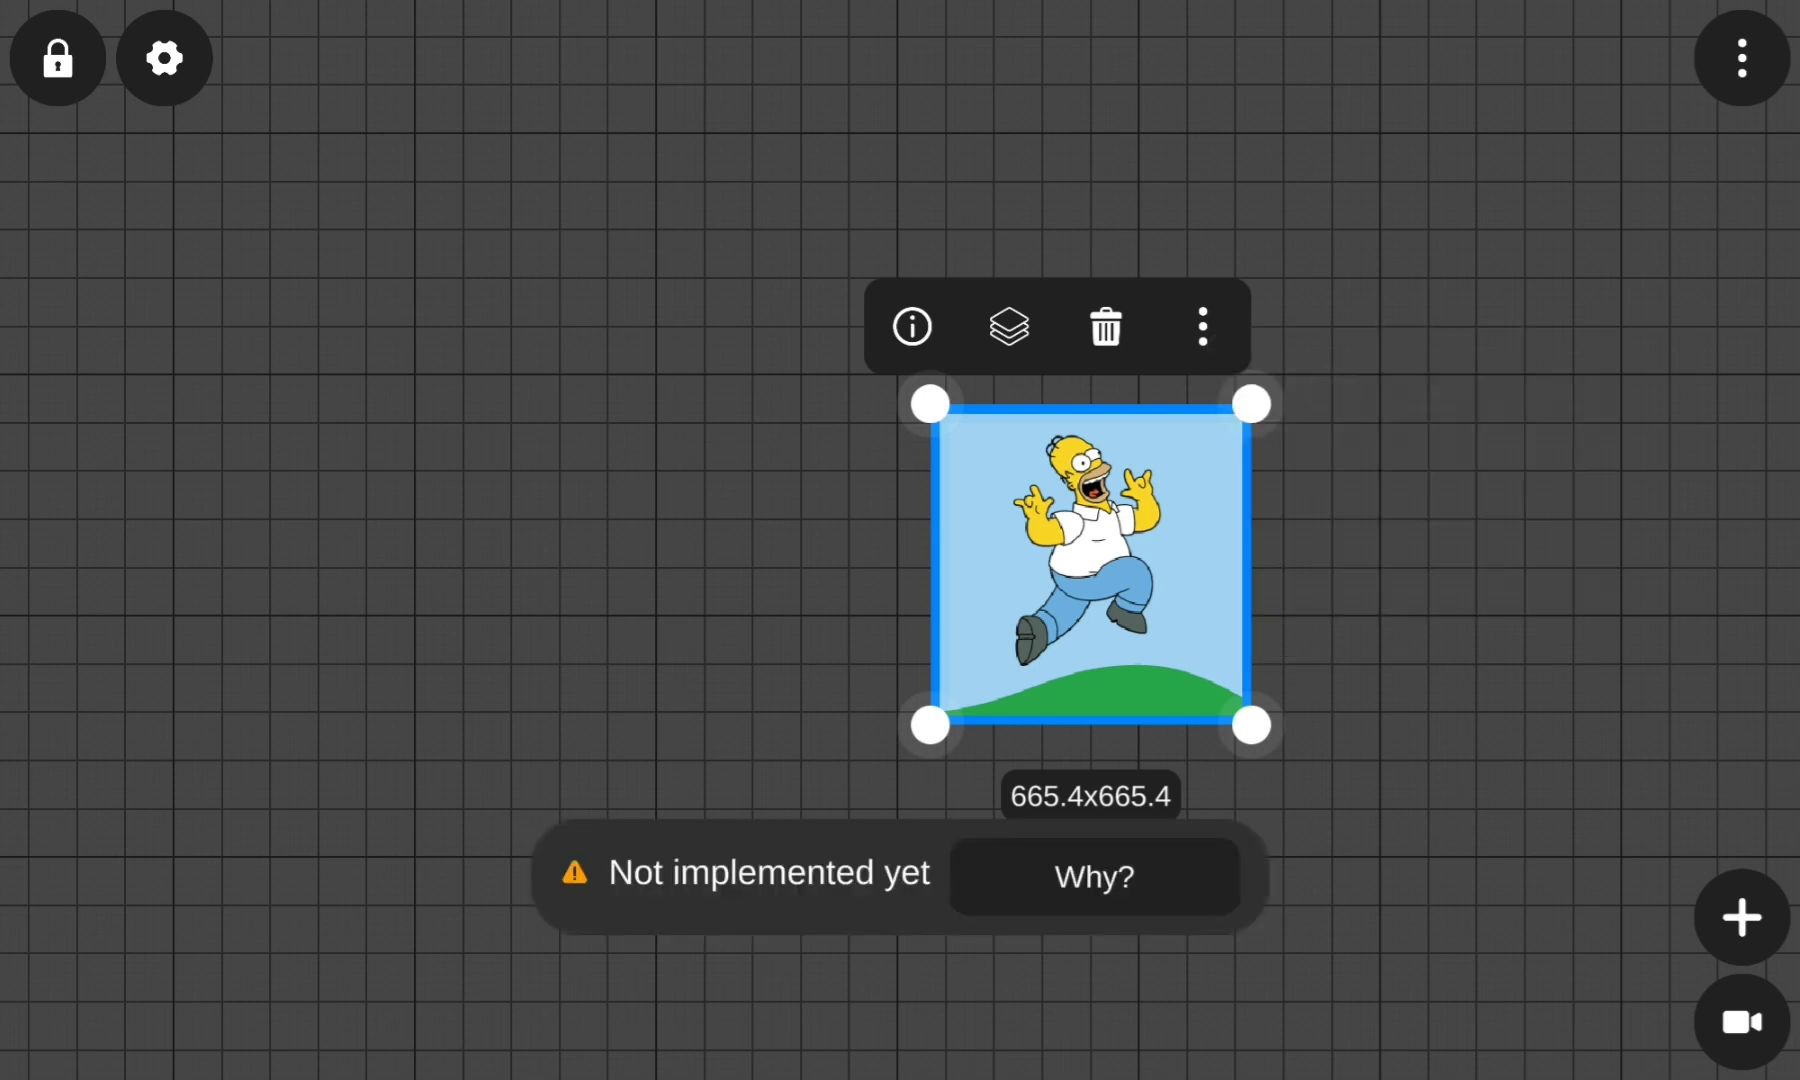
left_click(1202, 326)
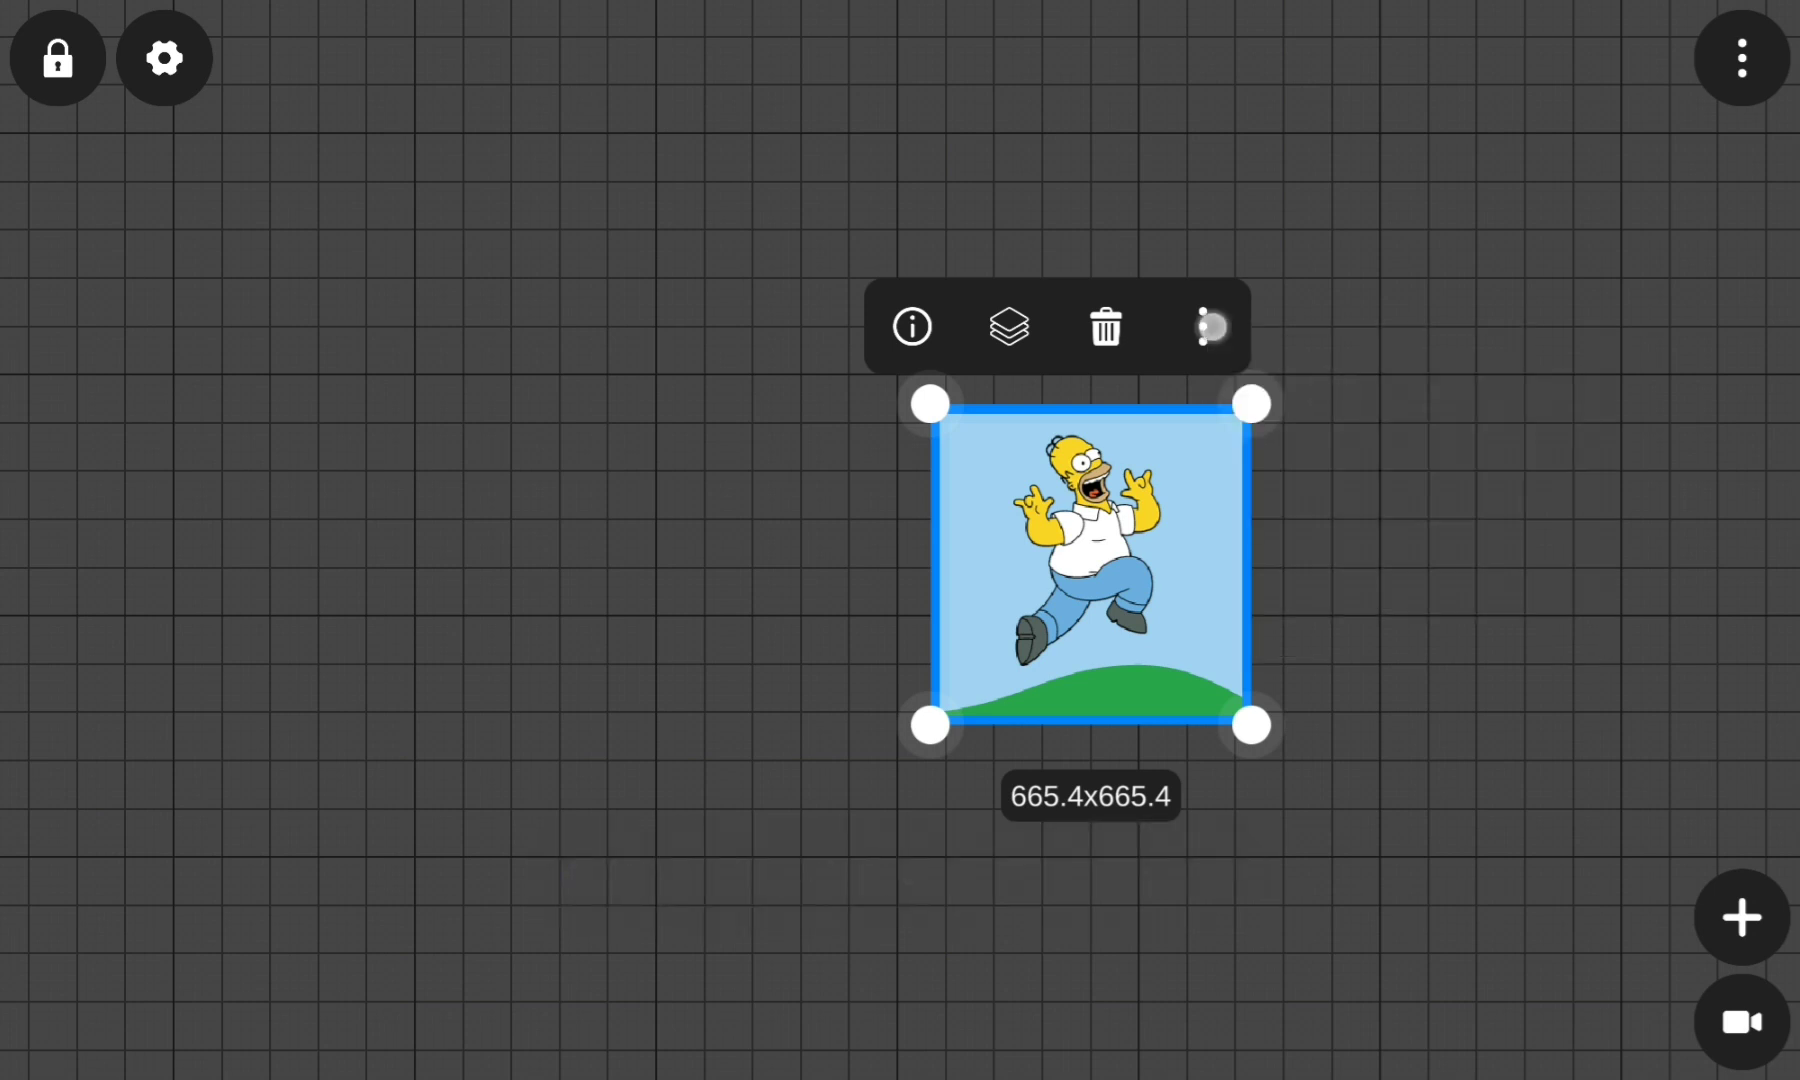
left_click(1210, 326)
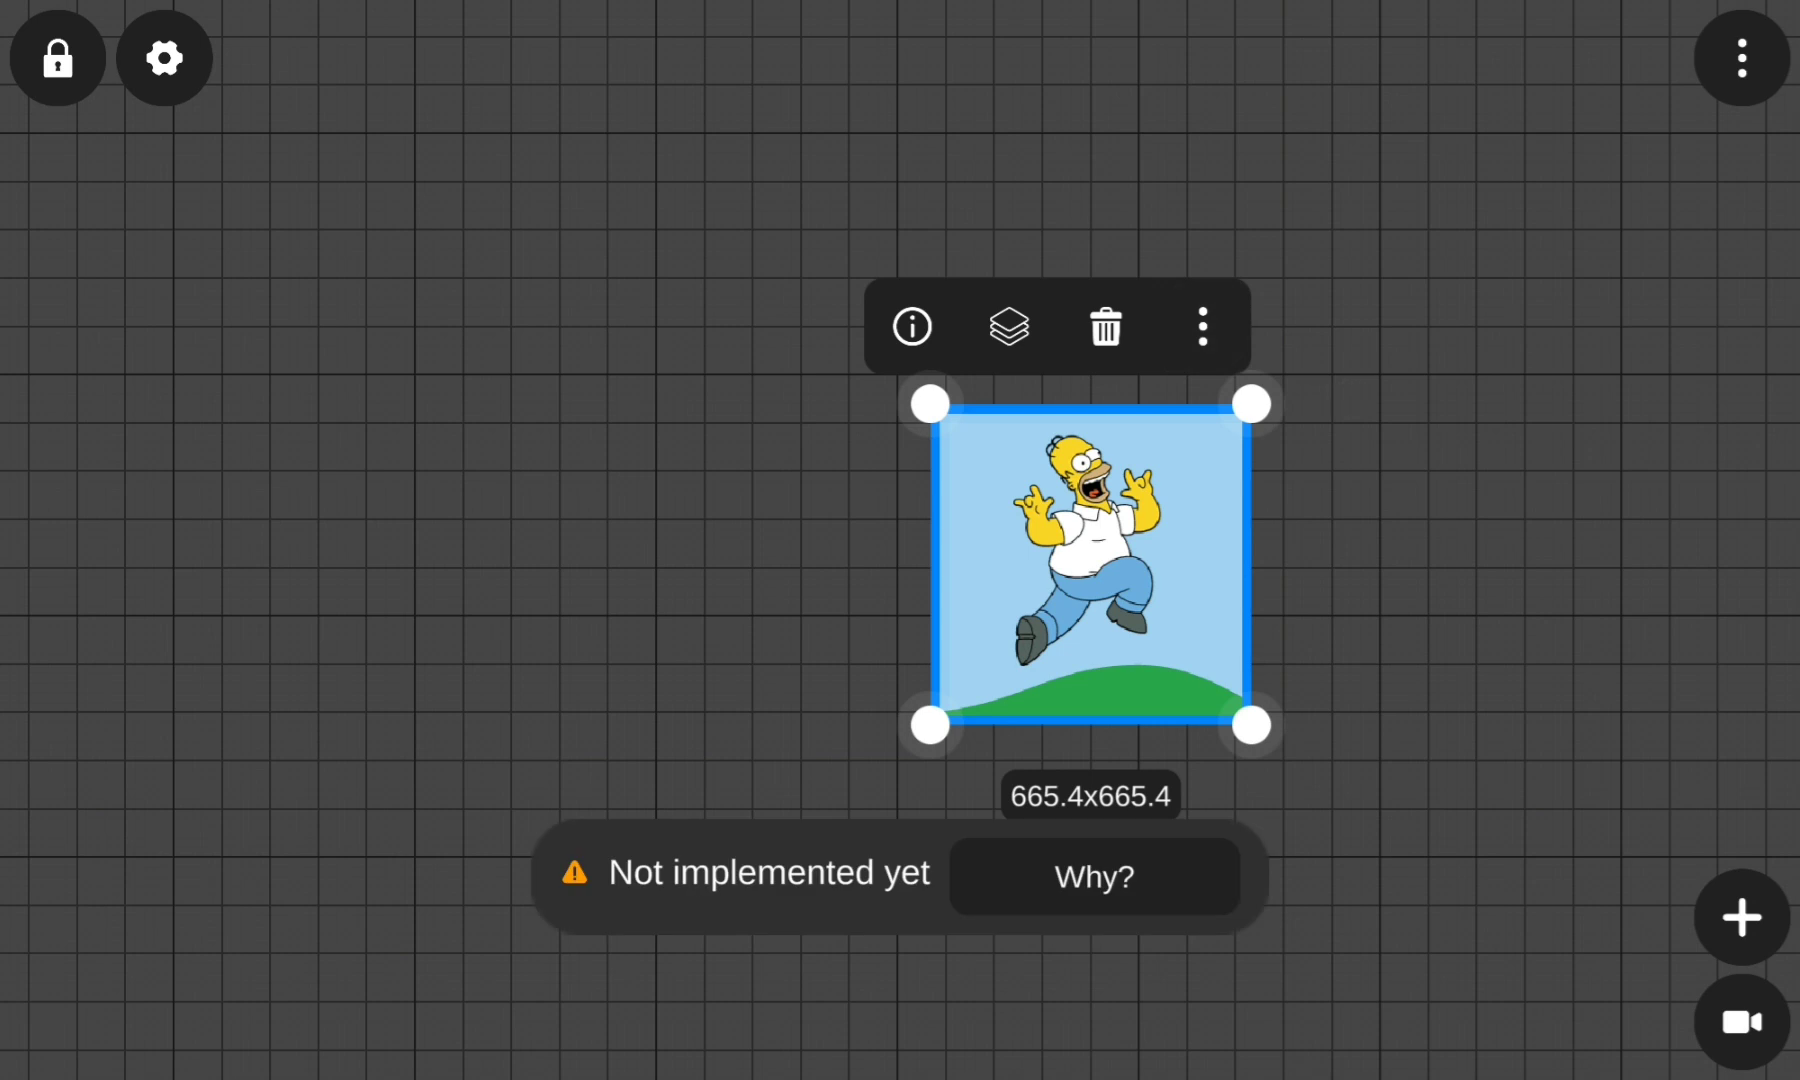
left_click(1202, 326)
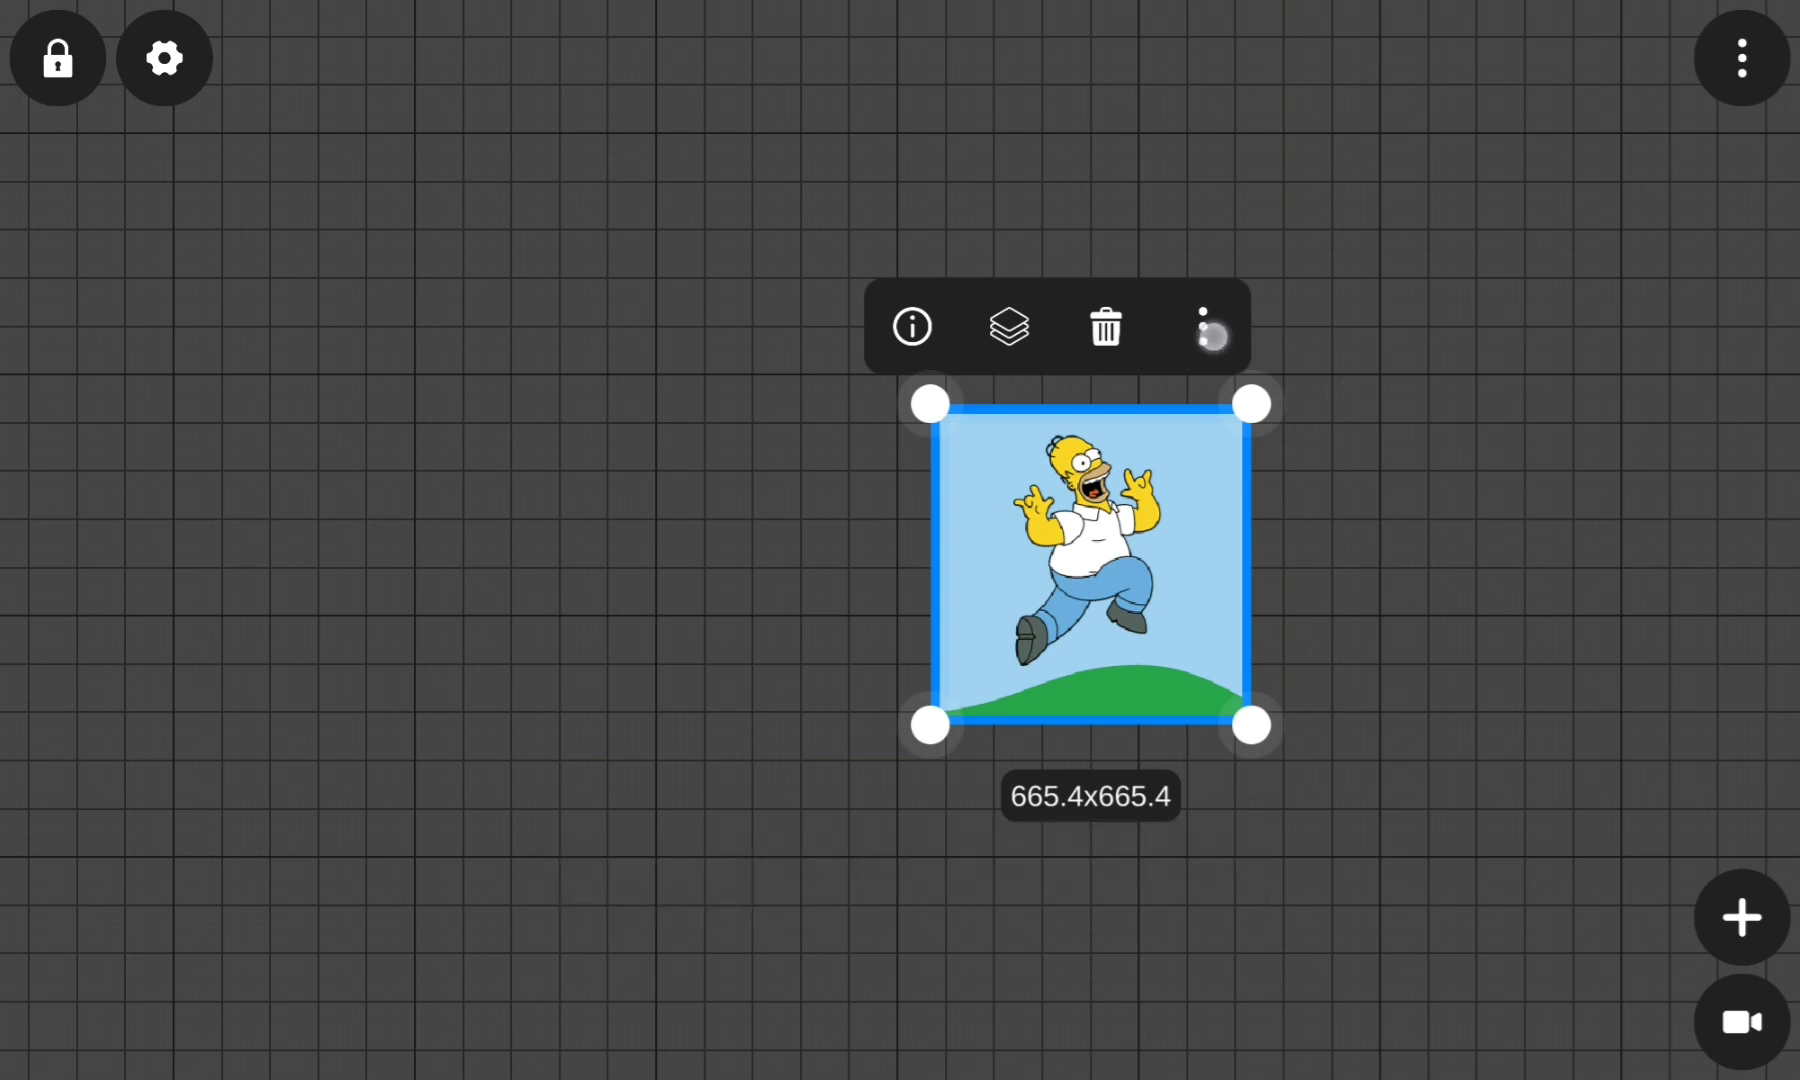
left_click(1202, 326)
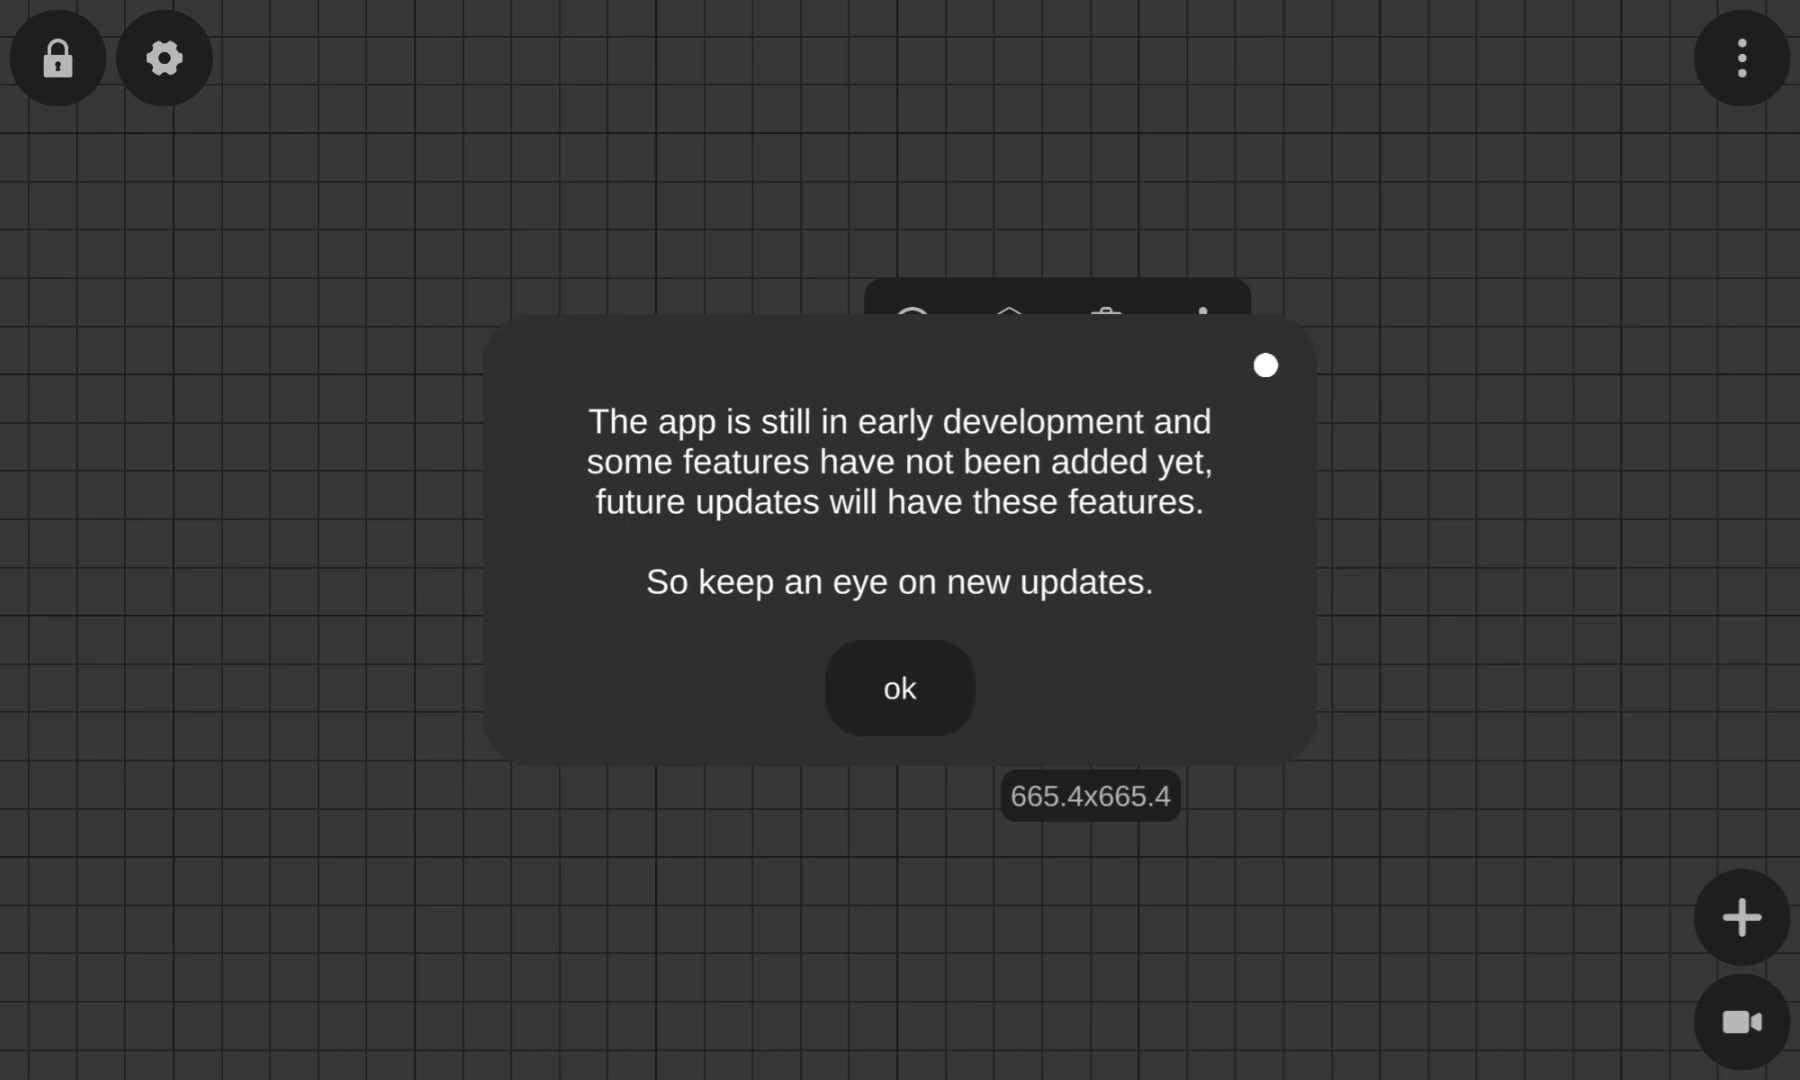
left_click(898, 688)
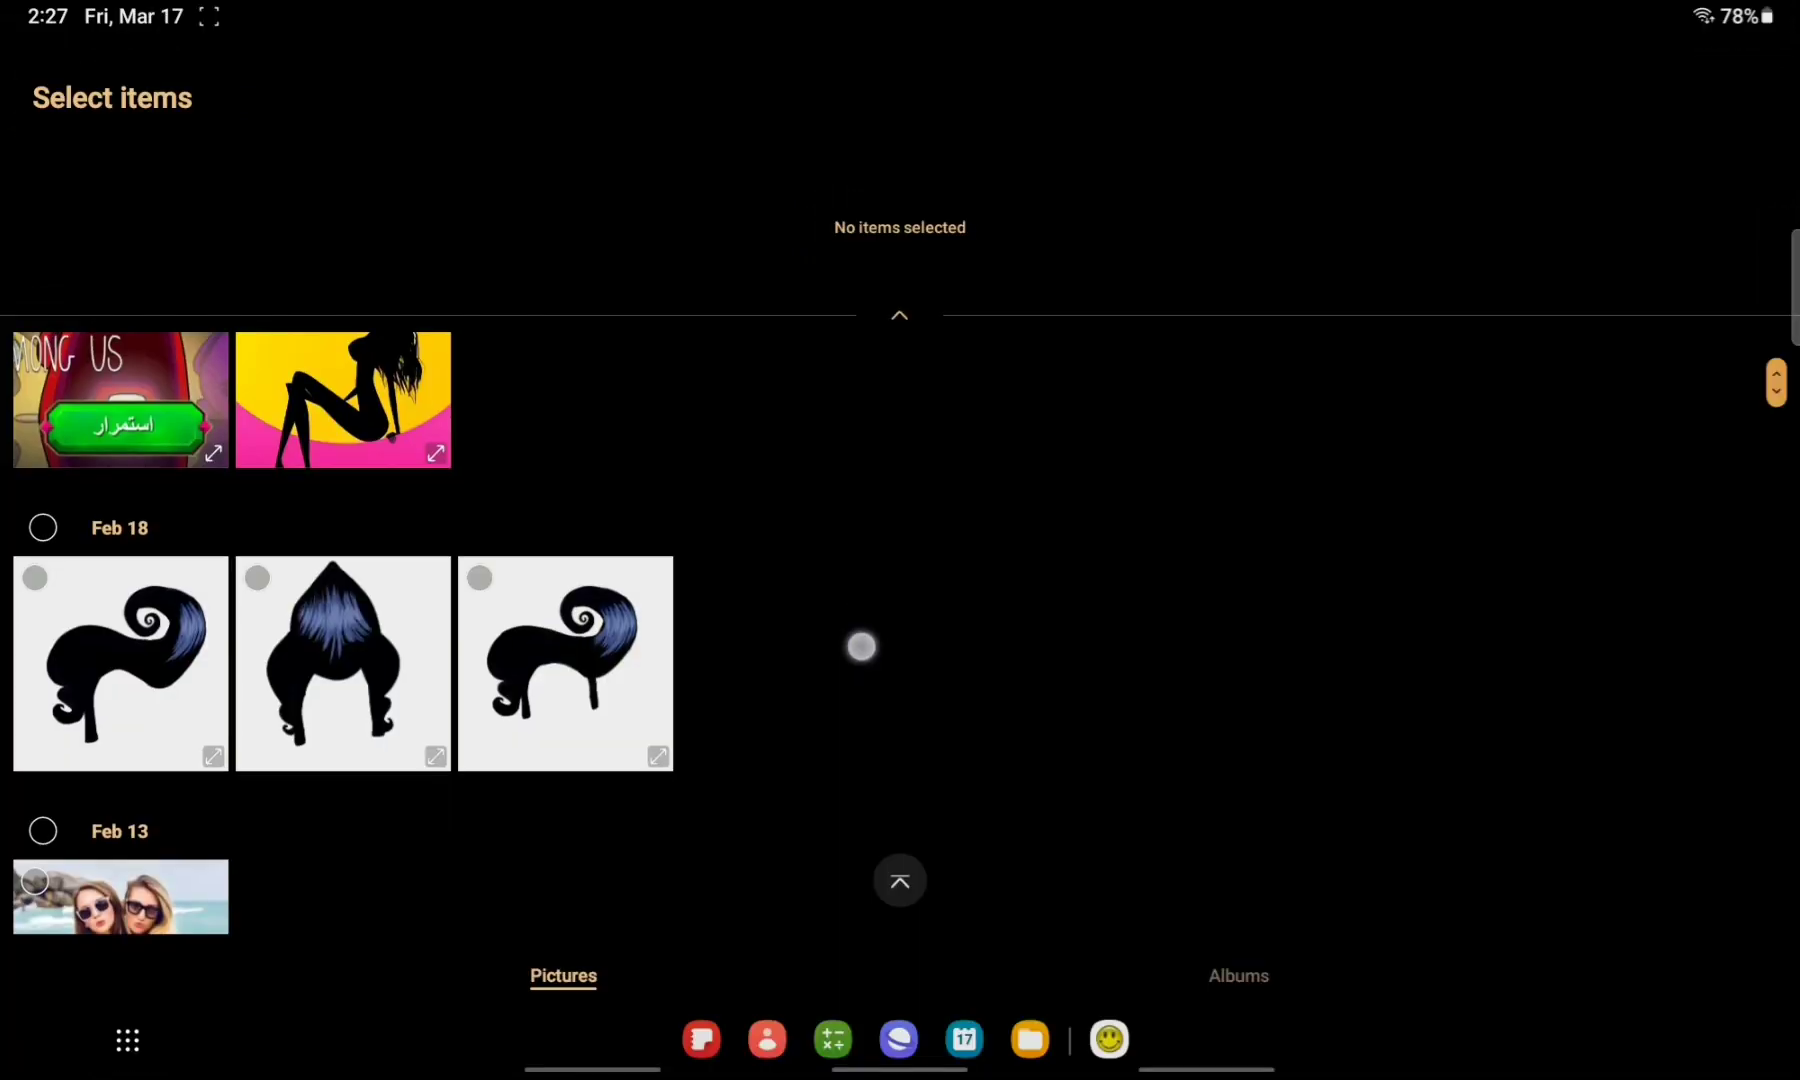
Leave the Gallery picker and launch DroidRef from the Reference Art Tools folder
left_click(344, 398)
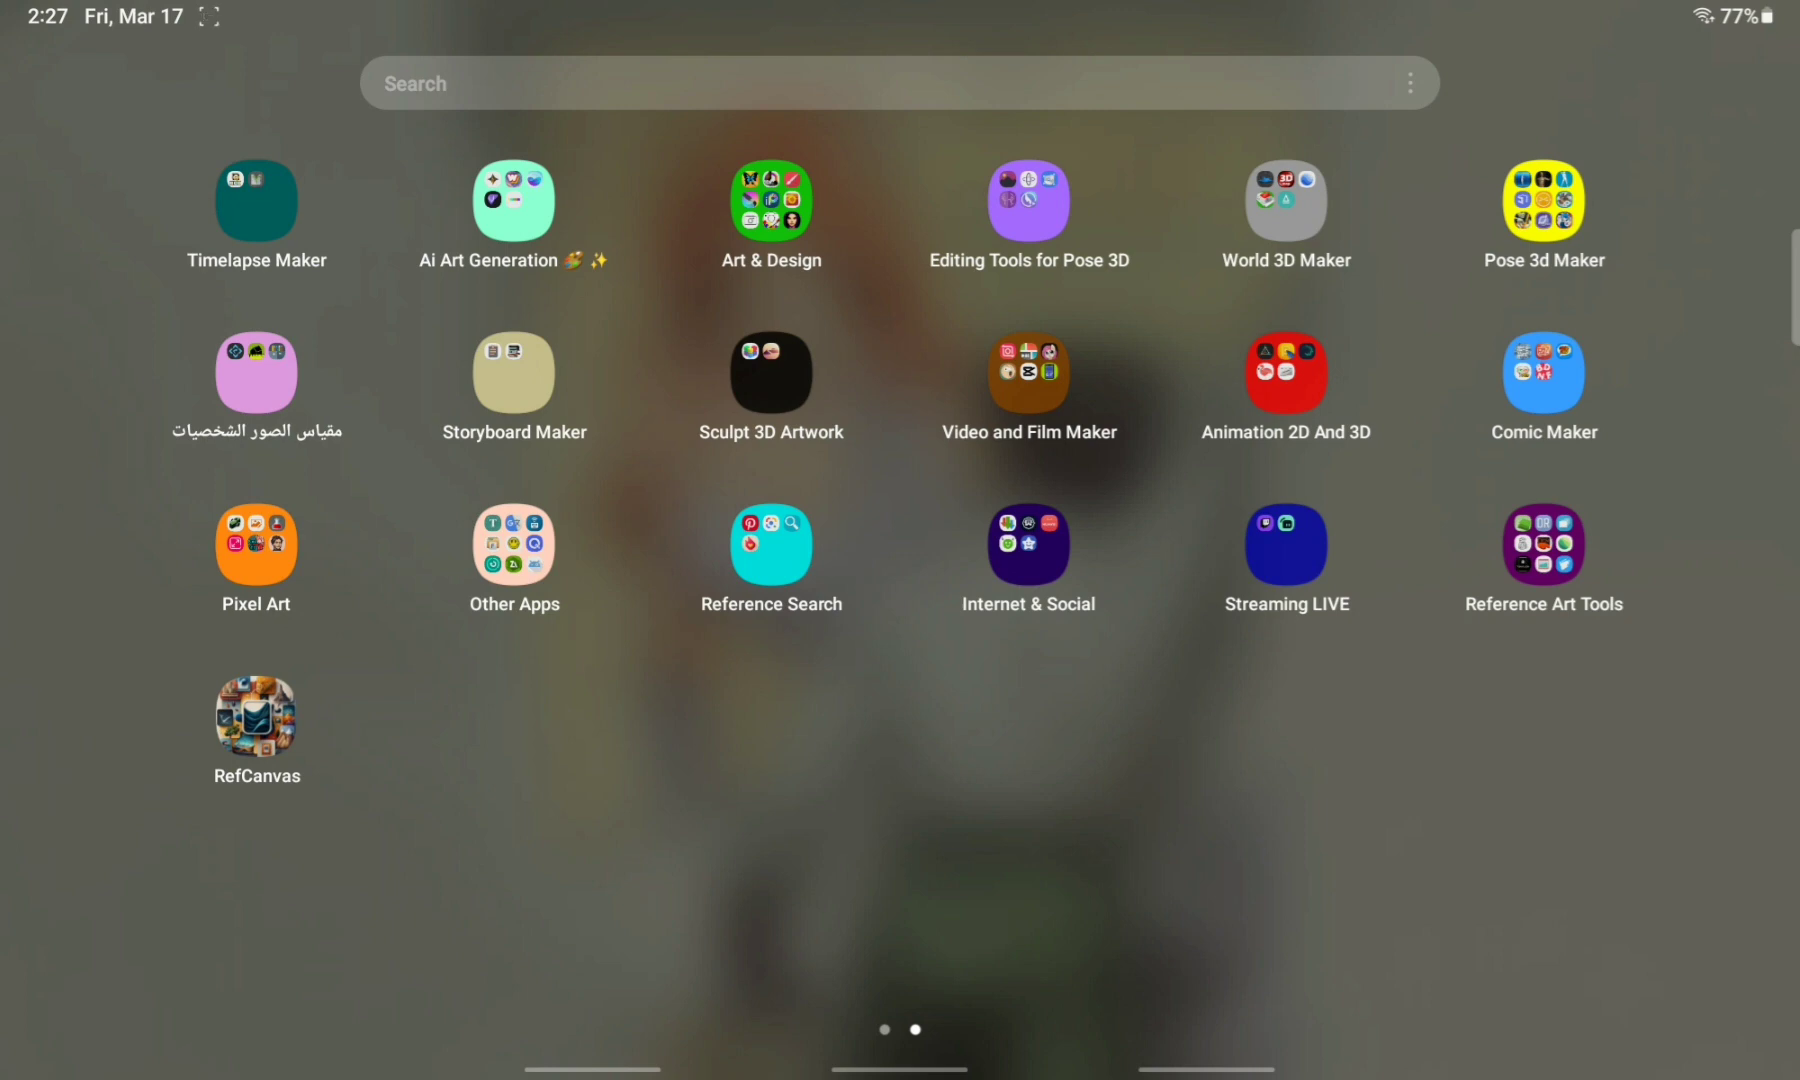
left_click(1542, 540)
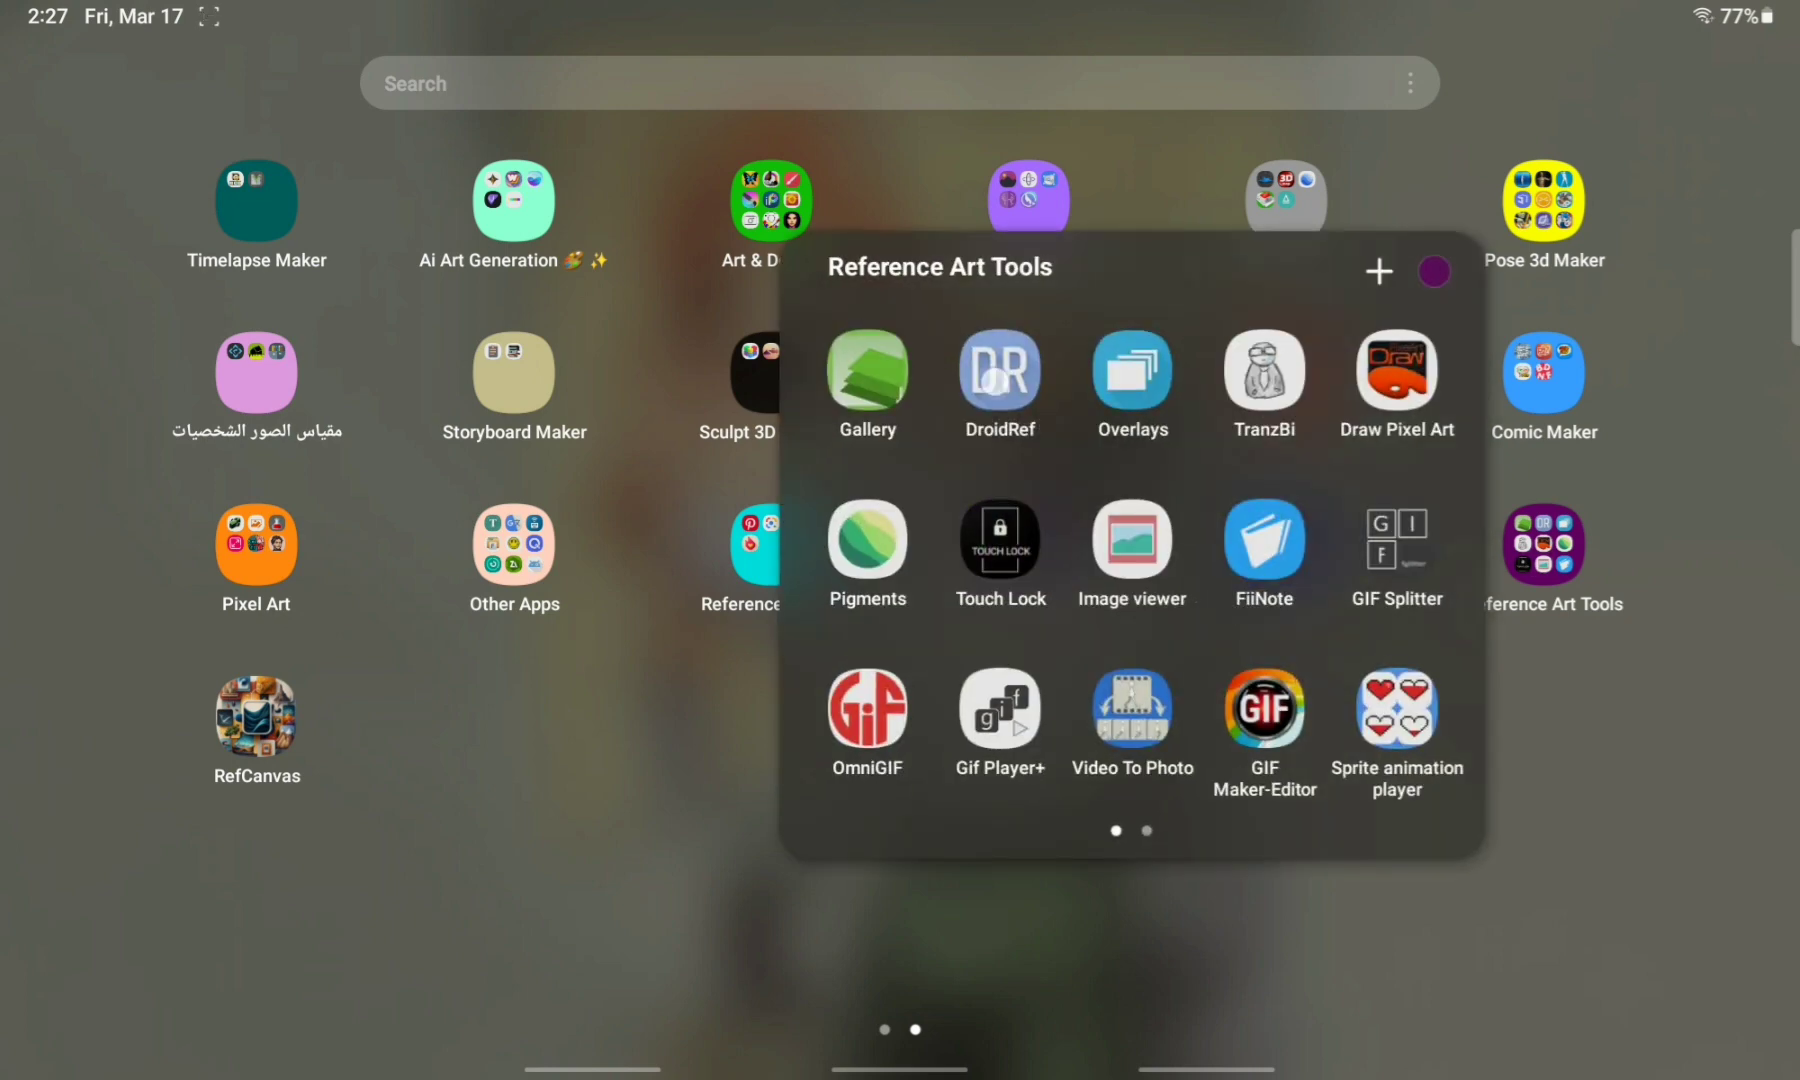
left_click(998, 378)
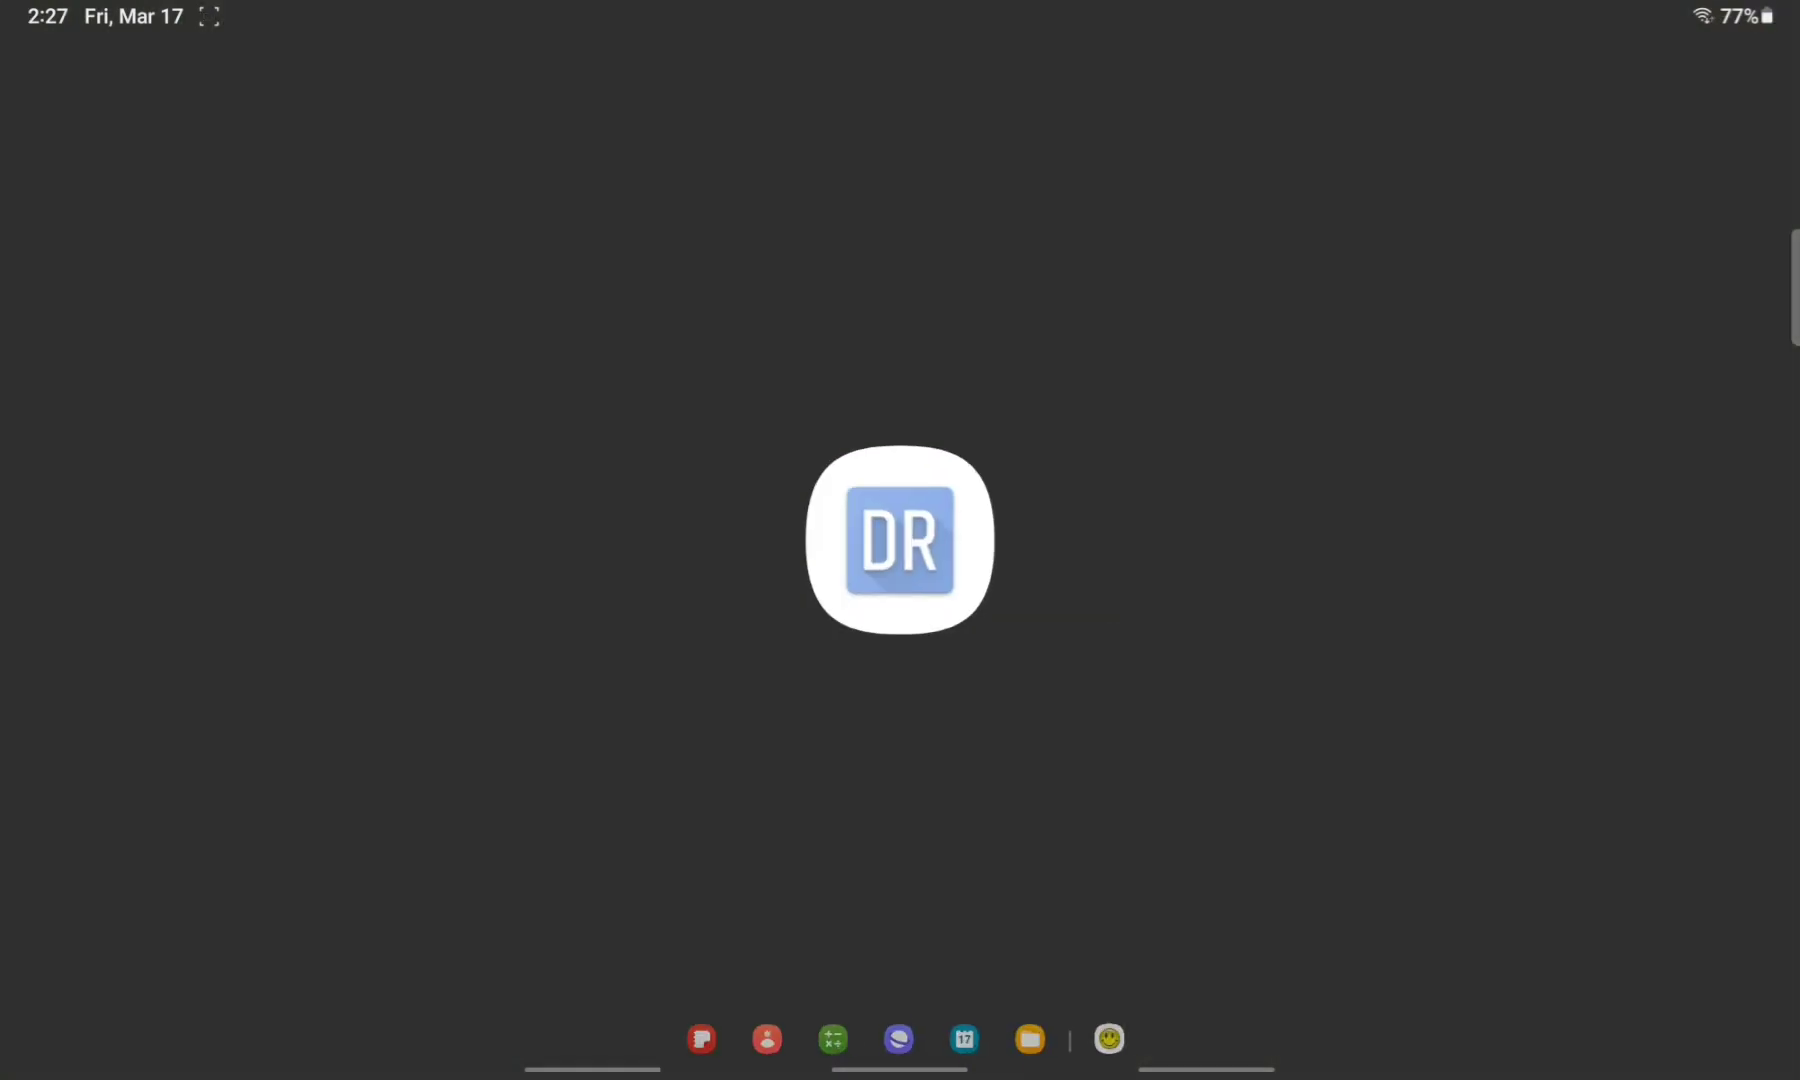
Let DroidRef show its canvas with the reference image, then return to the launcher
left_click(900, 540)
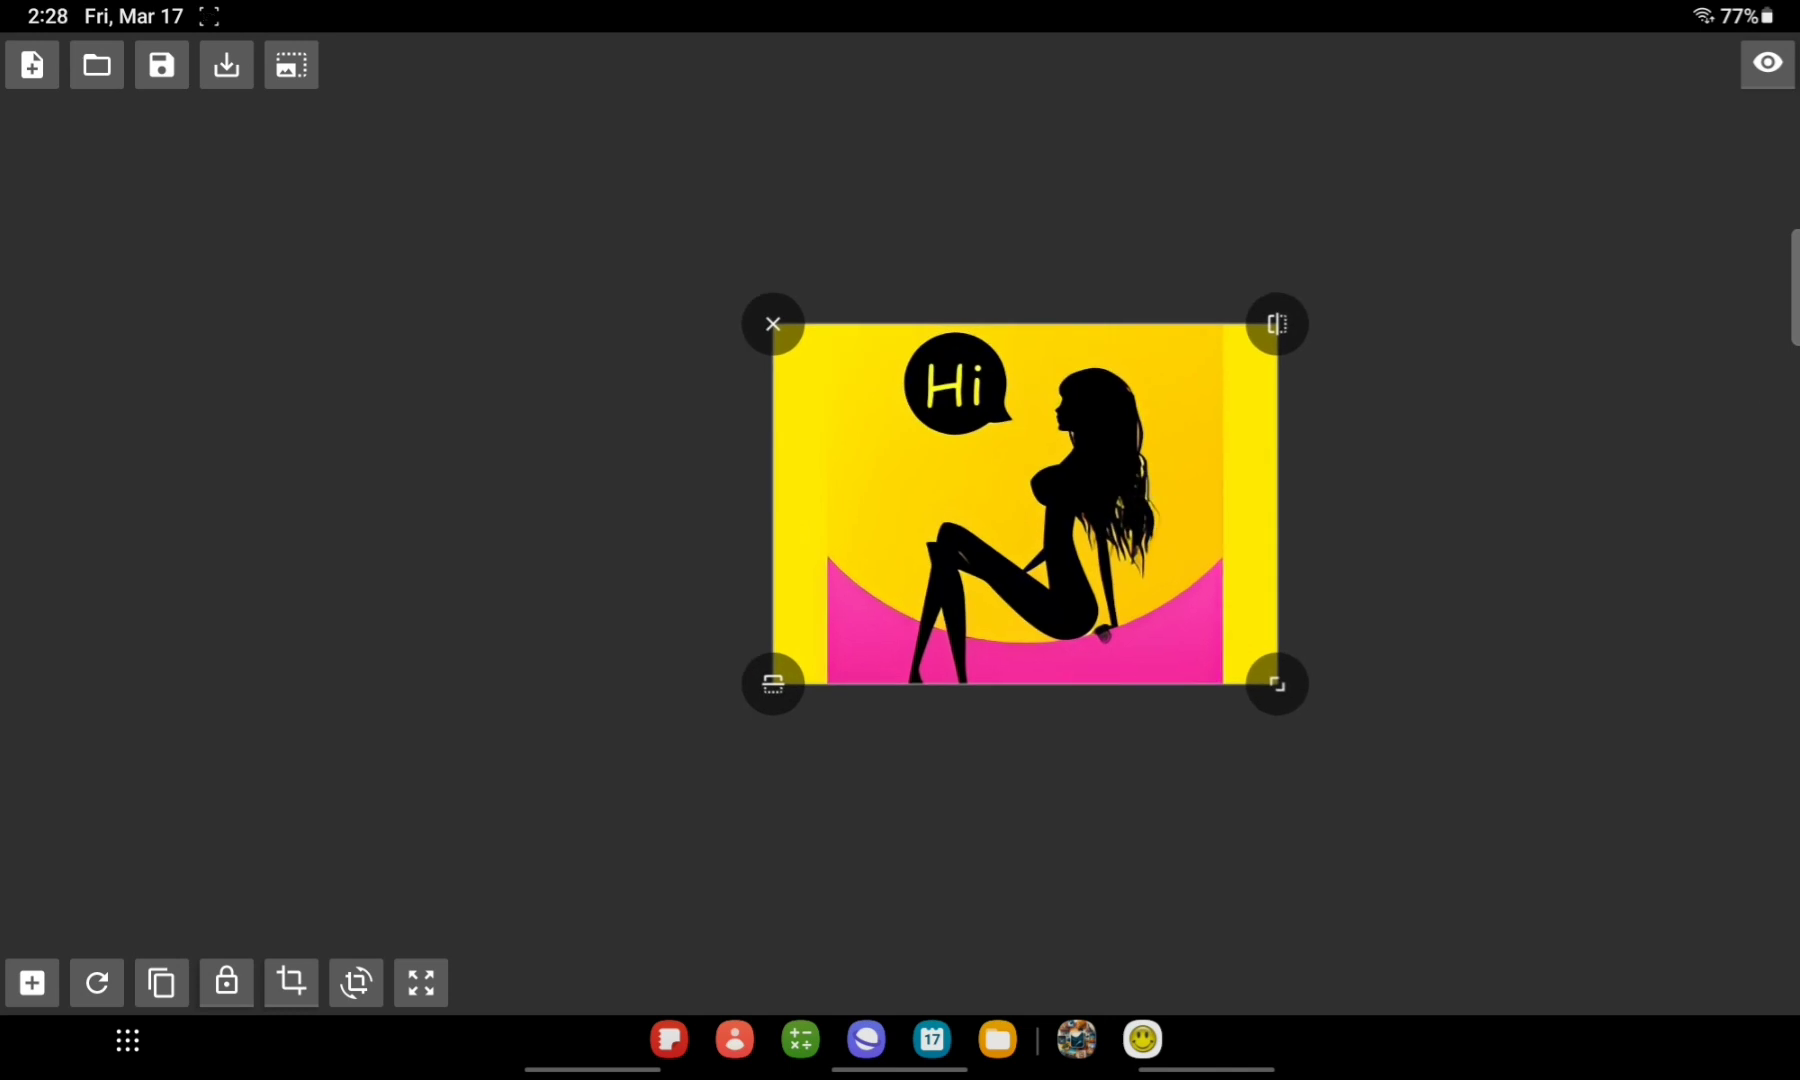
left_click(772, 324)
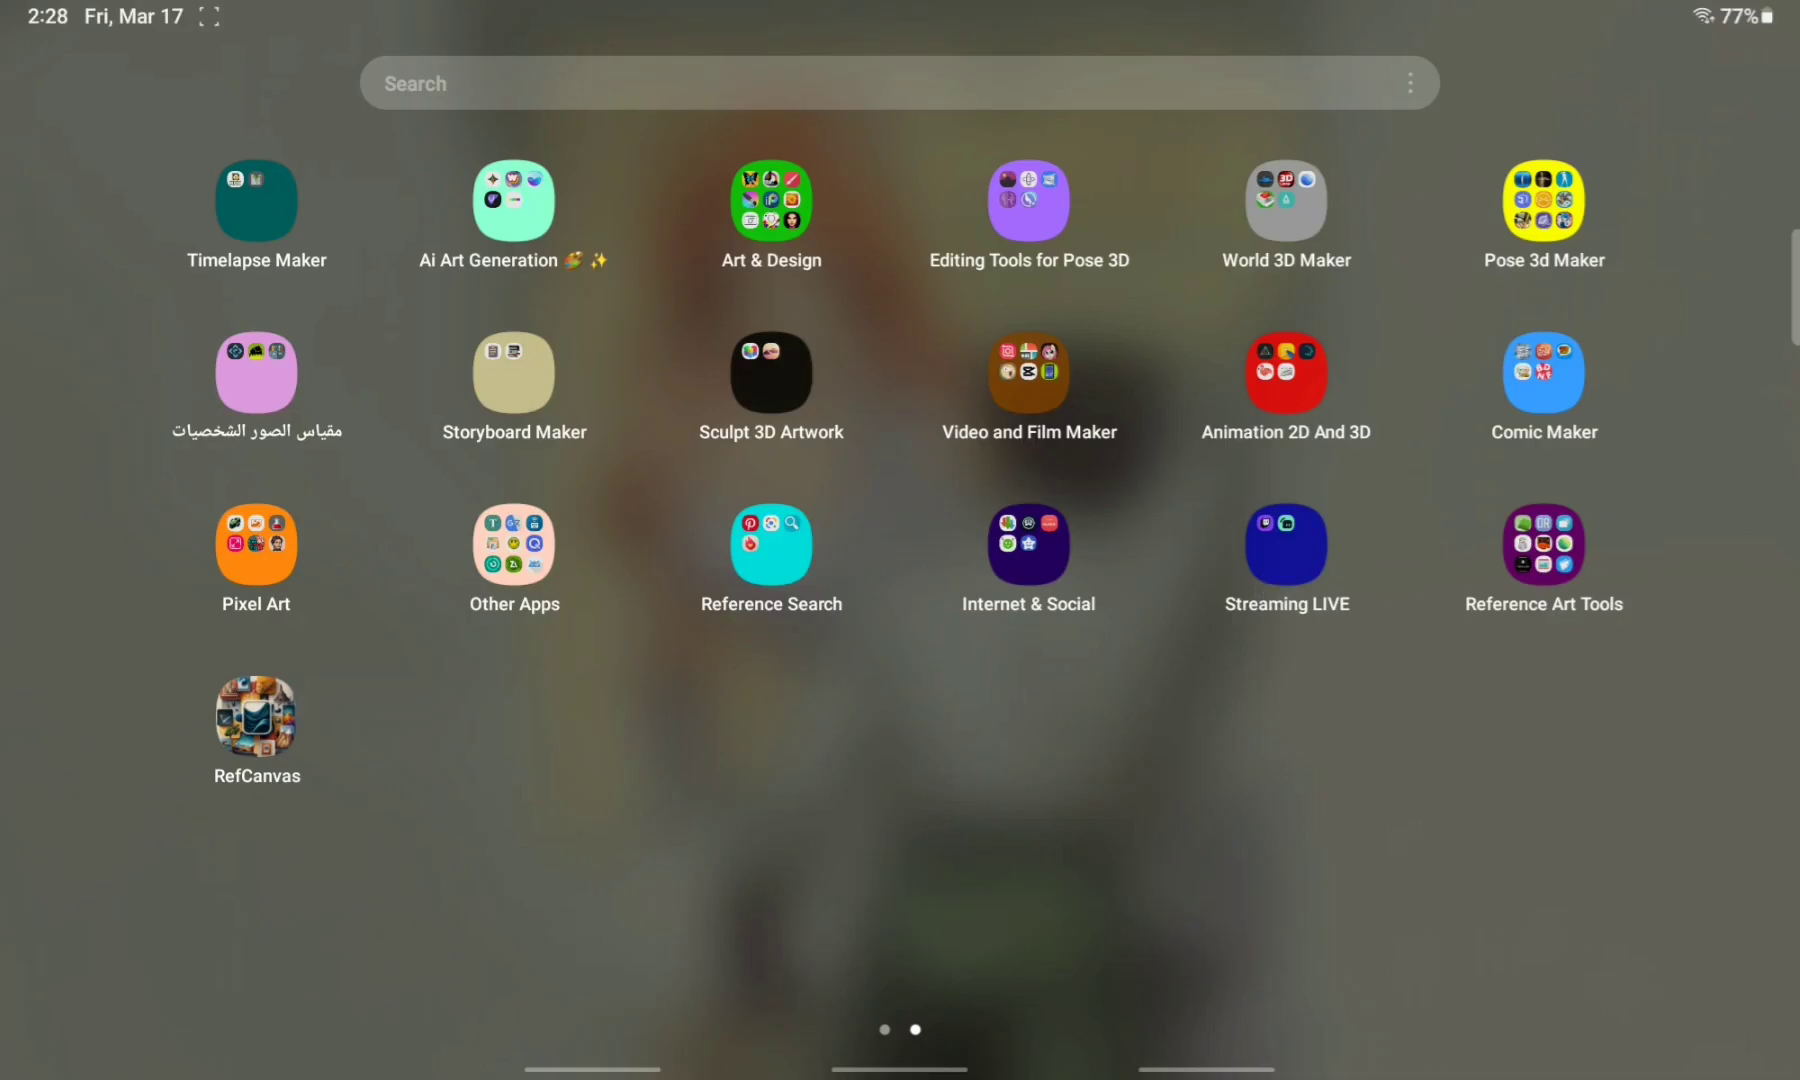
From the Reference Art Tools folder, uninstall DroidRef and confirm with OK
left_click(1542, 374)
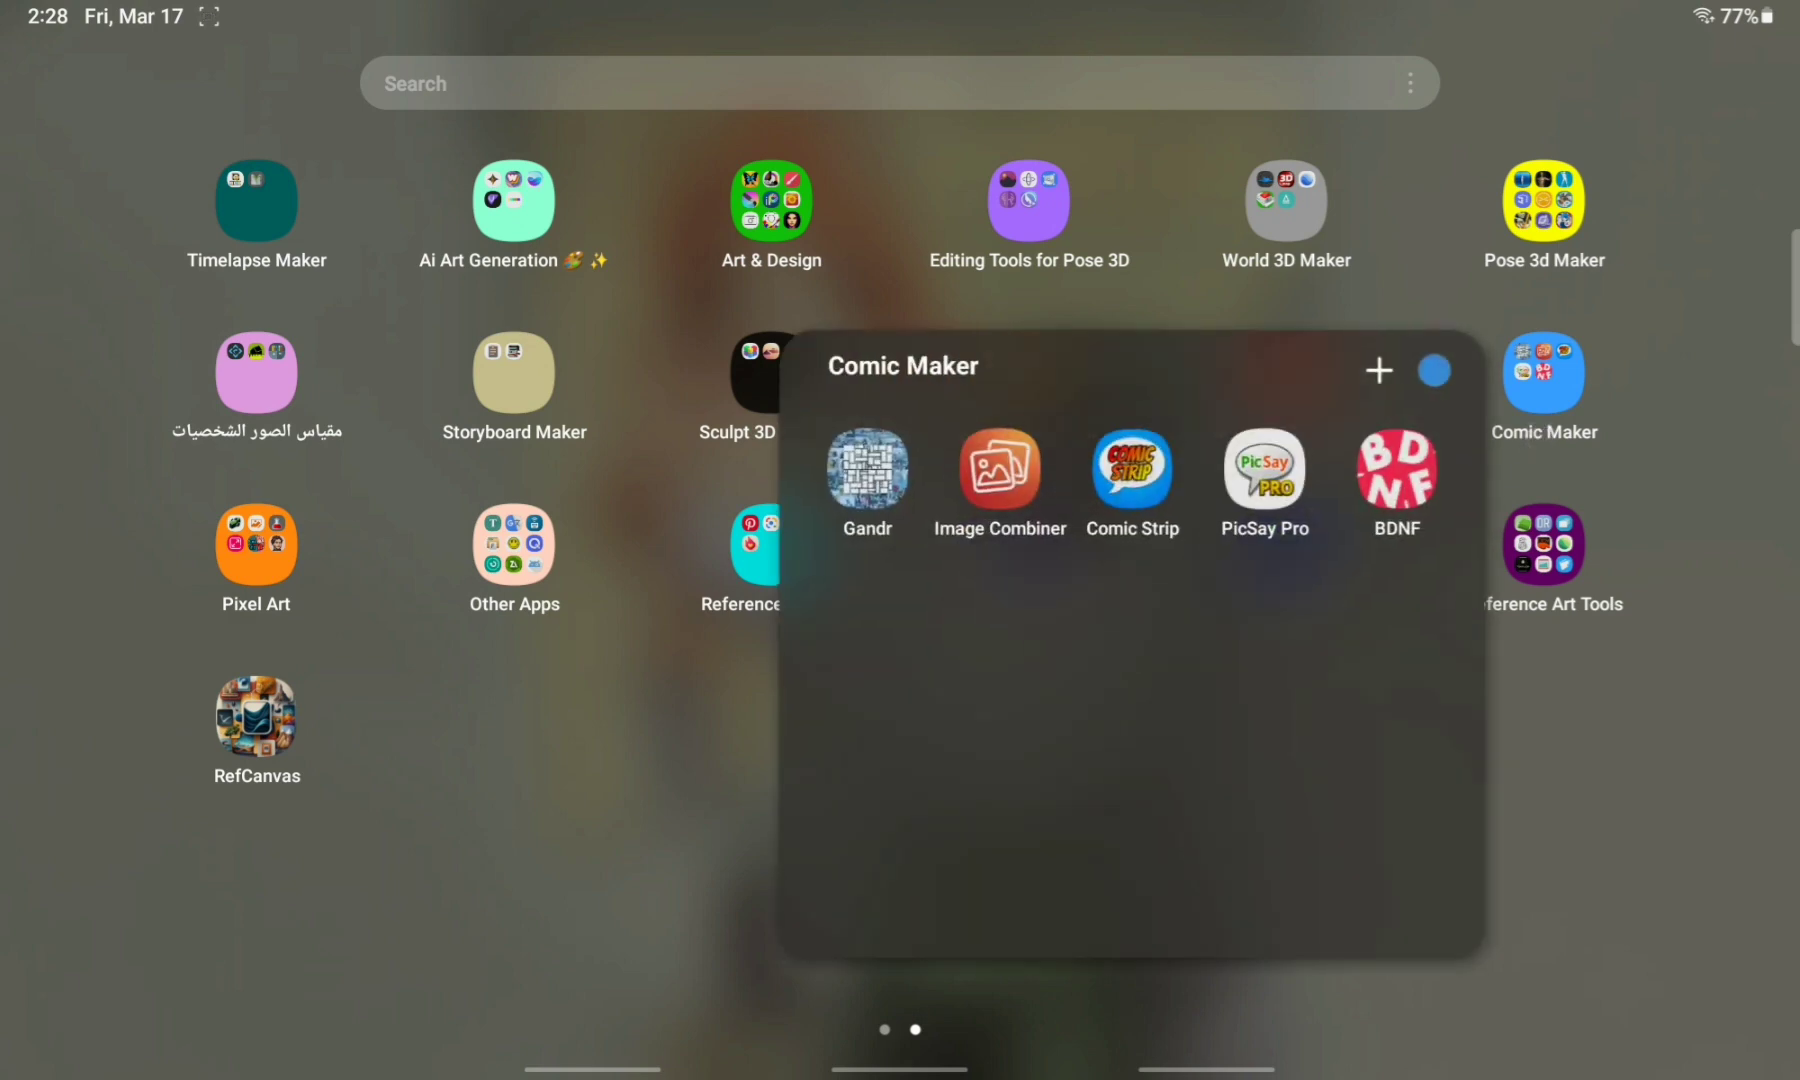
left_click(1544, 546)
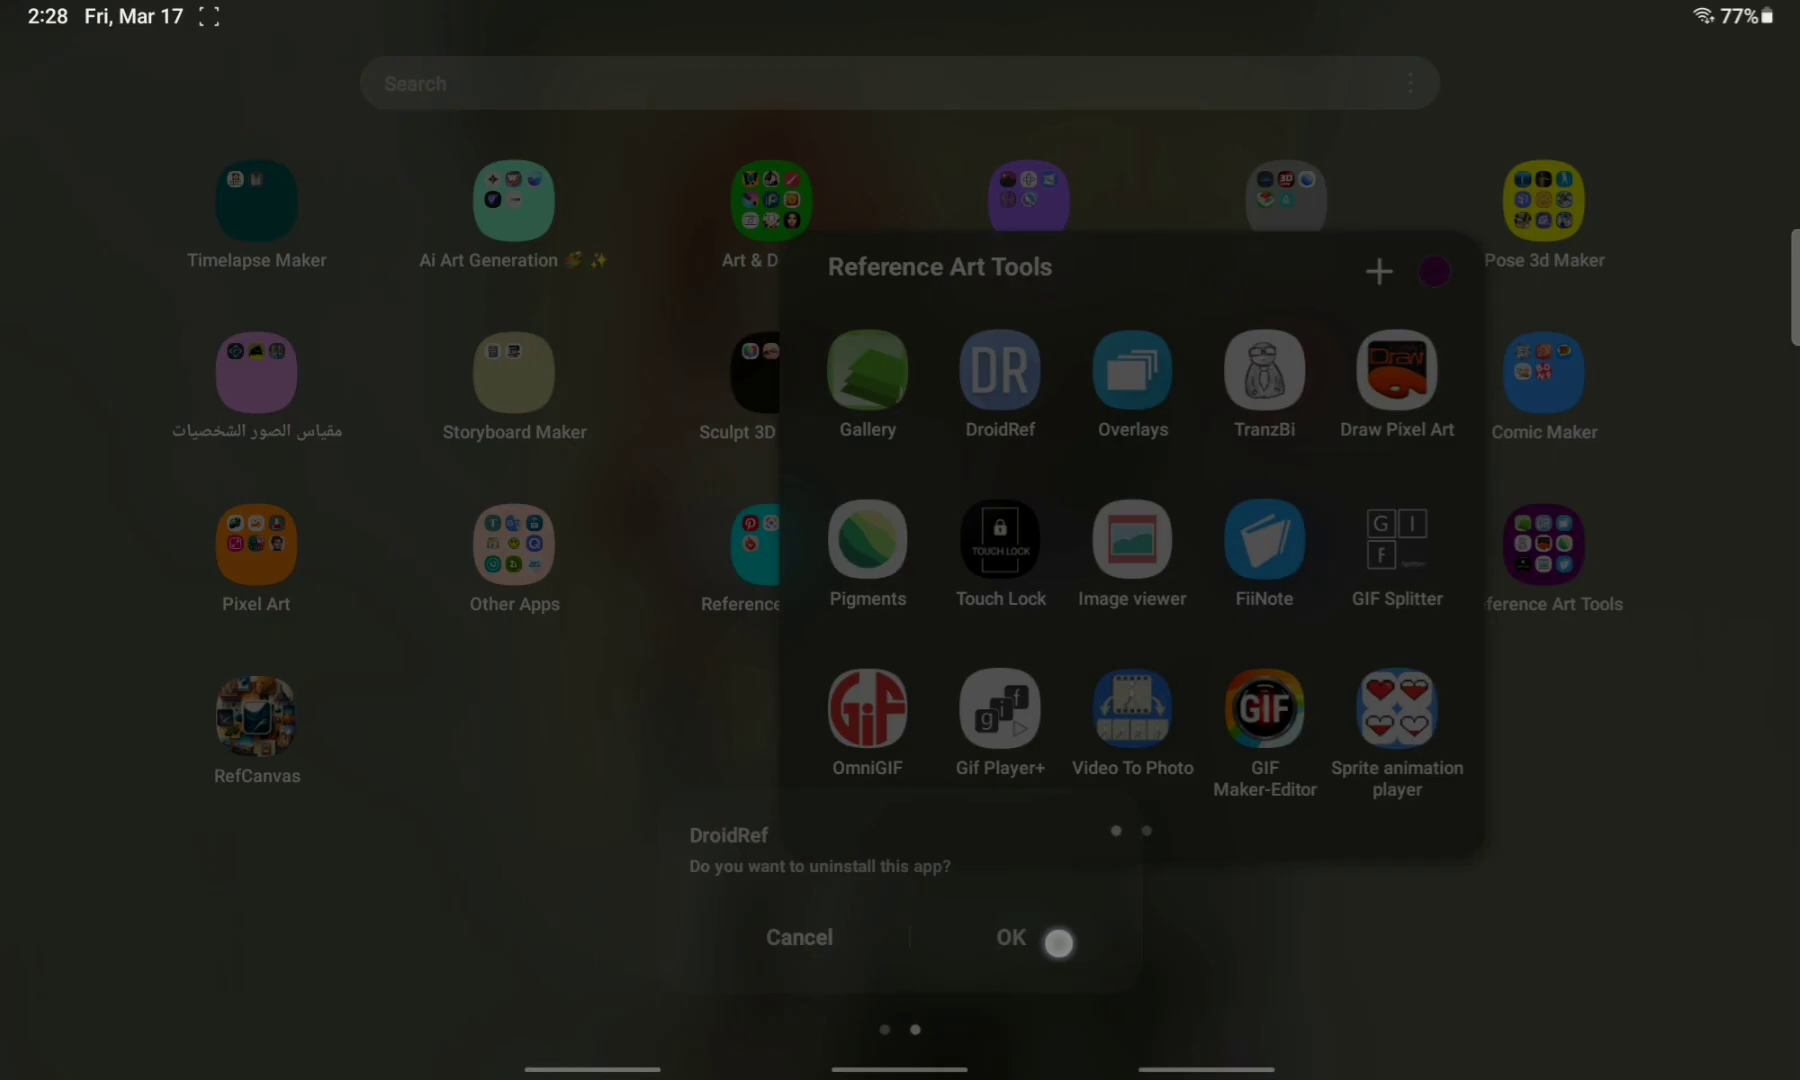
left_click(1010, 938)
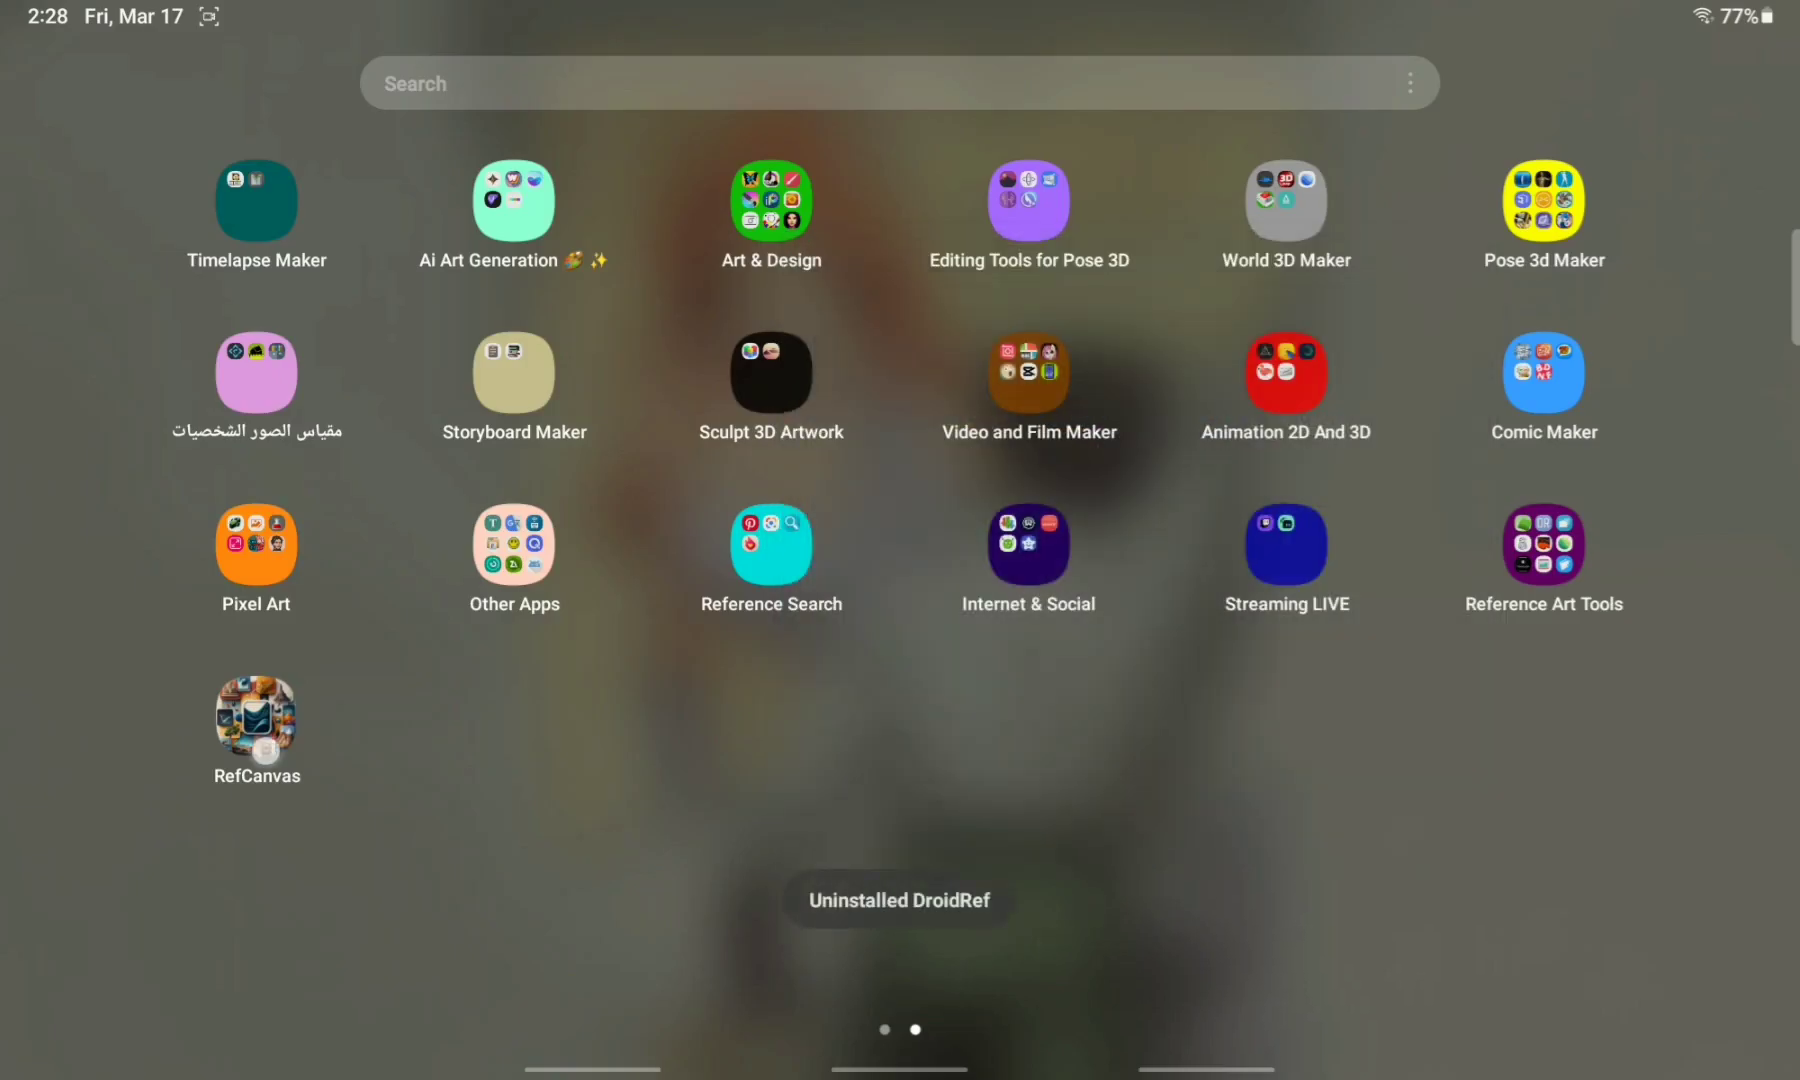